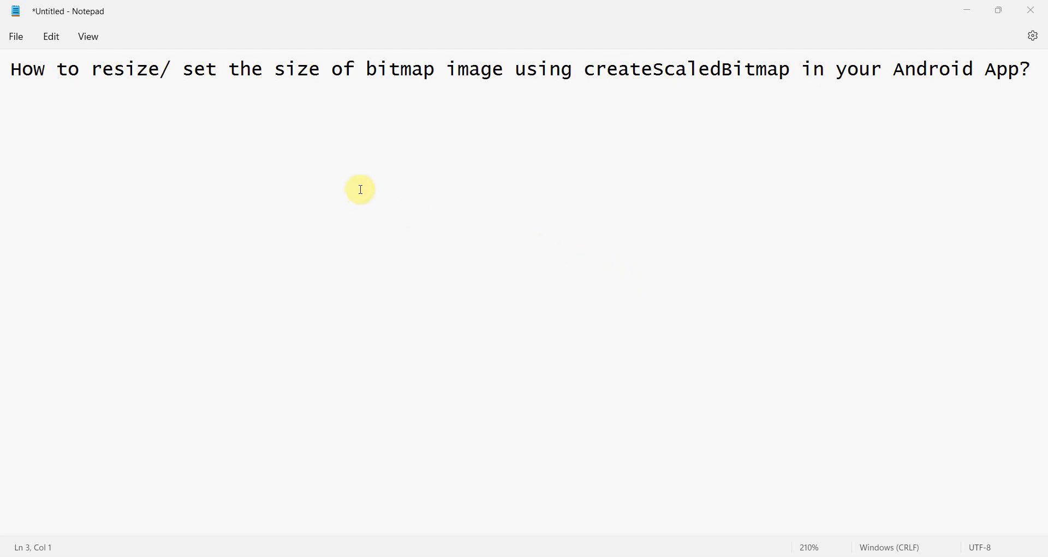
Highlight words in the Notepad tutorial title about resizing bitmaps with createScaledBitmap.
double_click(130, 69)
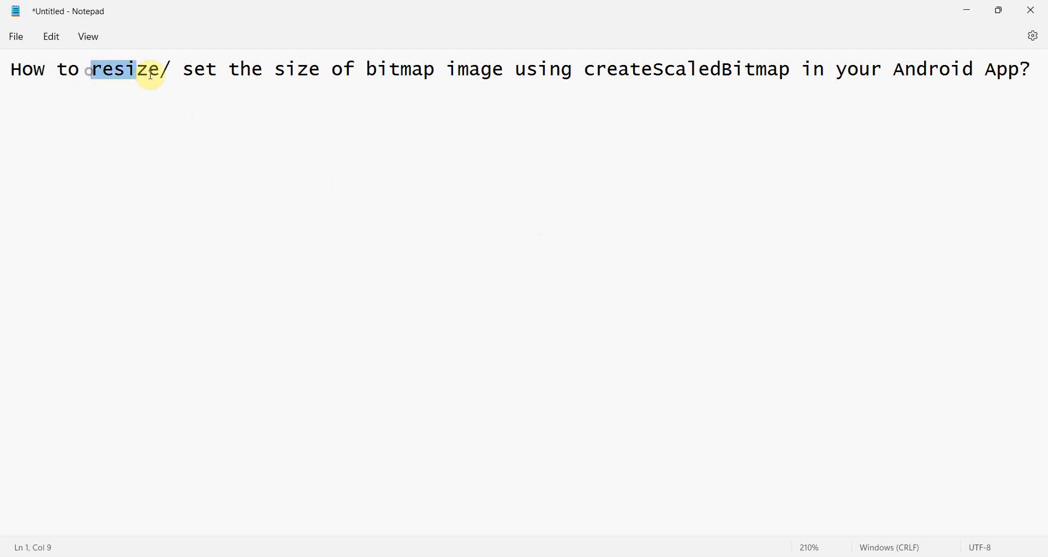
left_click_drag(184, 69, 1030, 68)
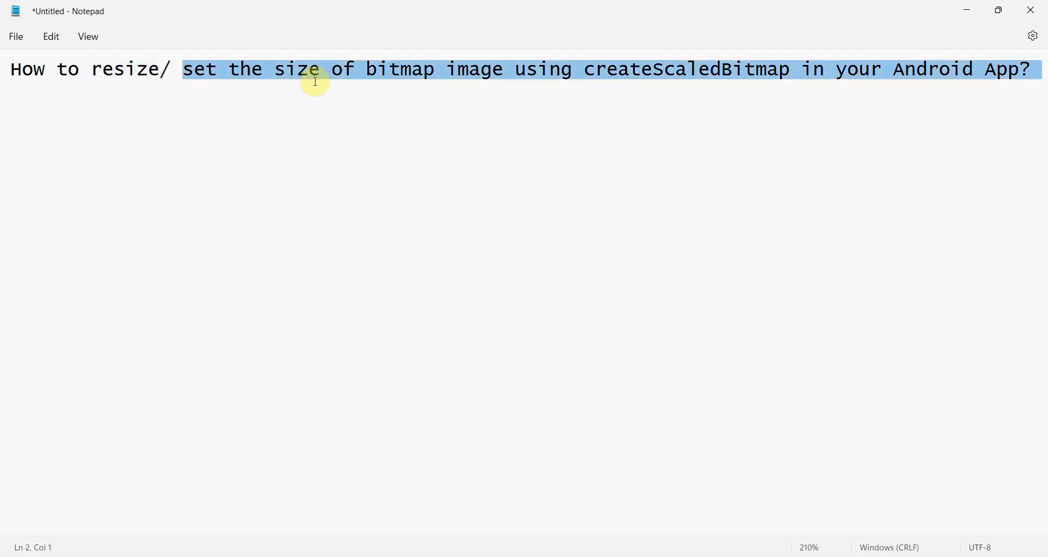
double_click(400, 69)
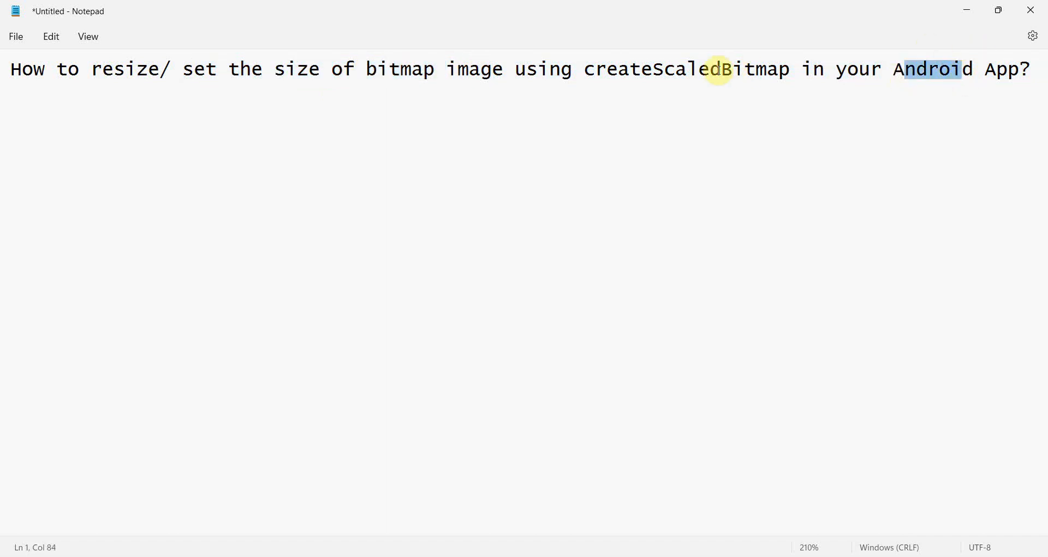
double_click(686, 69)
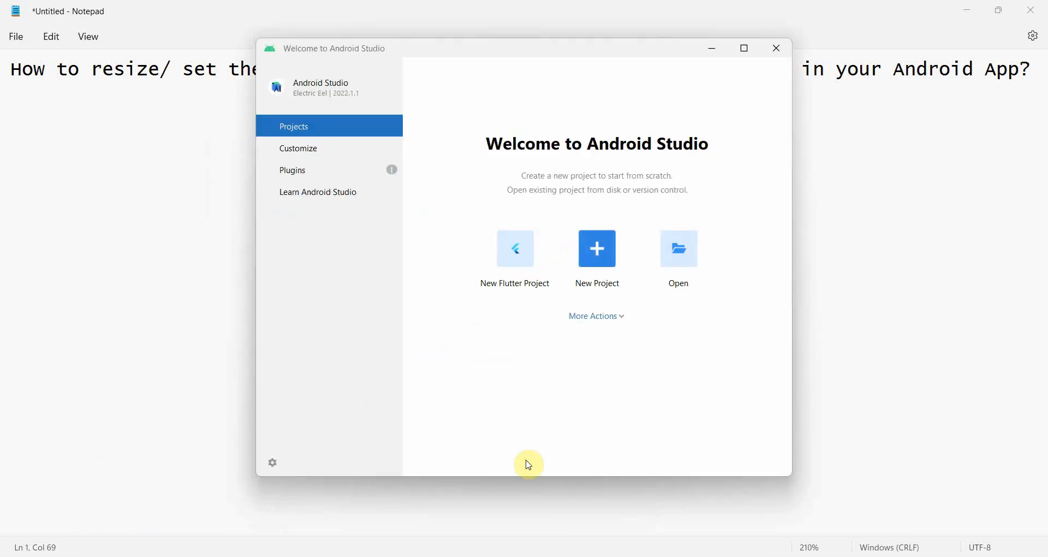
Create an Empty Activity Java project named Bitmap Image Size with API 33.
left_click(597, 248)
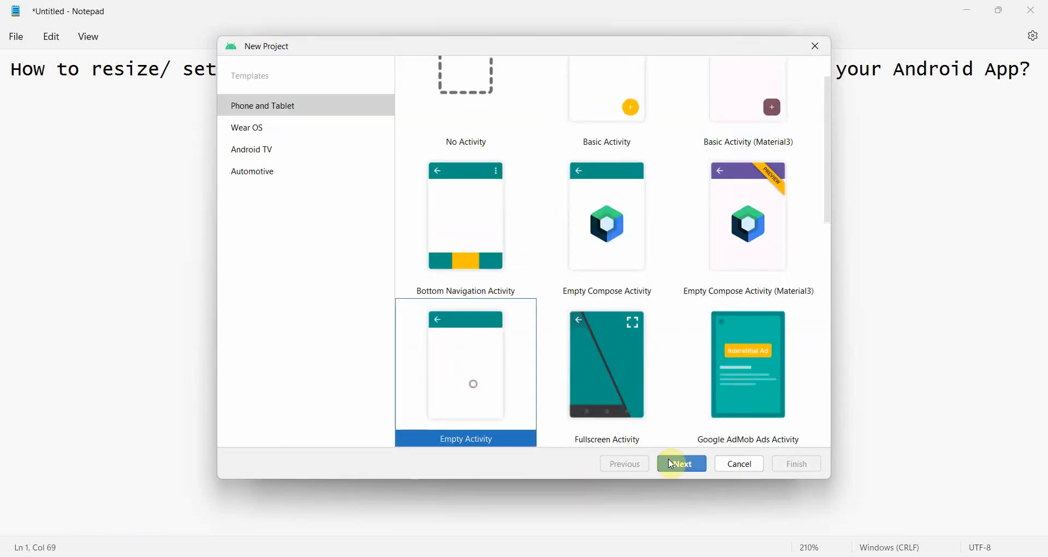
left_click(680, 463)
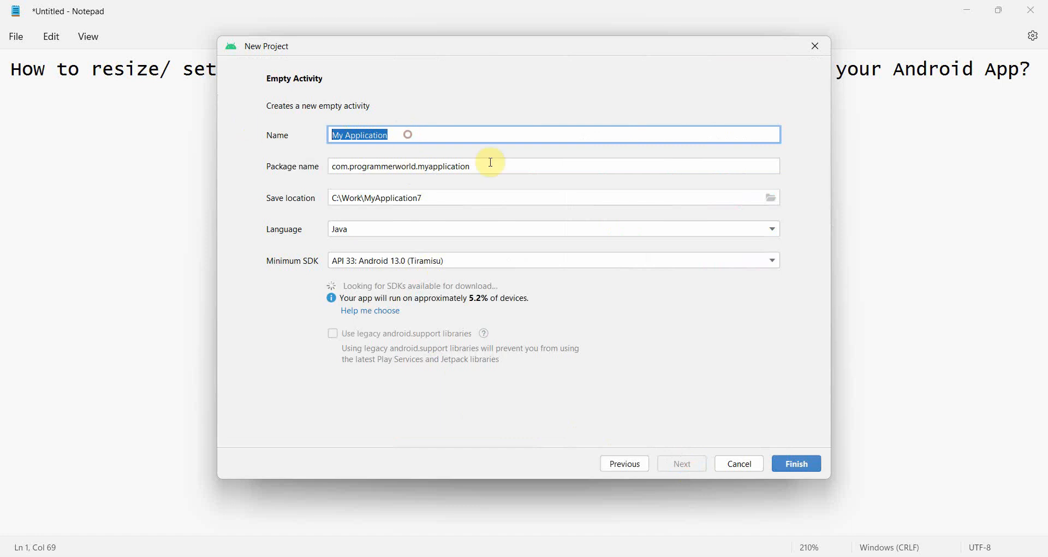
type("Bitmap Image")
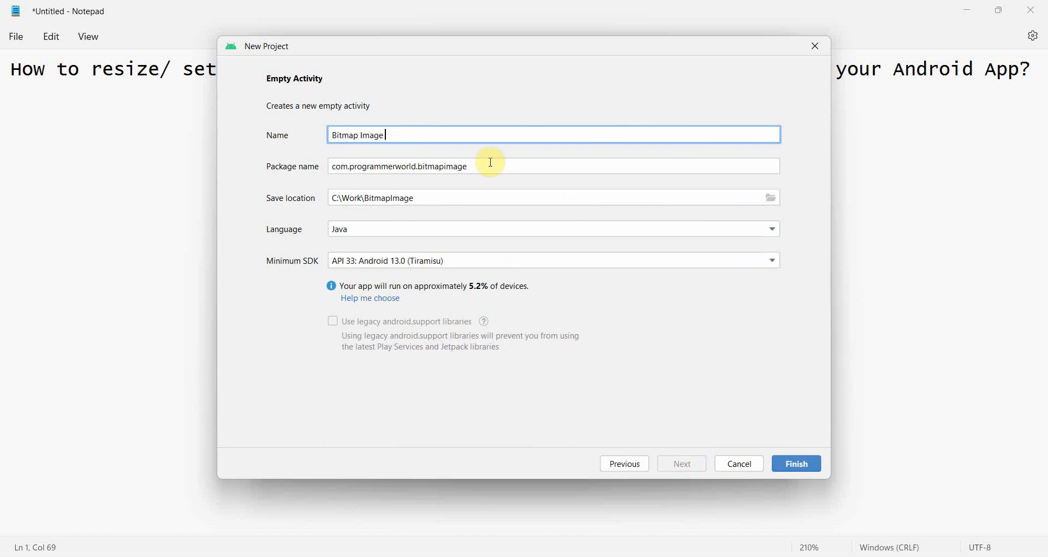
type("Size")
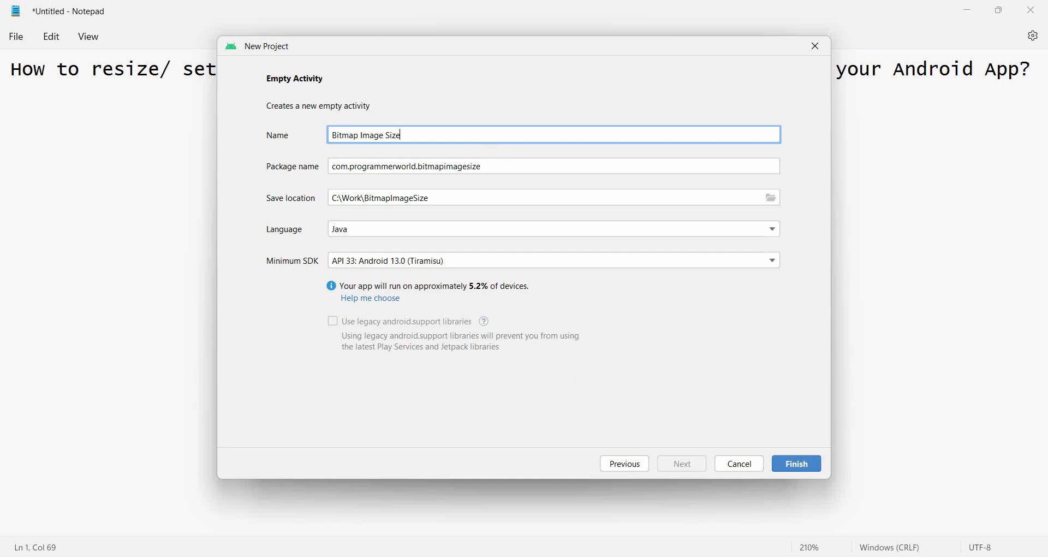
left_click(796, 463)
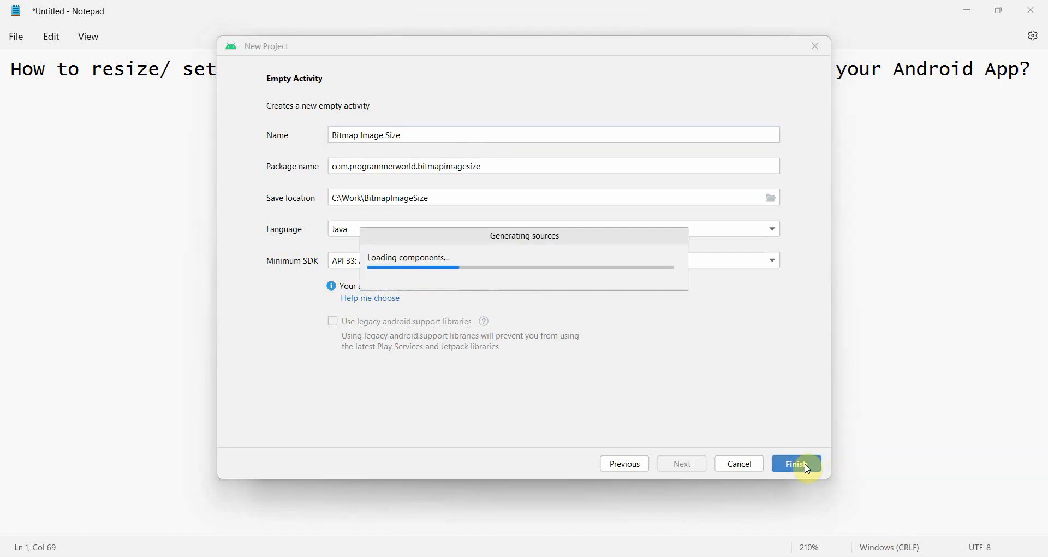
left_click(795, 463)
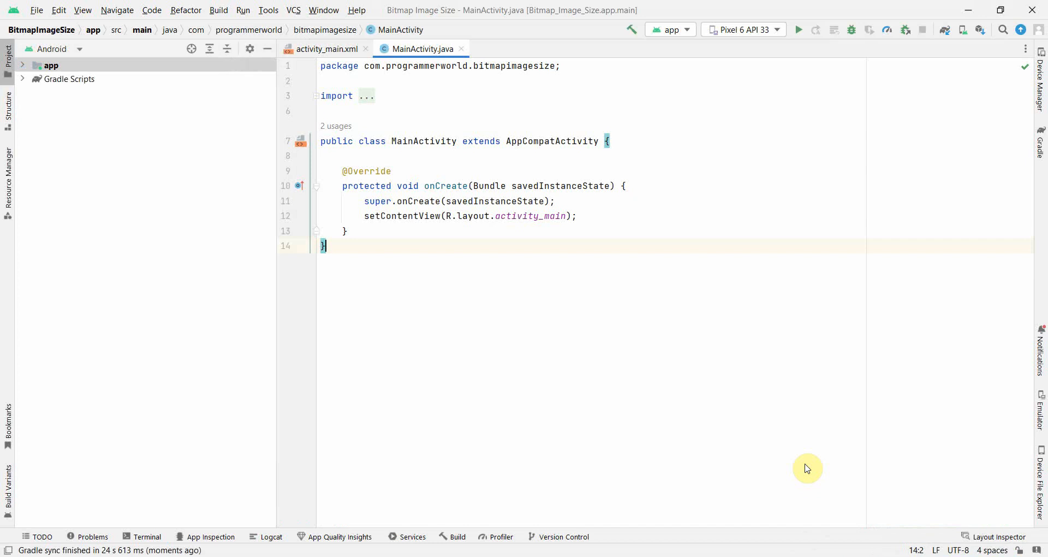
mouse_move(708, 97)
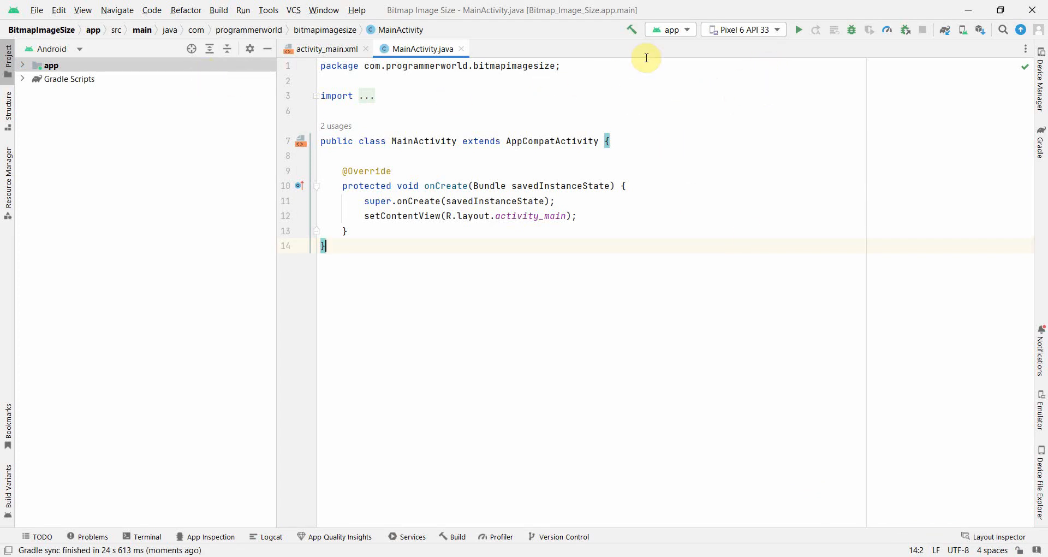
Target the Pixel 6 API 33 emulator for the run and close the empty Emulator panel.
left_click(742, 30)
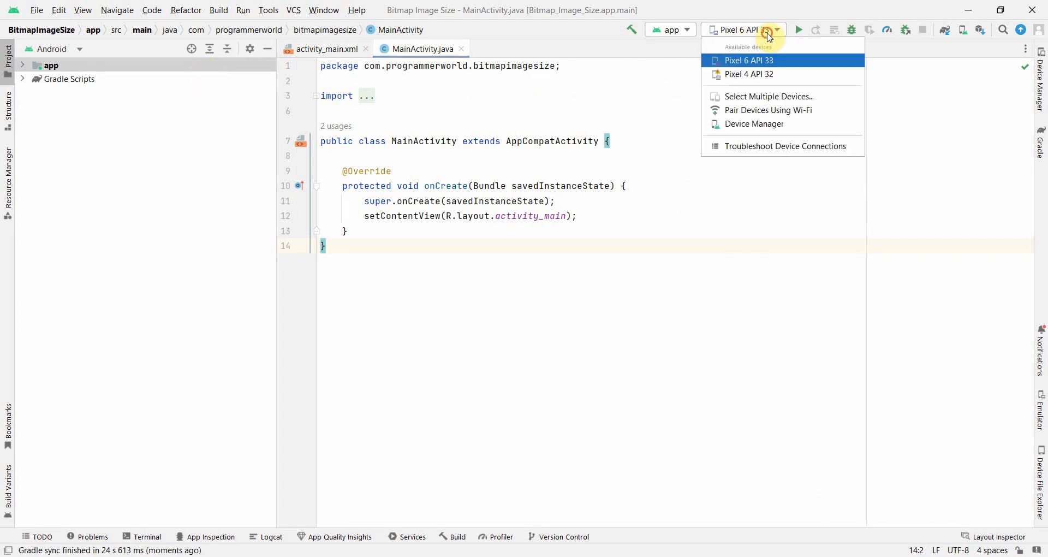
left_click(798, 29)
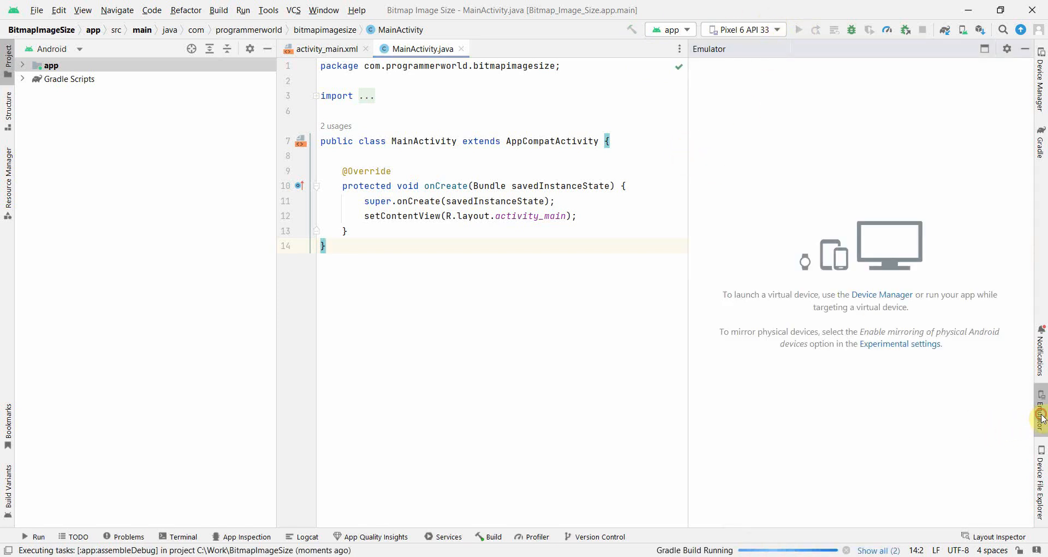
left_click(52, 64)
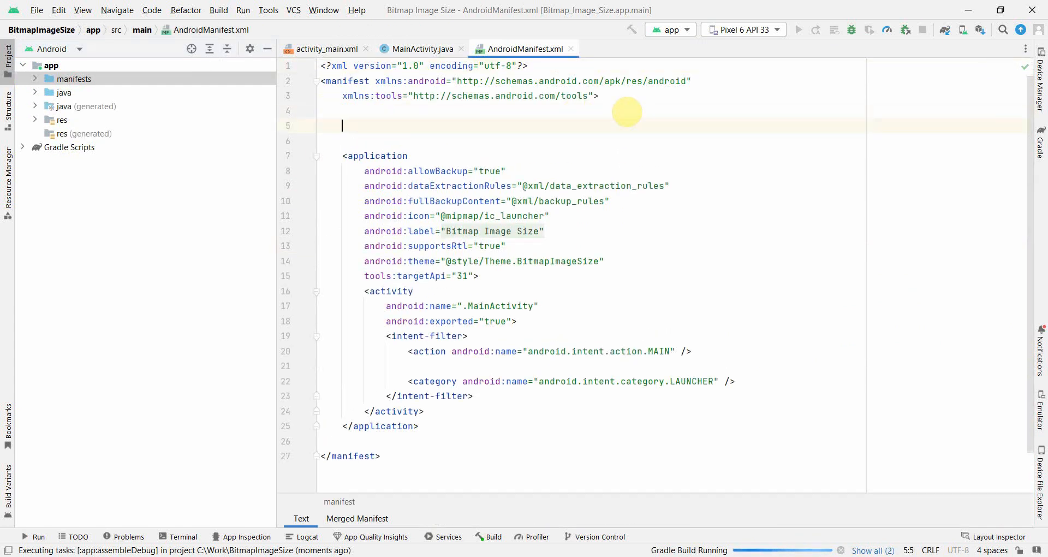
Declare the READ_MEDIA_IMAGES uses-permission in the manifest and return to MainActivity.
type("<uses-permission android:name=\"")
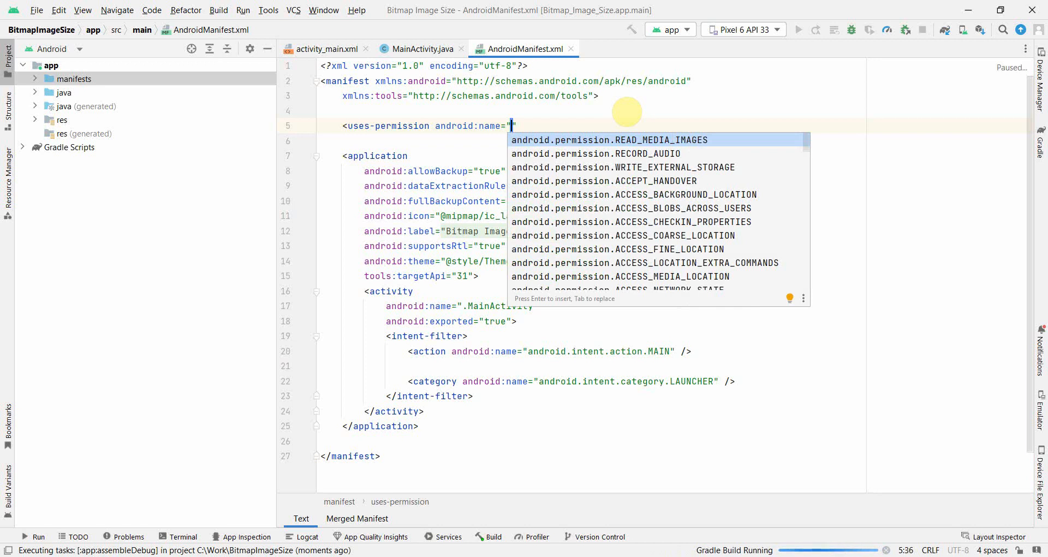
key("Enter")
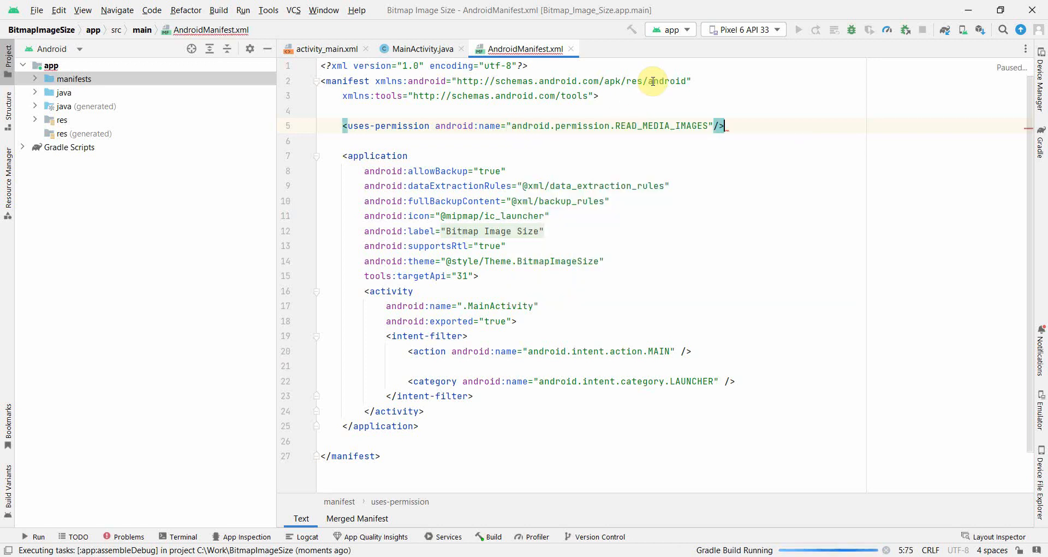
double_click(659, 126)
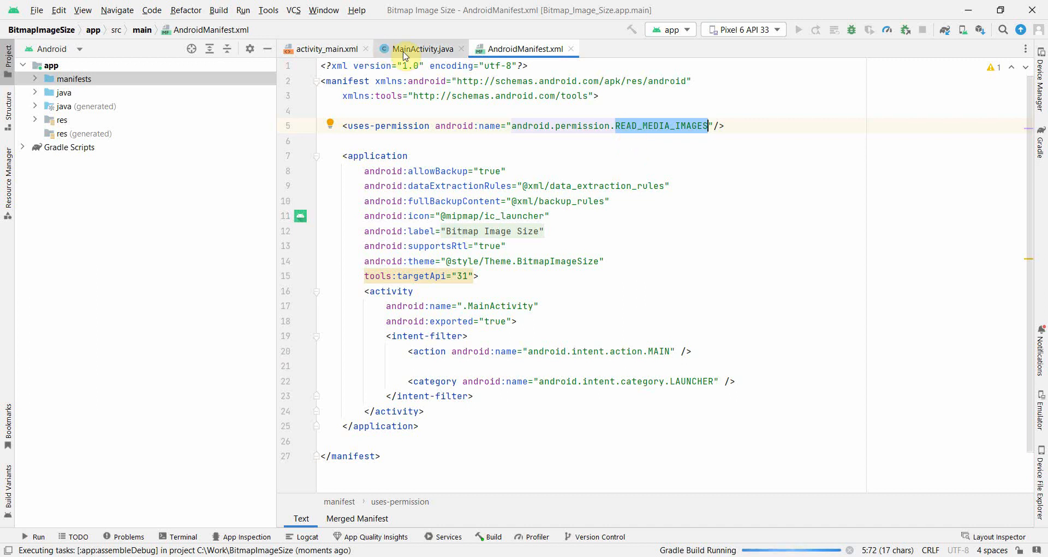
left_click(423, 48)
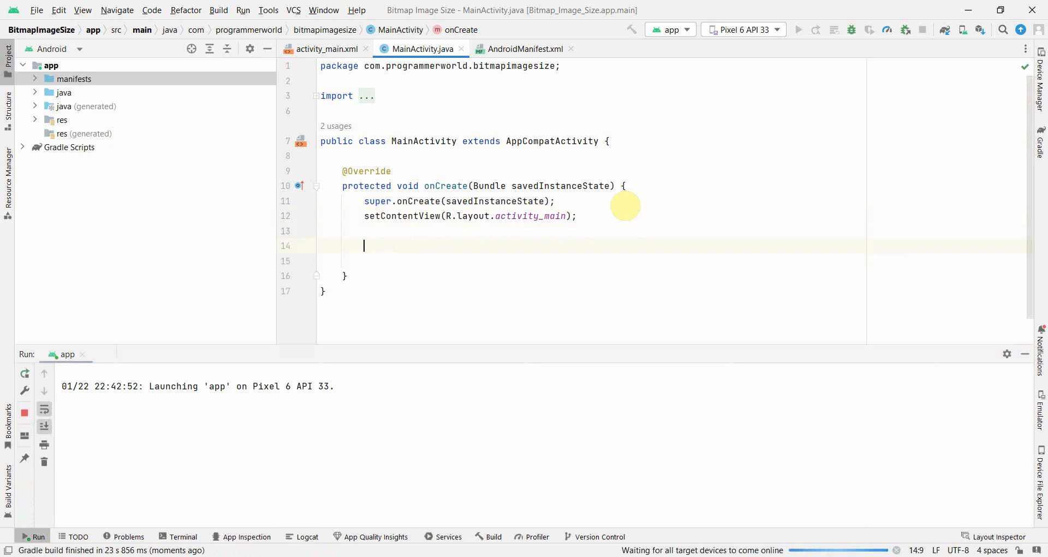
Add an ActivityCompat.requestPermissions call in onCreate with a String array holding READ_MEDIA_IMAGES.
type("ActivityCompat.")
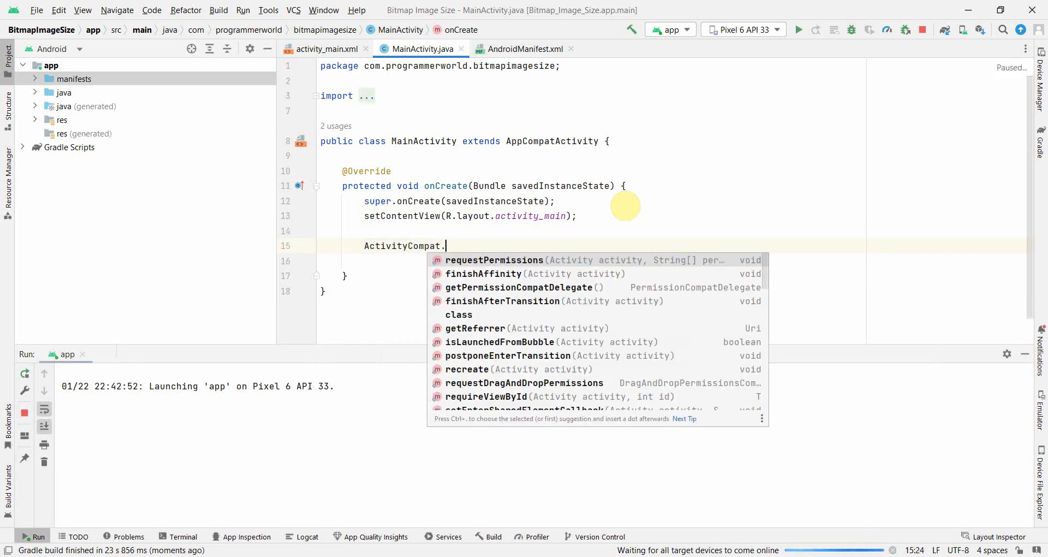
left_click(493, 260)
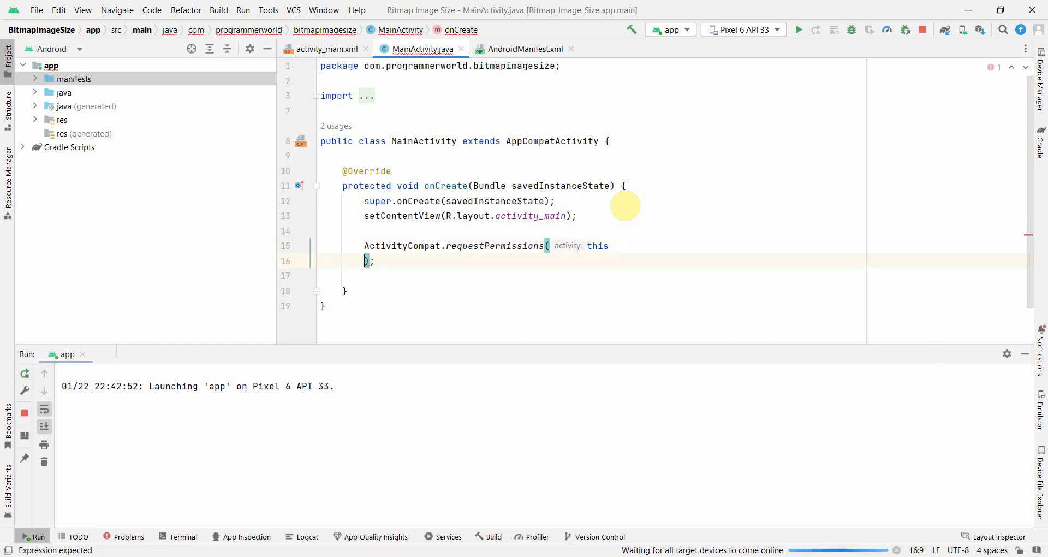
type(",")
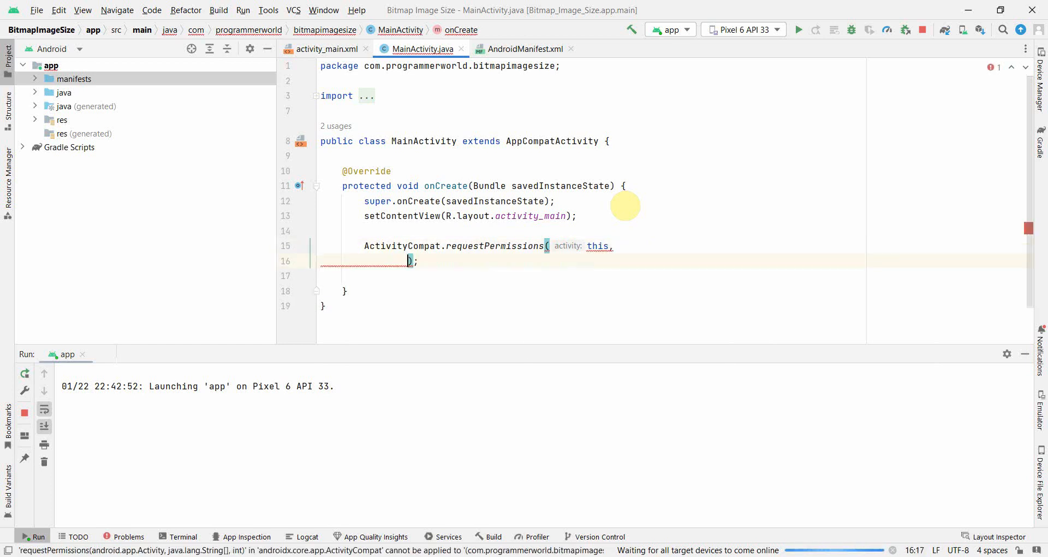
type("new")
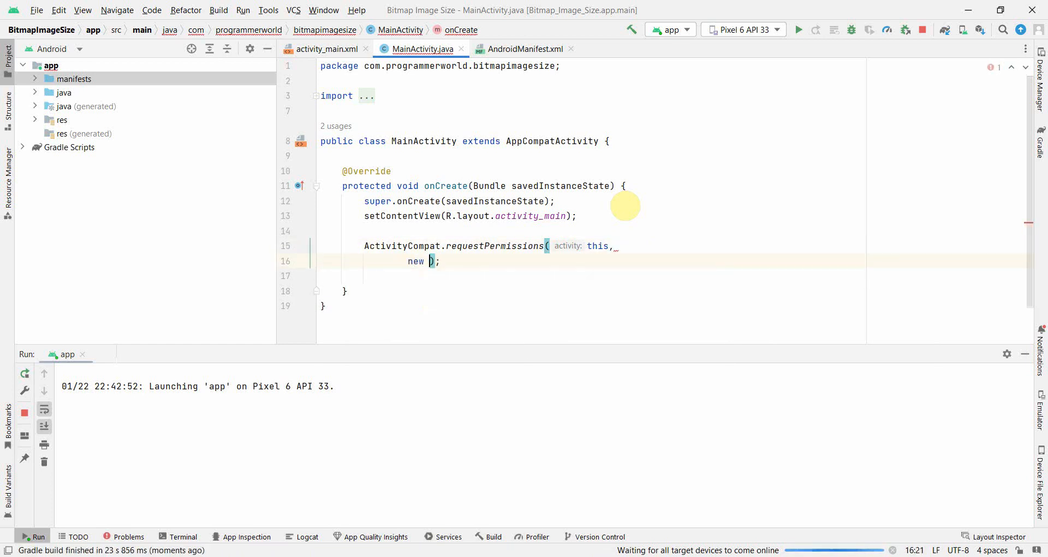
type("String[]")
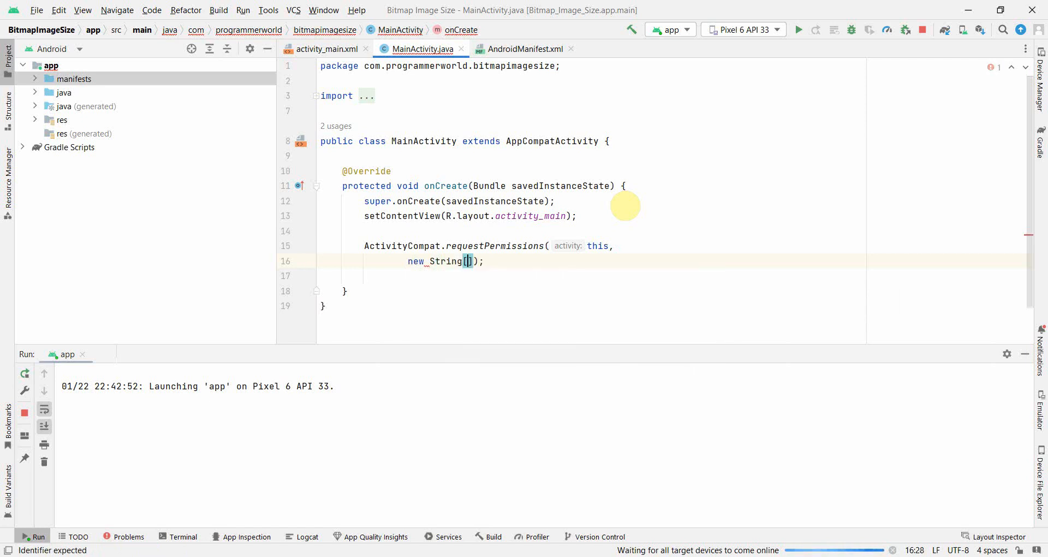
type("{}")
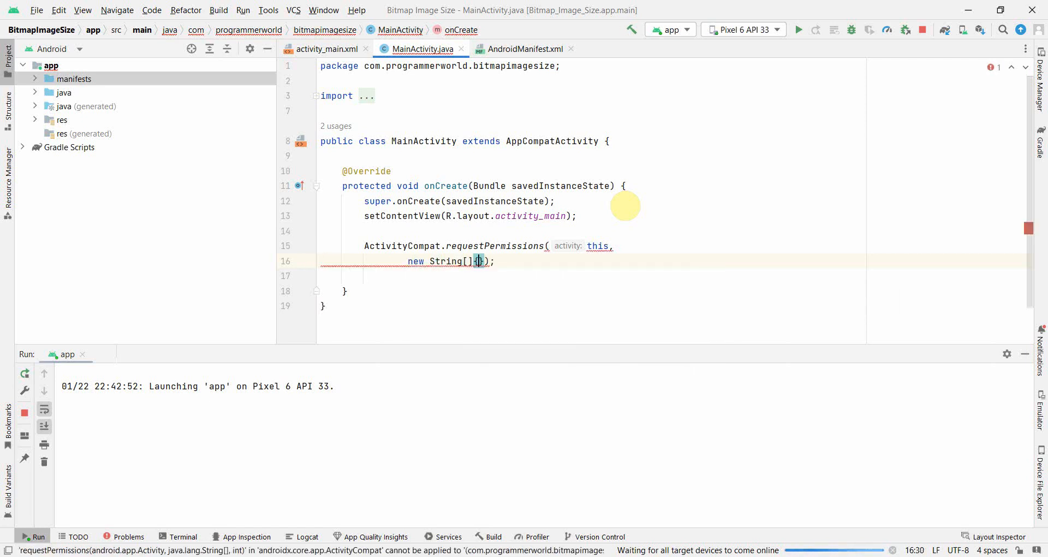
type("READ_MEDIA_IMAGES")
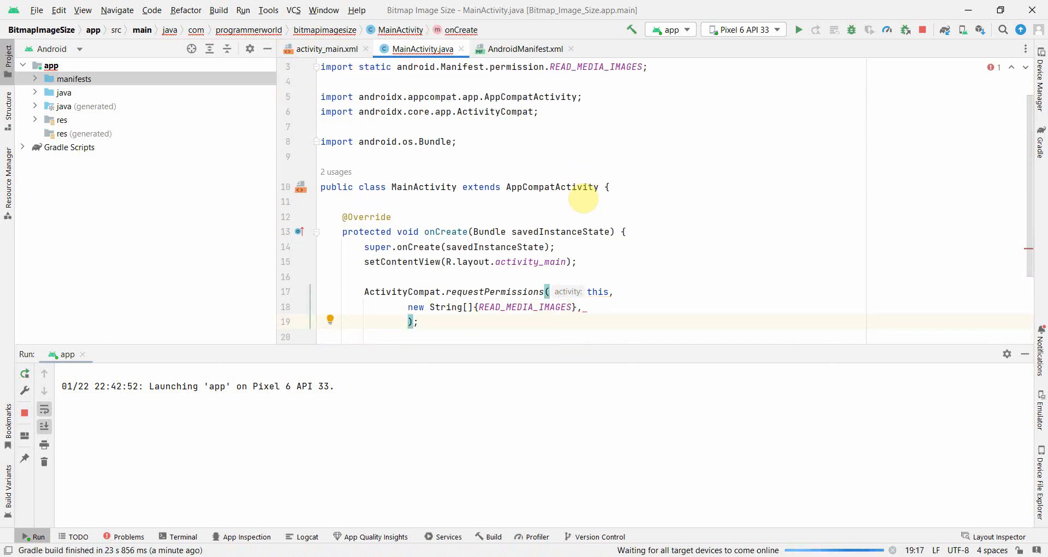
Finish the call with PackageManager.PERMISSION_GRANTED and run the app on Pixel 6 API 33.
type("Package")
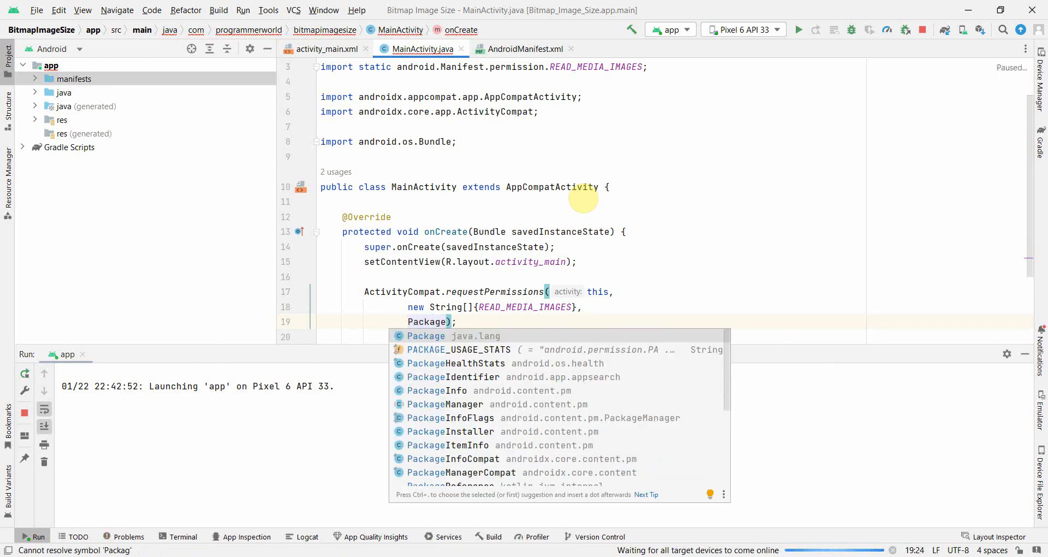
left_click(445, 404)
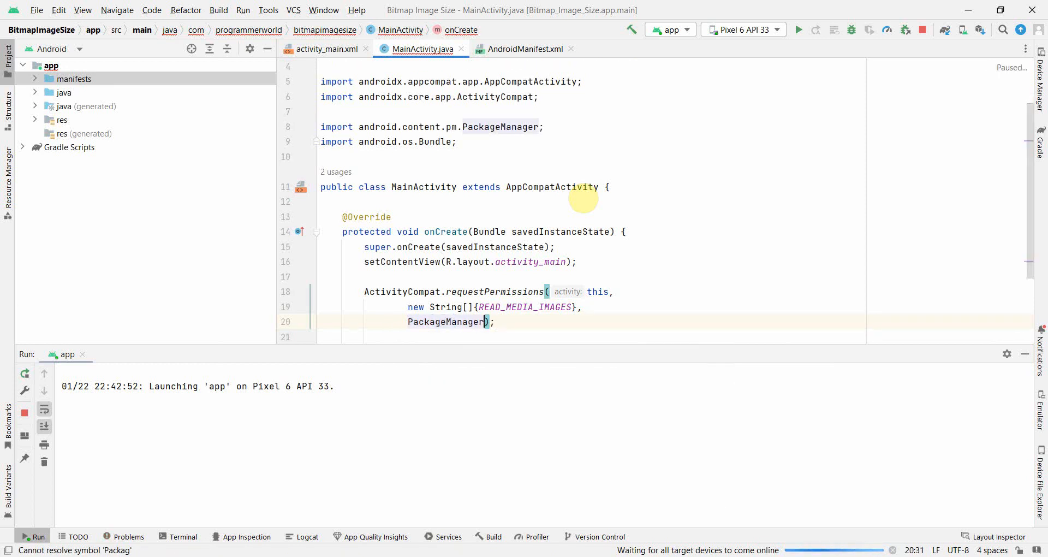
type(".PERMISSION_GRANTED")
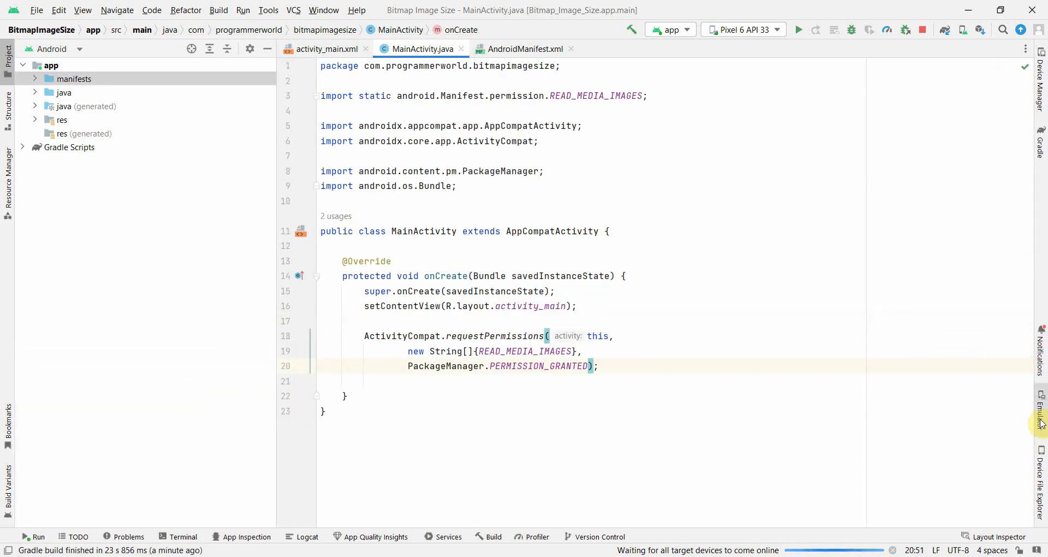
left_click(798, 29)
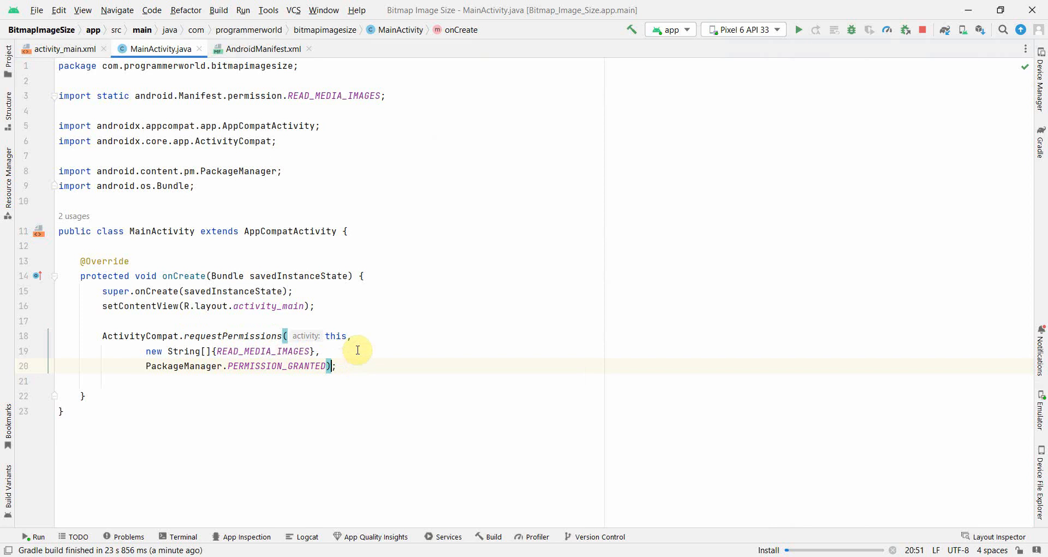
left_click(797, 30)
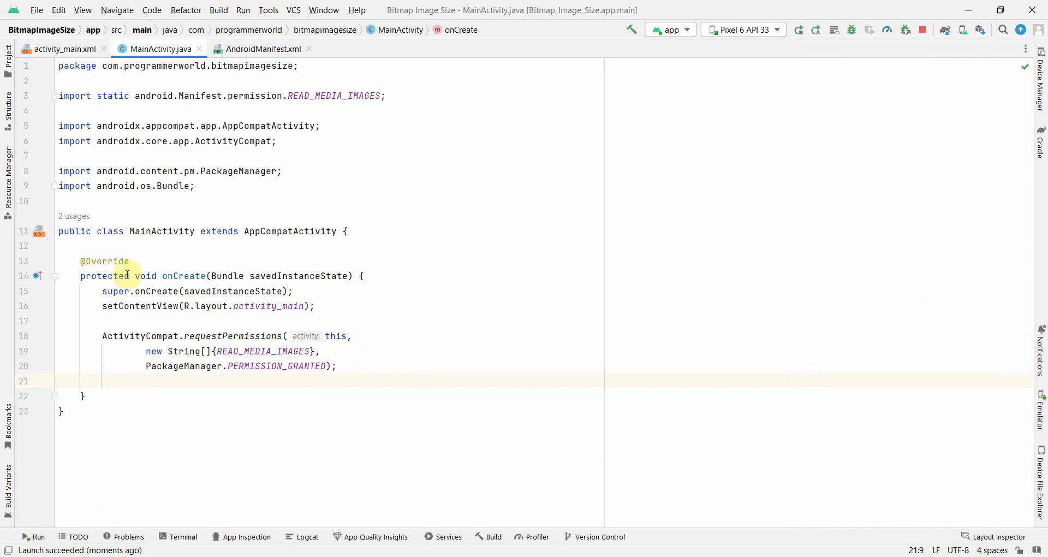
Add a Button at the layout's top left labelled Show Raw Image in activity_main.
left_click(60, 49)
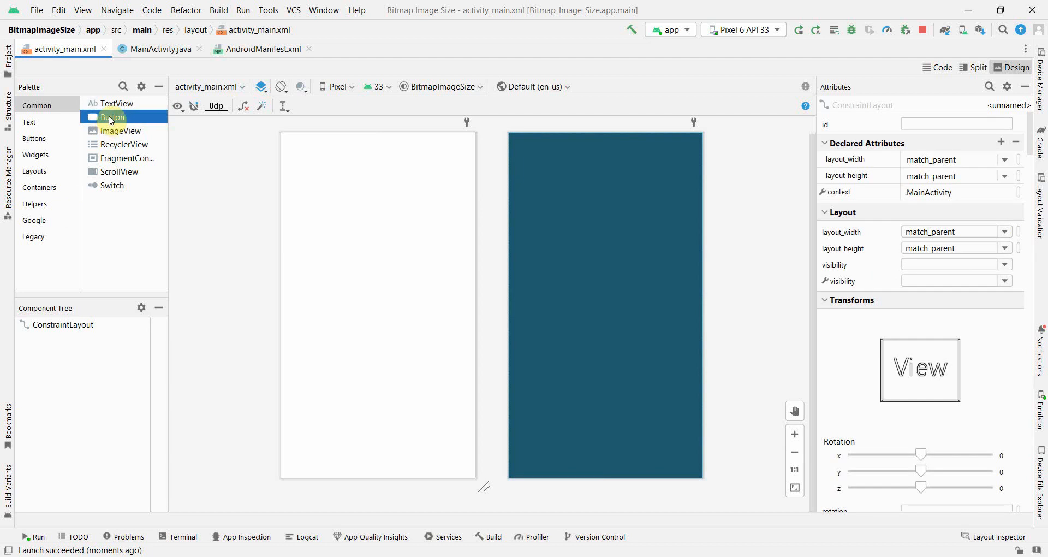
left_click_drag(112, 117, 321, 180)
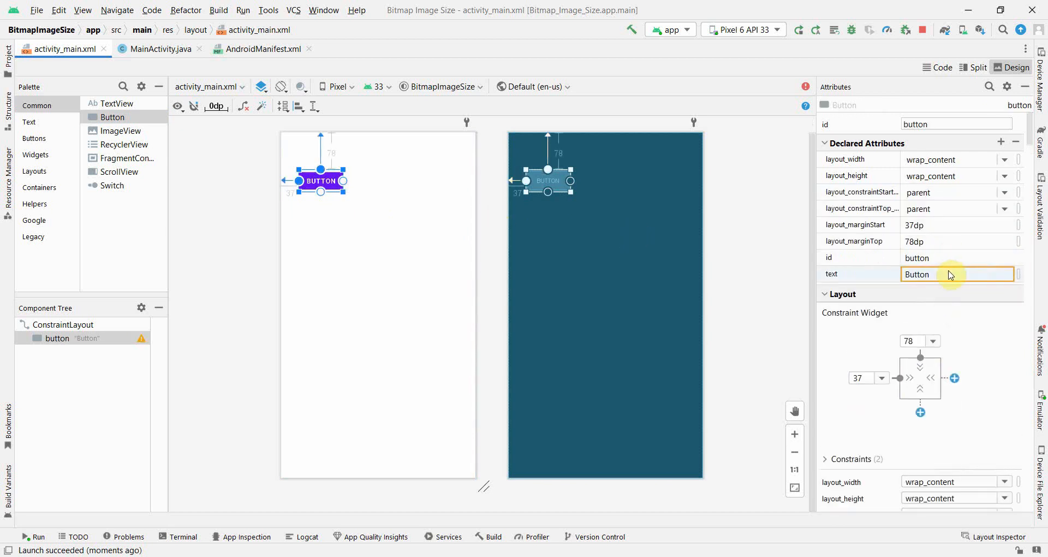
type("S")
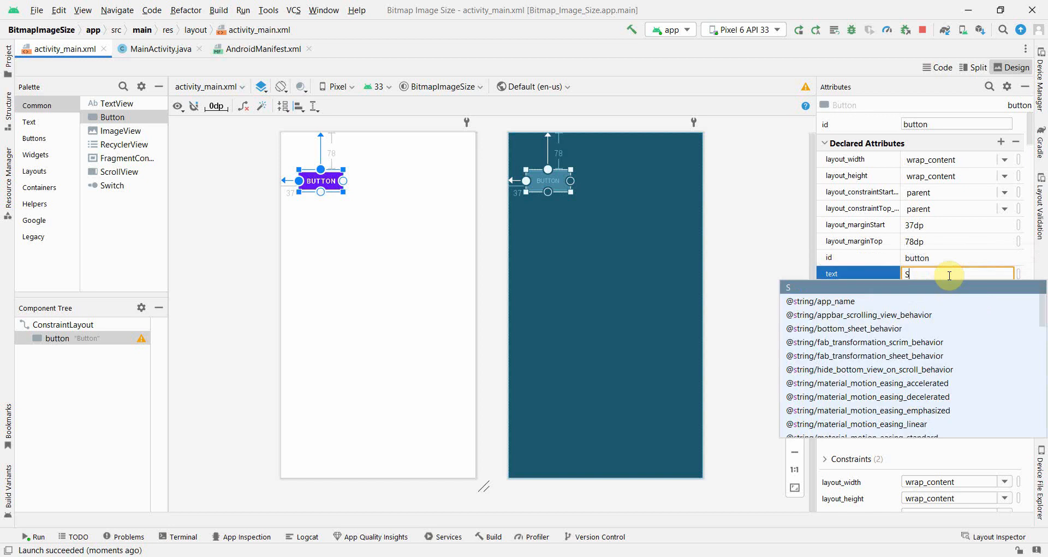
type("how Raw")
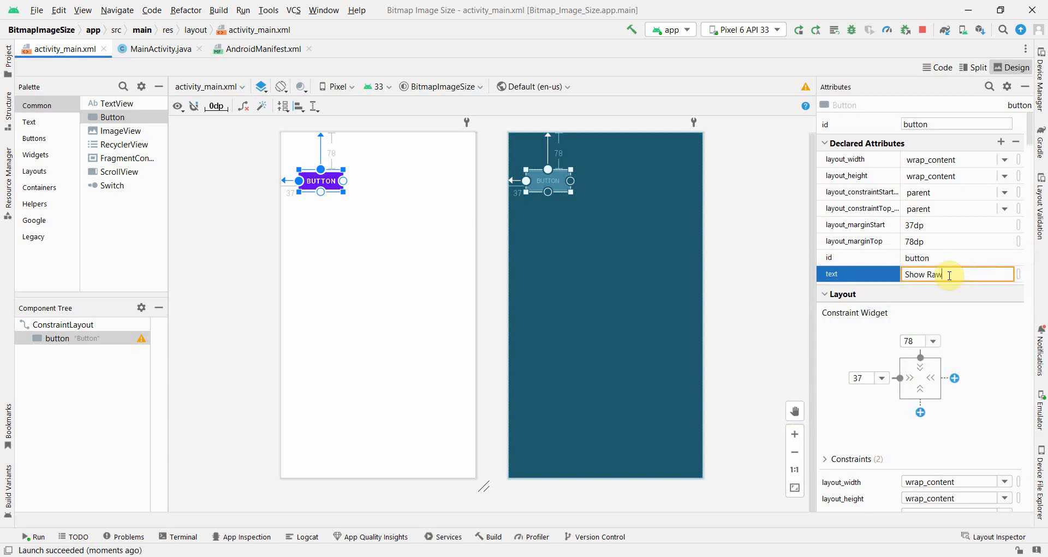
type("Image")
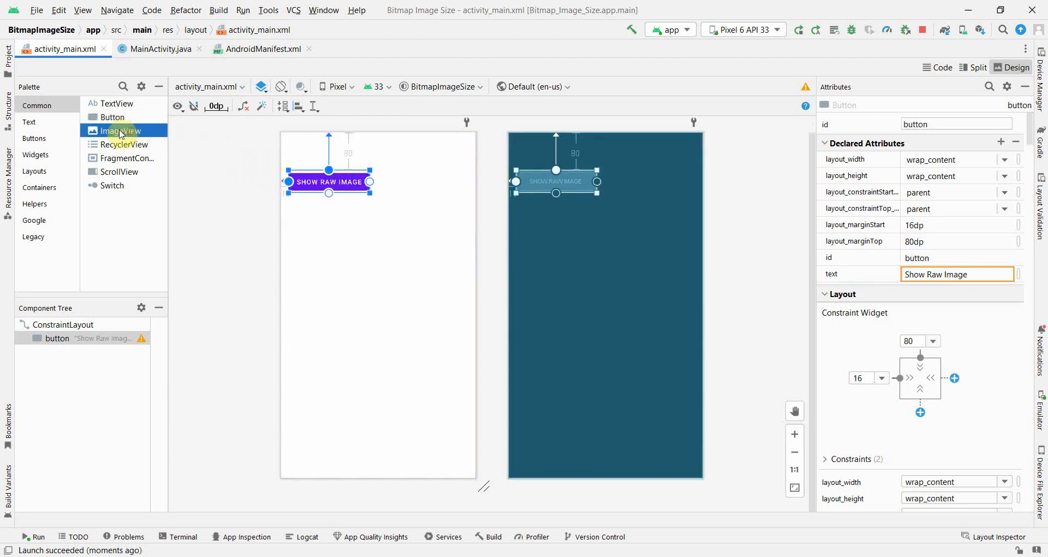
Add two ImageViews using ic_launcher_background and constrain the lower one to the layout top.
left_click_drag(121, 130, 378, 258)
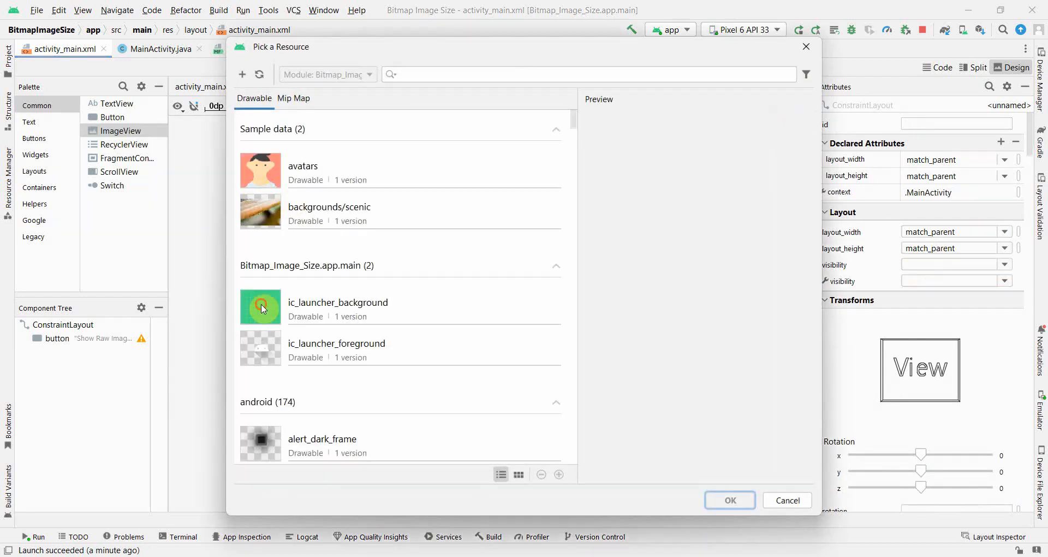
left_click(730, 500)
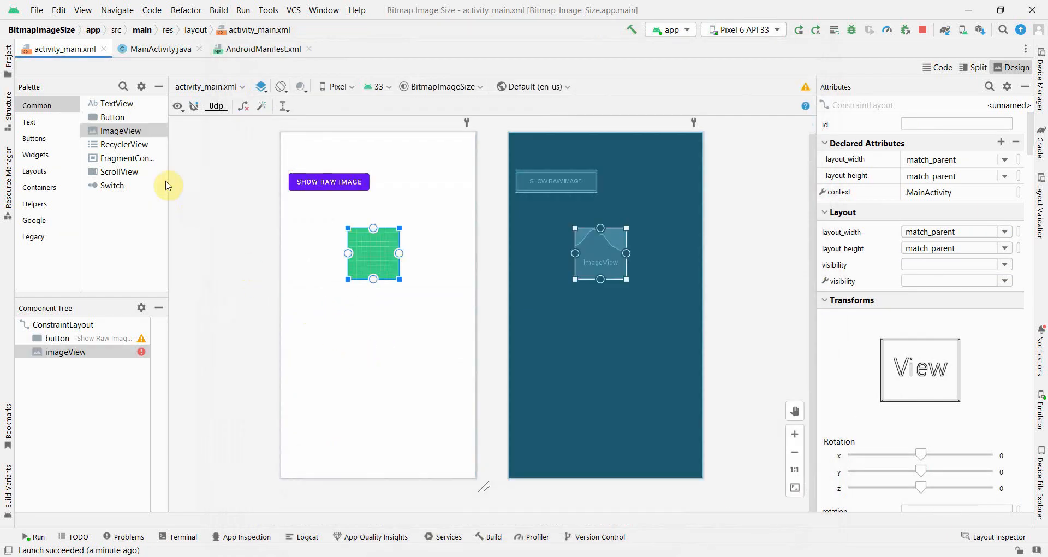
left_click(66, 351)
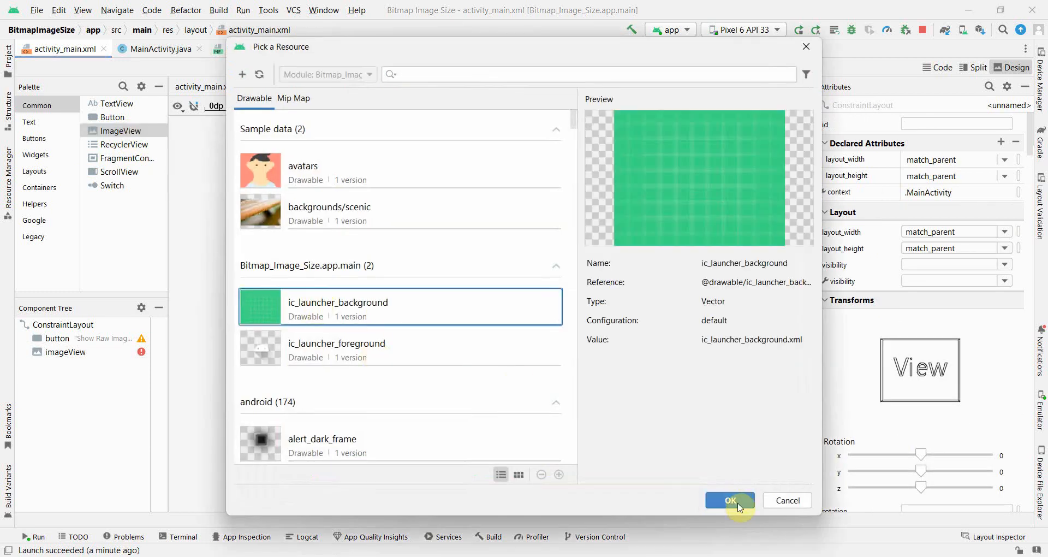
left_click(728, 500)
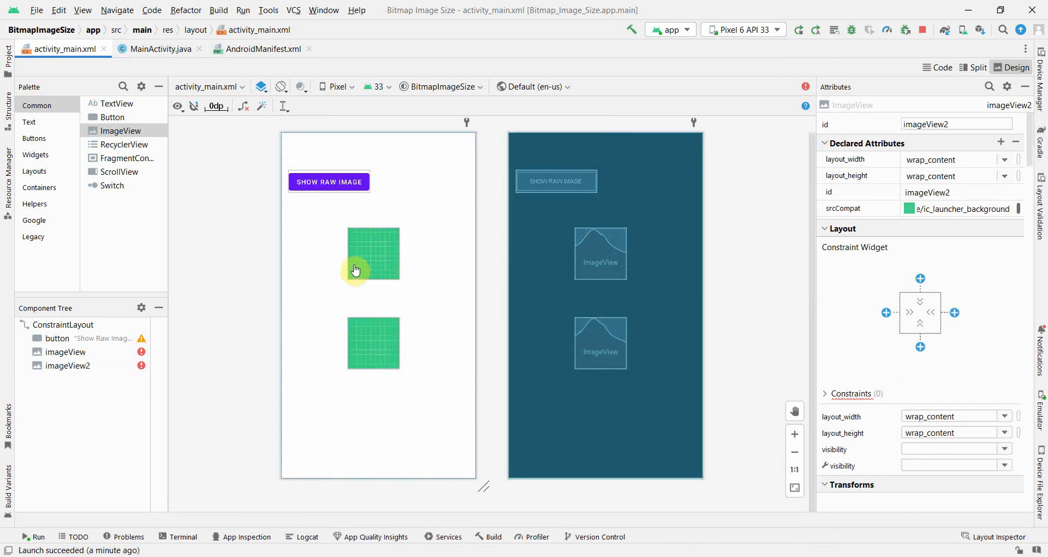
left_click(373, 252)
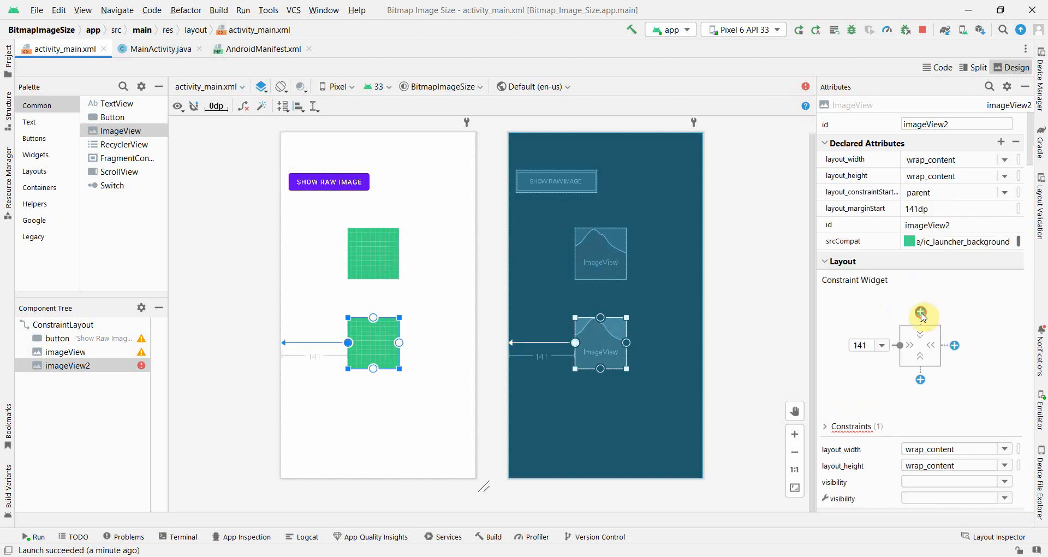
left_click(919, 311)
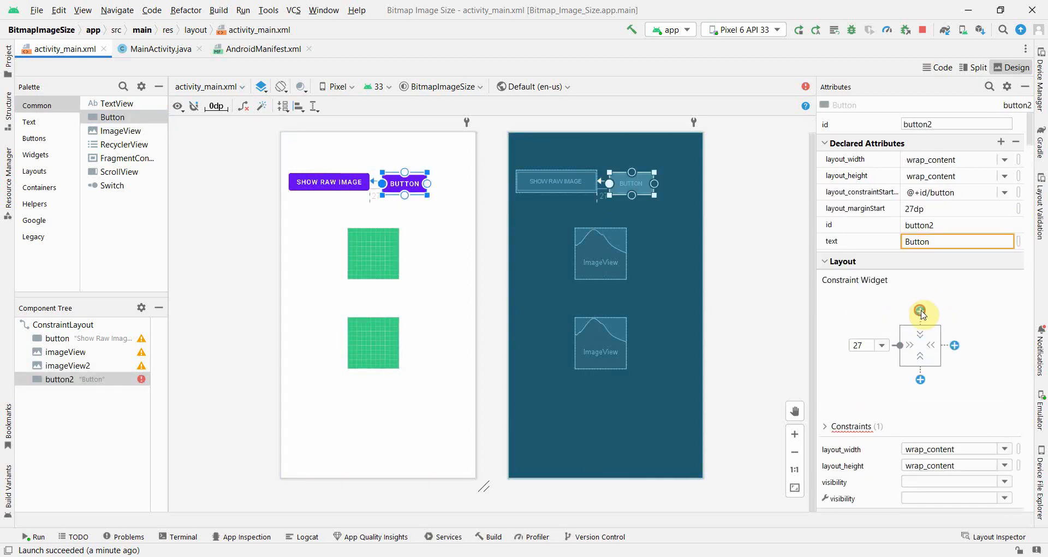
Constrain the second button to the top and label it Show sized Image.
left_click(919, 315)
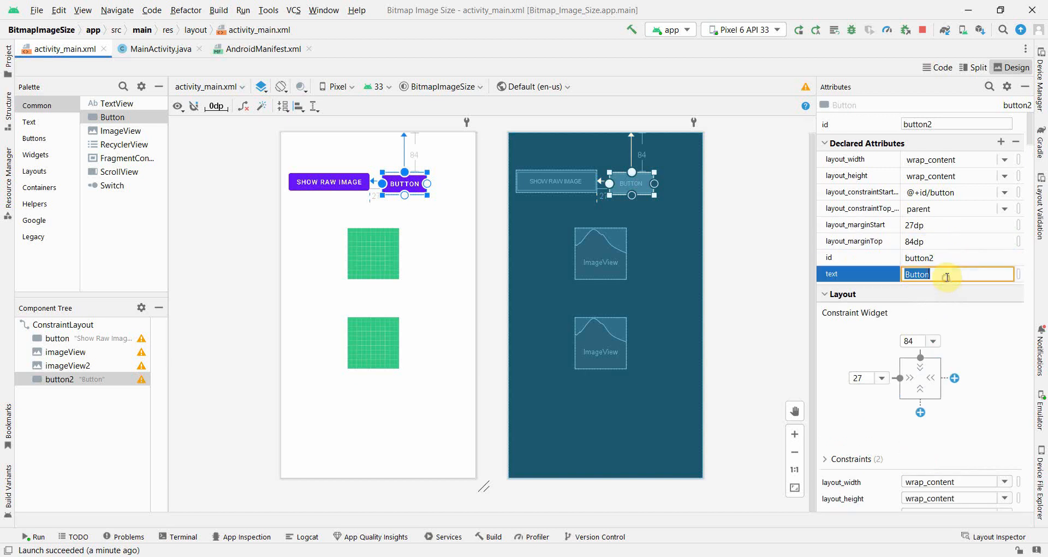
type("Im")
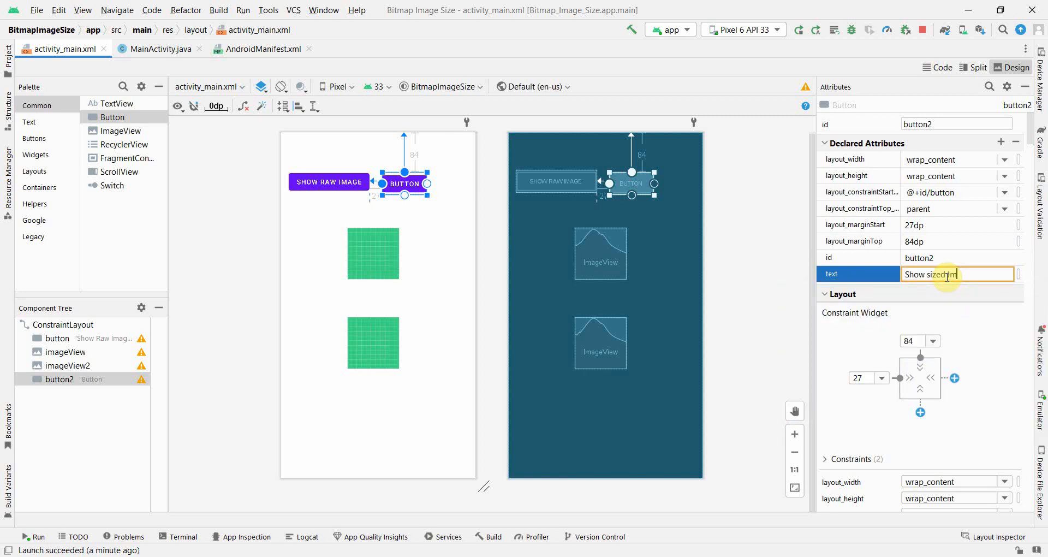
type("Show sized Image")
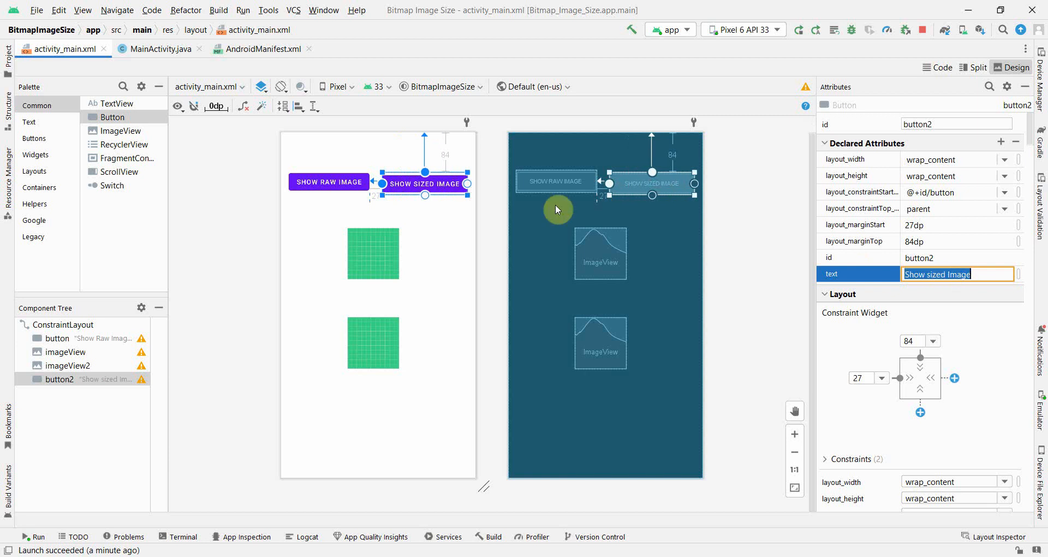
mouse_move(434, 290)
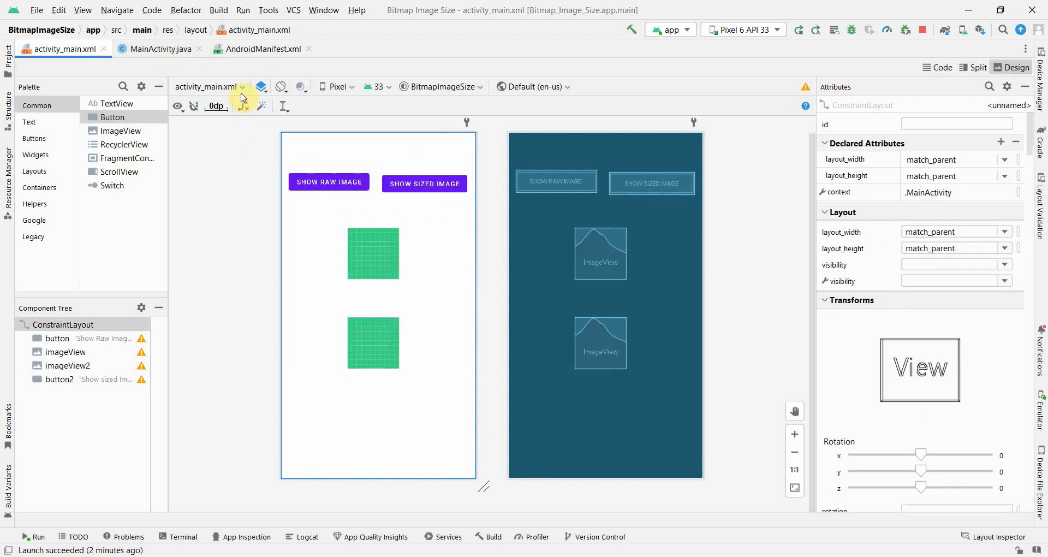
Add an empty public void buttonRawImage(View view) handler to MainActivity.
left_click(159, 48)
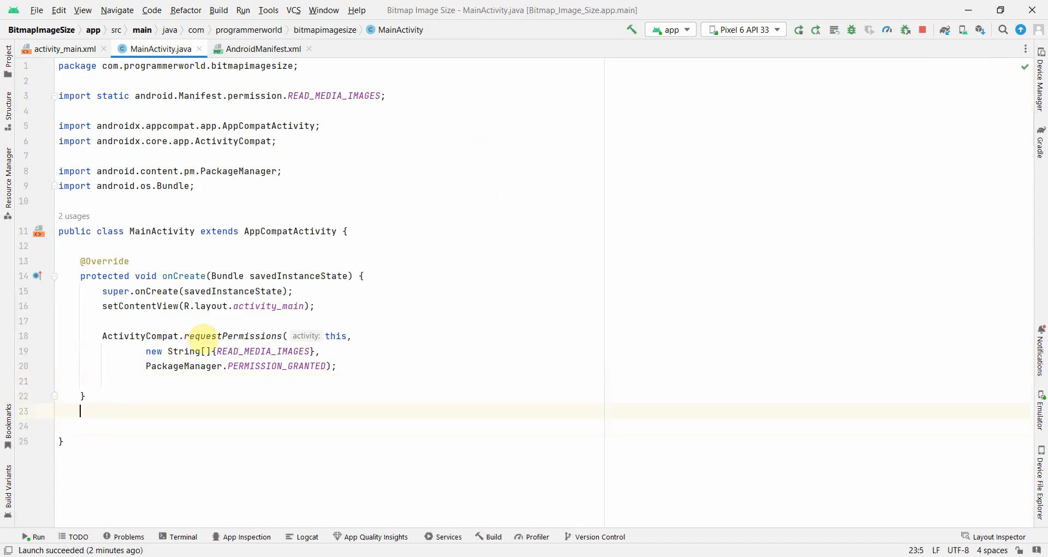
type("public")
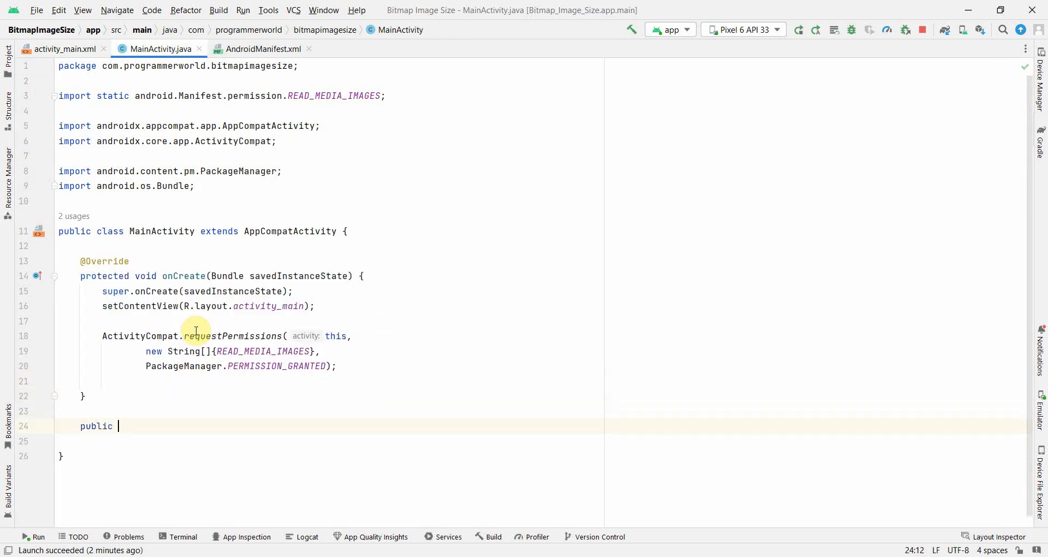
type("vvoid butt")
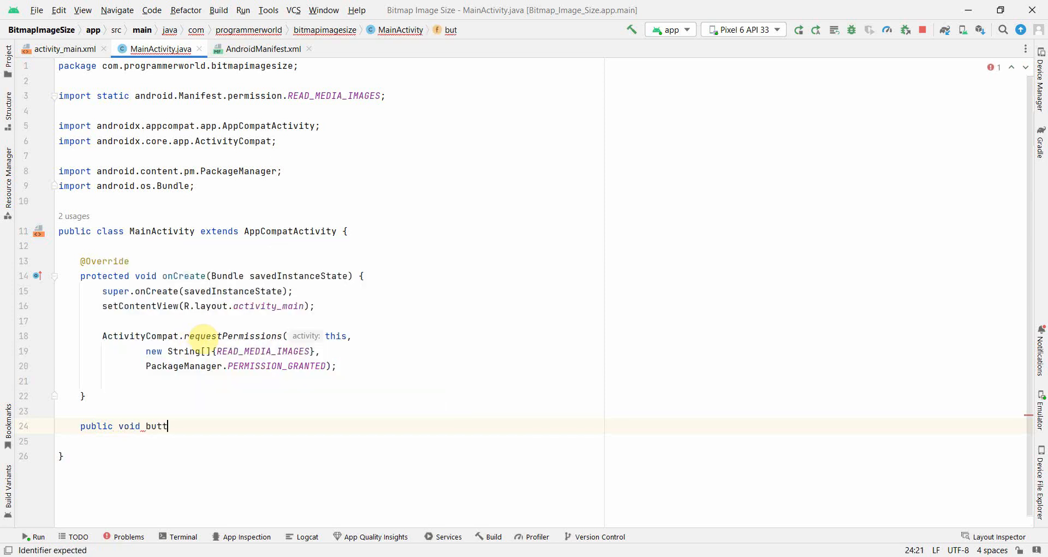
type("onRaw")
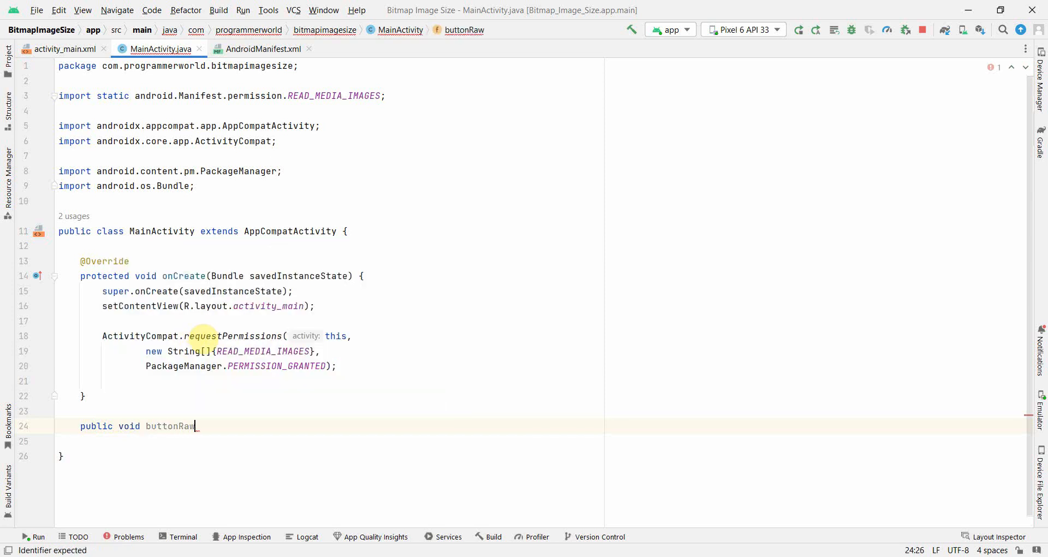
type("Image")
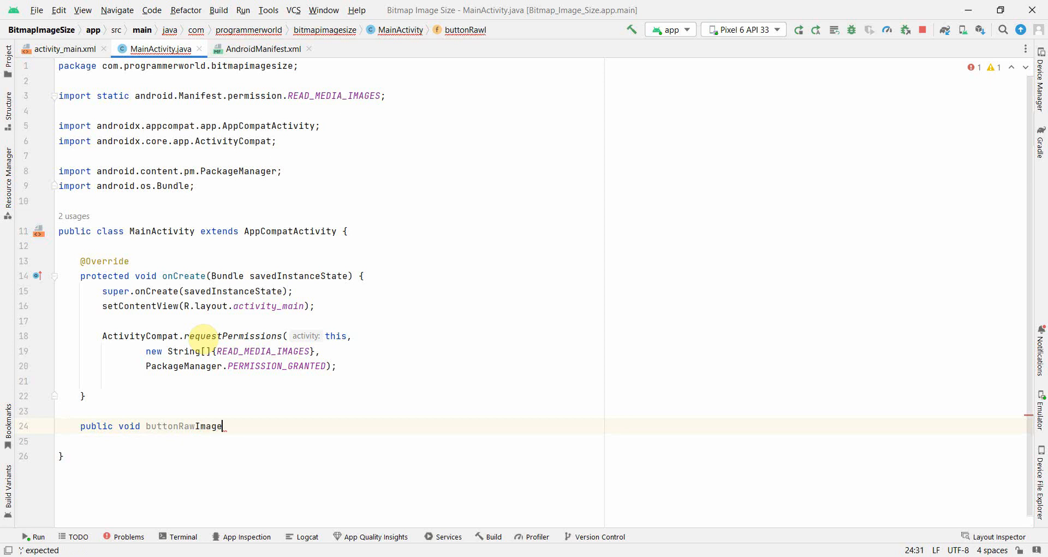
type("(View v")
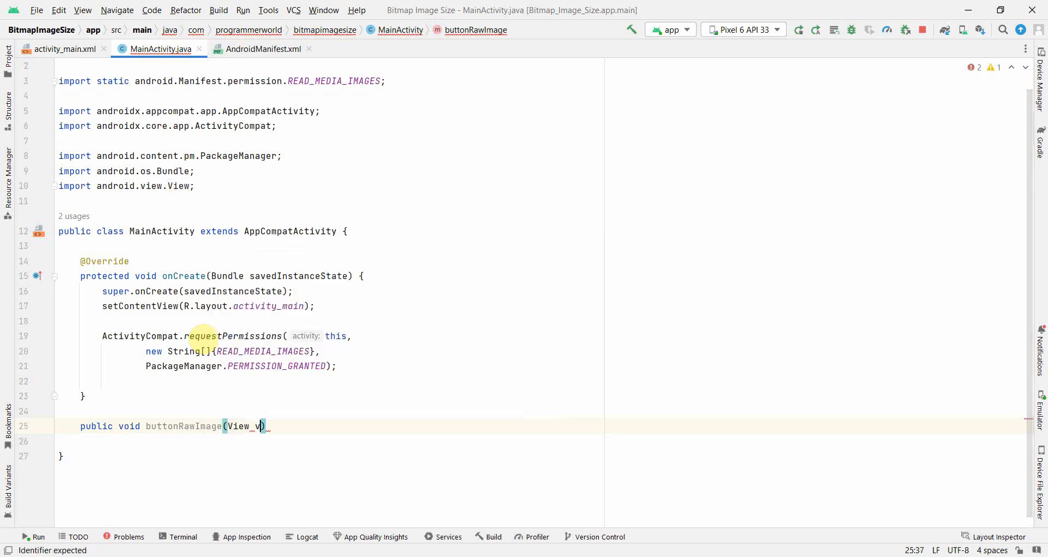
type("iew")
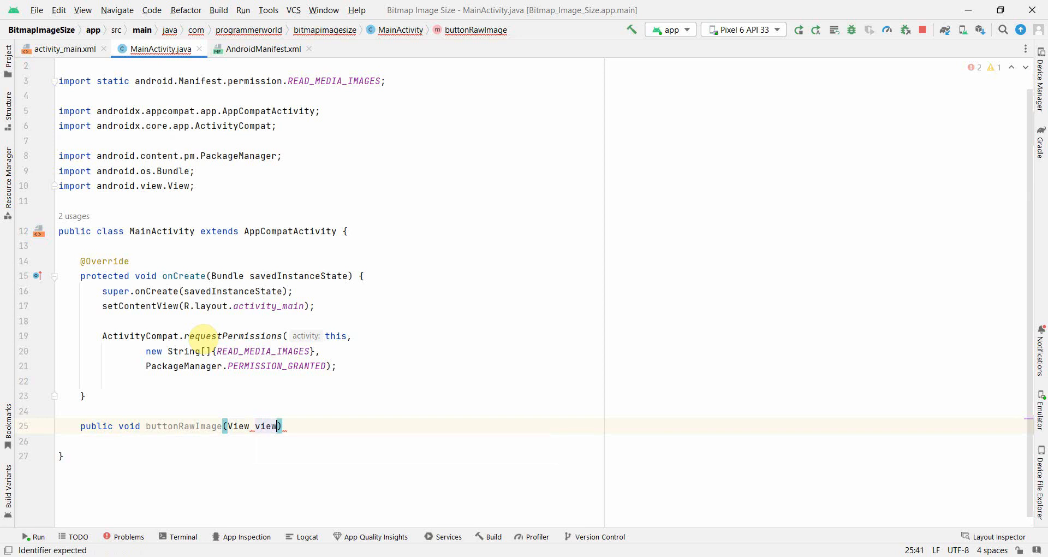
type("{")
type("public")
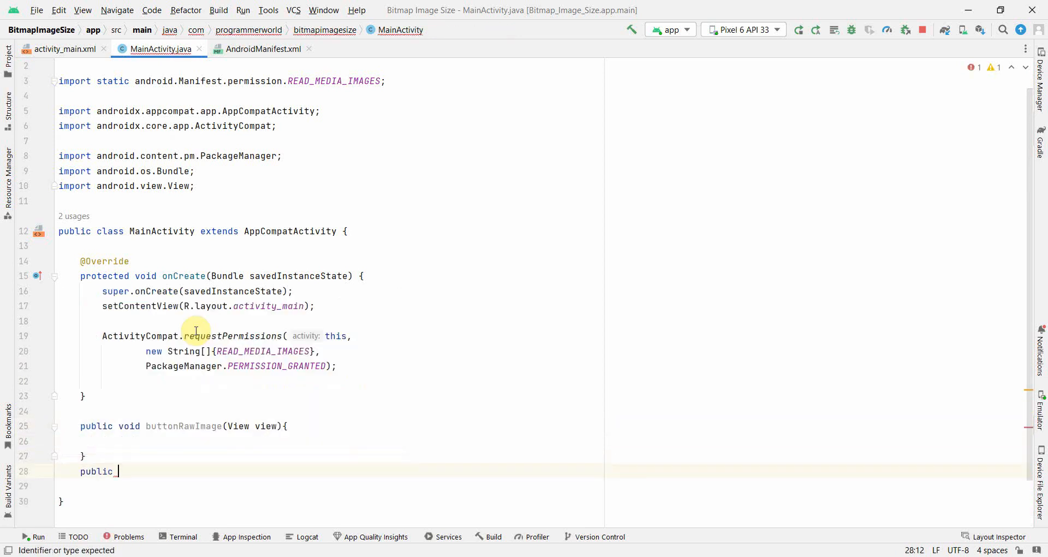
Add an empty public void buttonSizedImage(View view) handler below it.
type("void b")
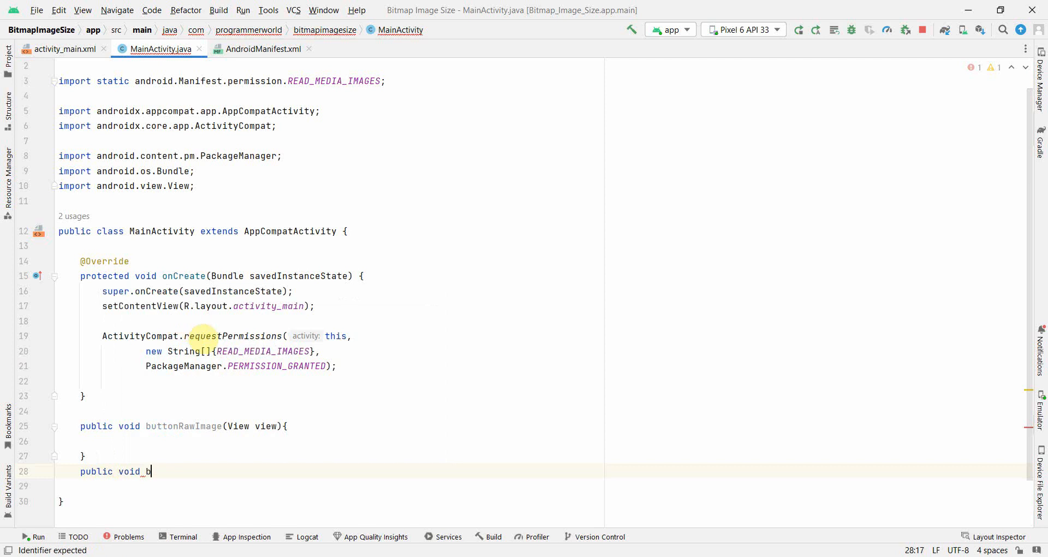
type("uttonS")
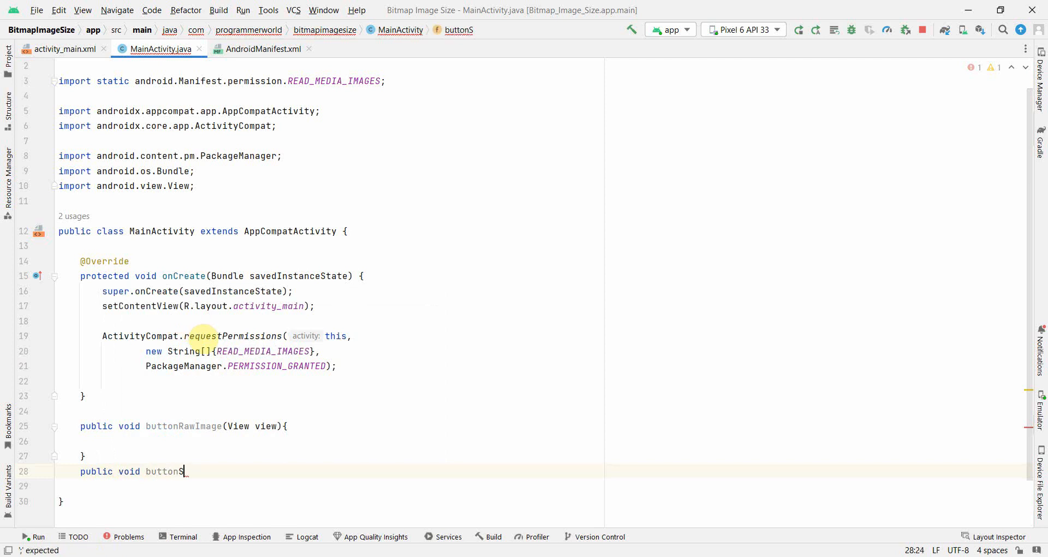
type("izedImah")
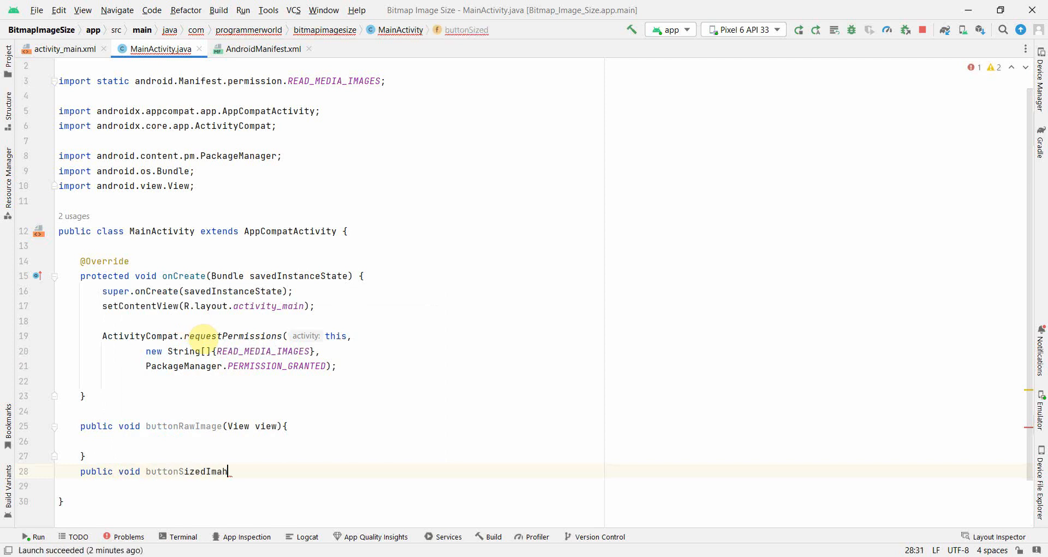
key("backspace")
type("ge(View view")
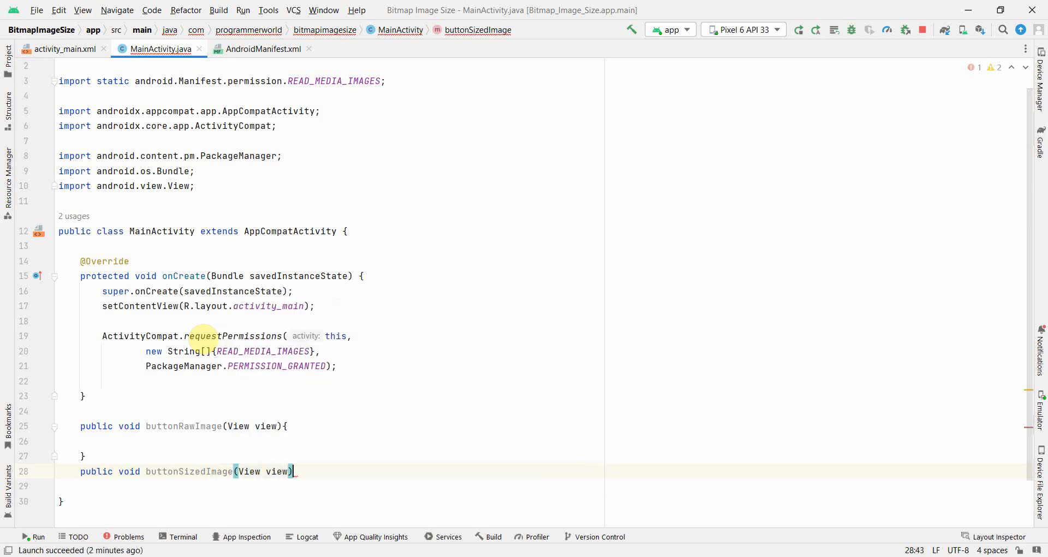
type("{")
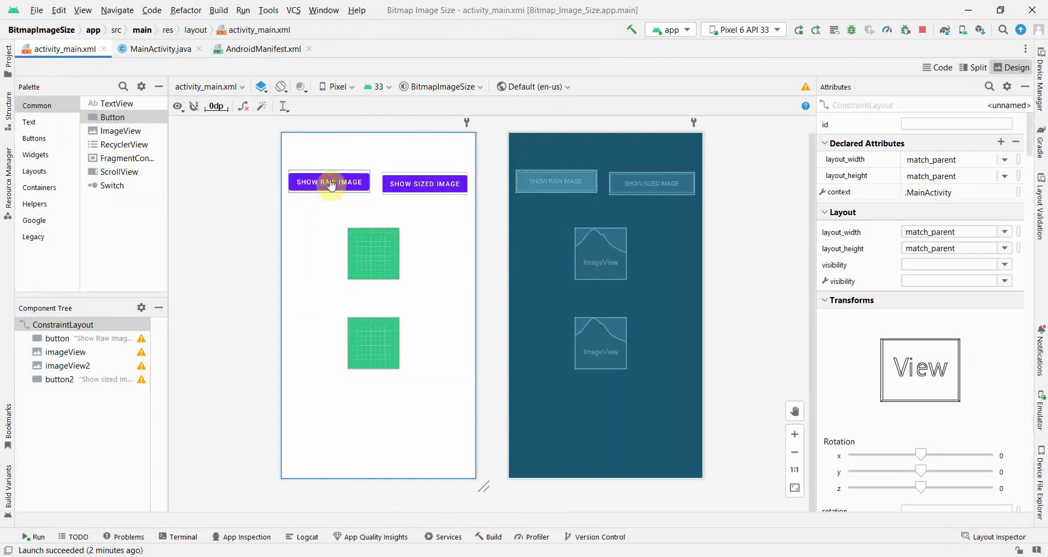
Set the Show Raw Image button's onClick to buttonRawImage and check the ImageView ids.
left_click(328, 181)
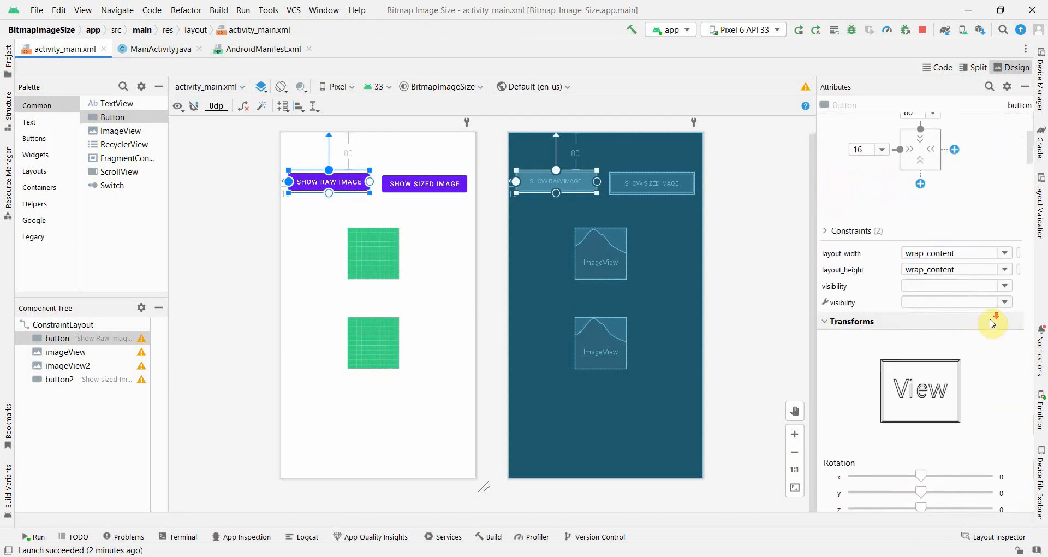
scroll("down", 3)
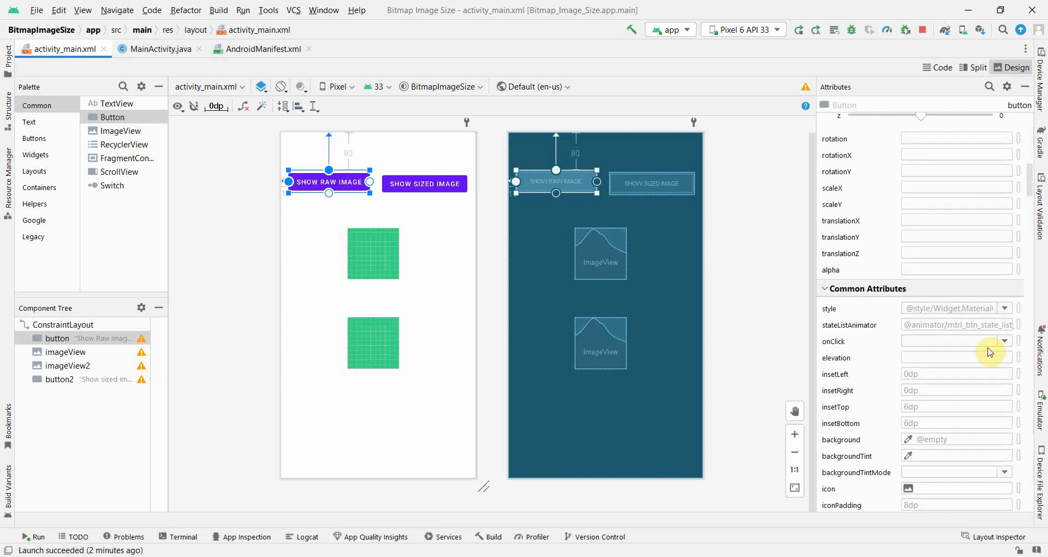
type("buttonRawImage")
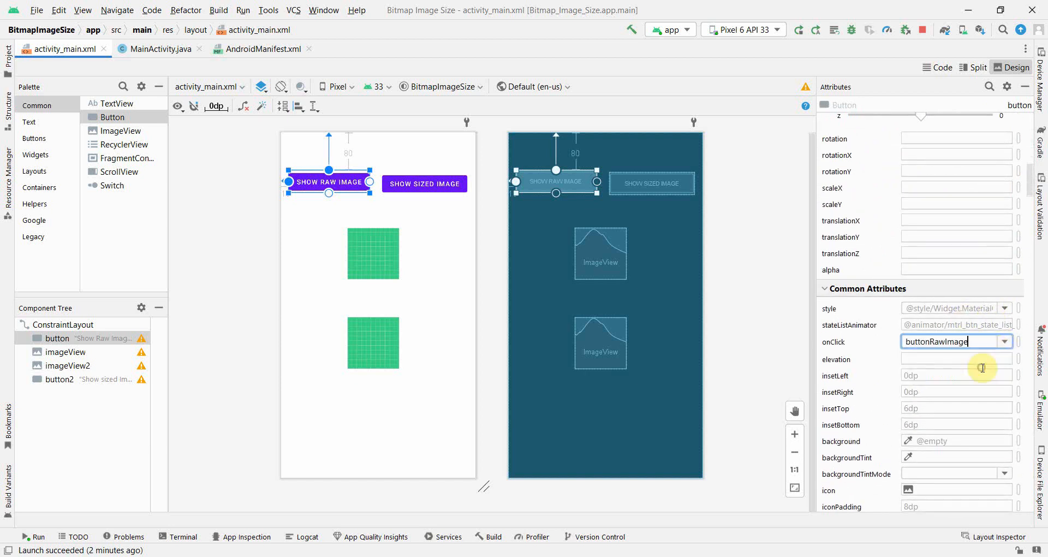
left_click(425, 183)
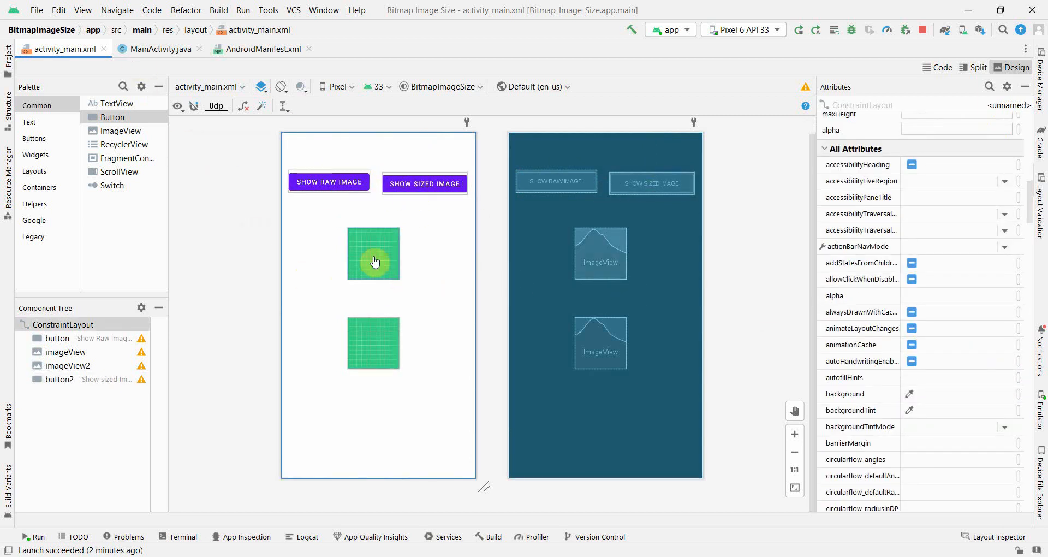
left_click(373, 252)
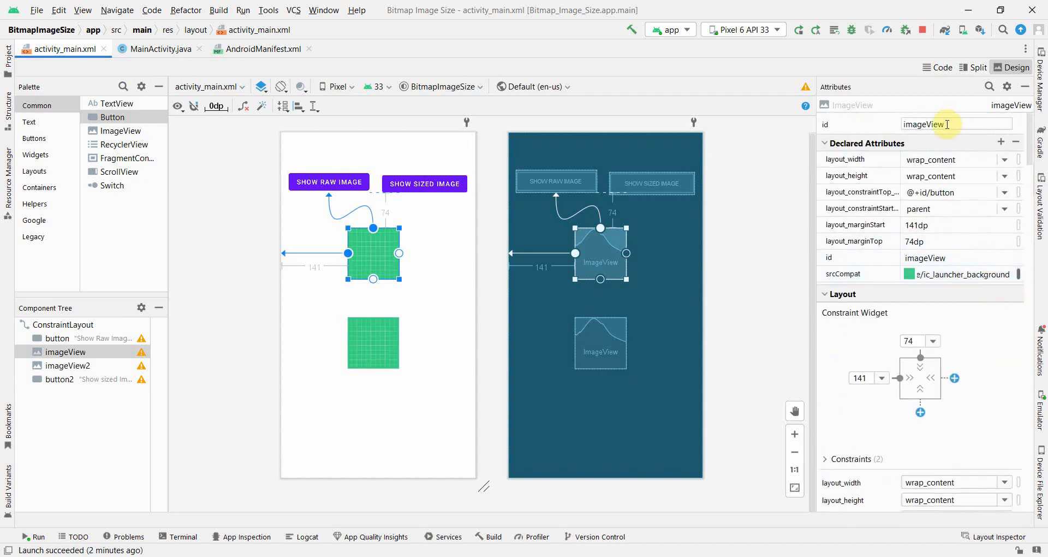
left_click(374, 343)
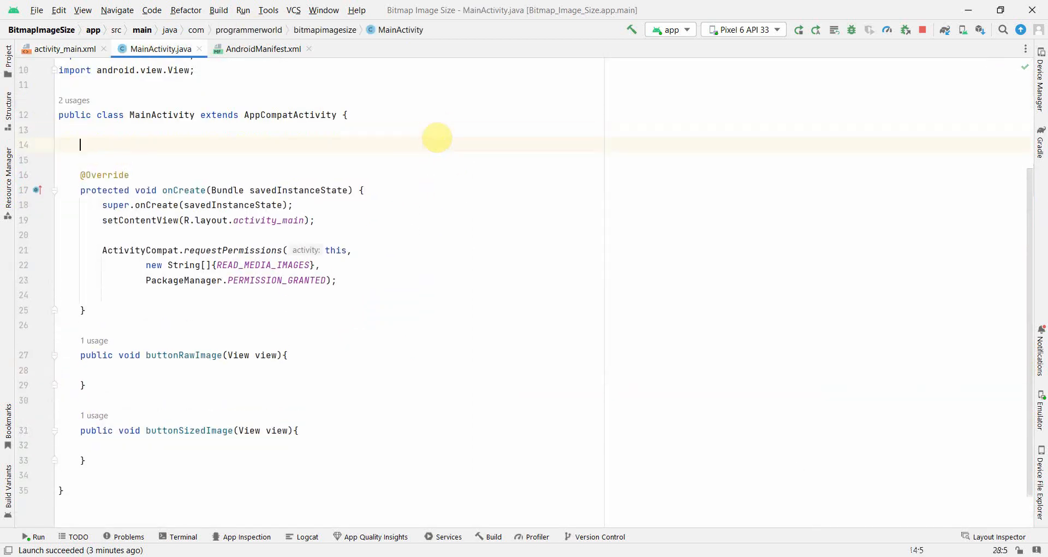
Declare private ImageView fields imageView and imageView1 in MainActivity, accepting the import.
type("rotected")
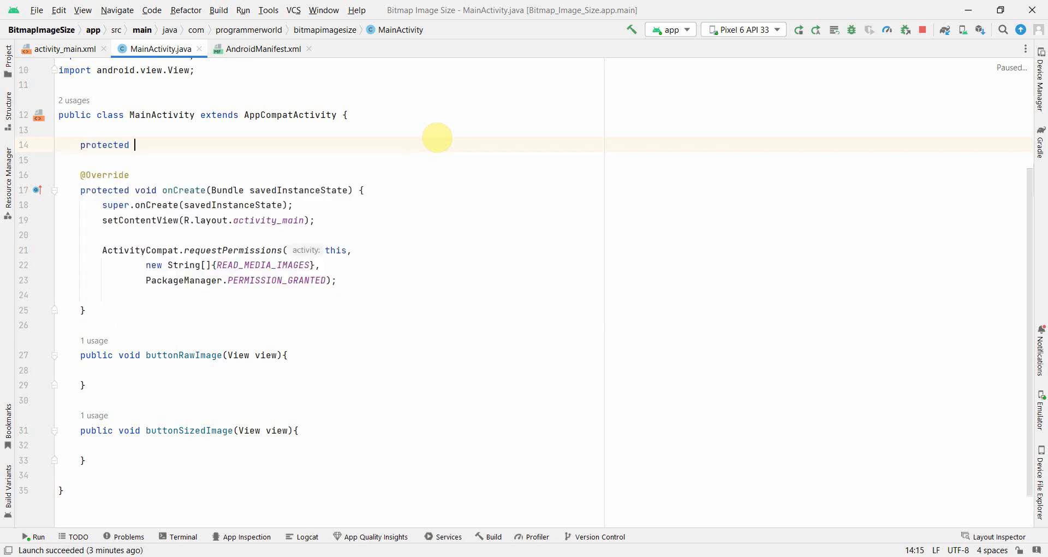
type("pri")
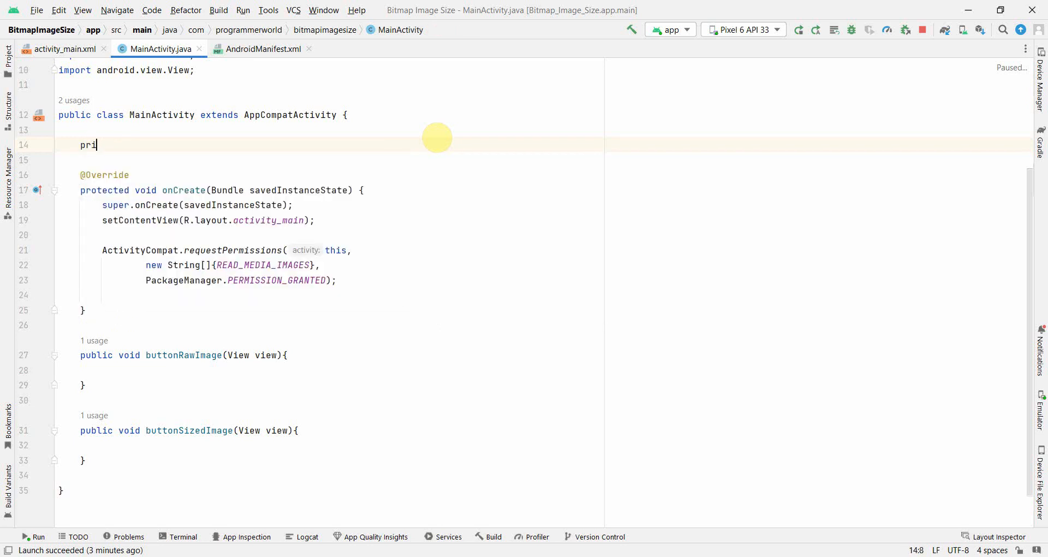
type("vate Im")
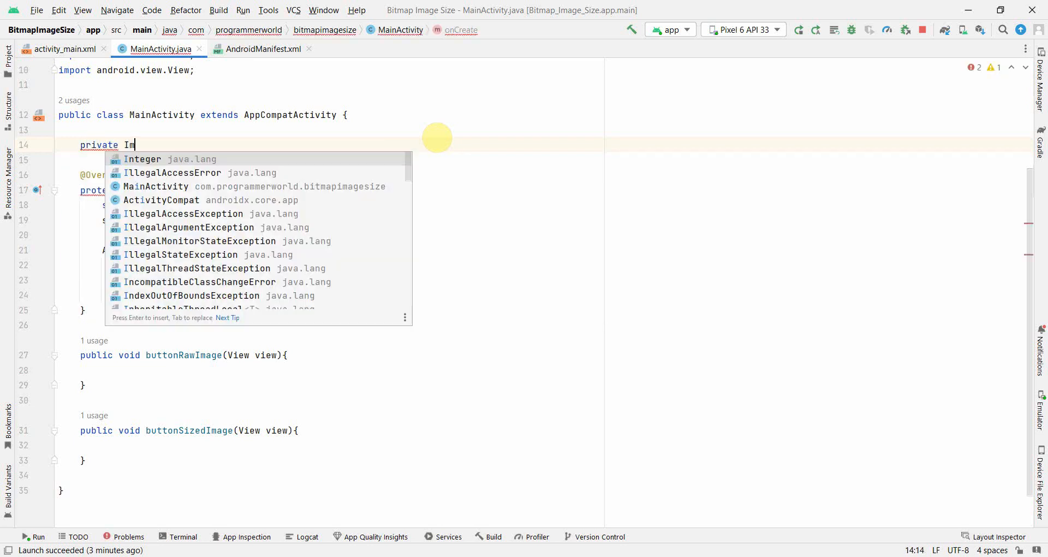
type("ageView")
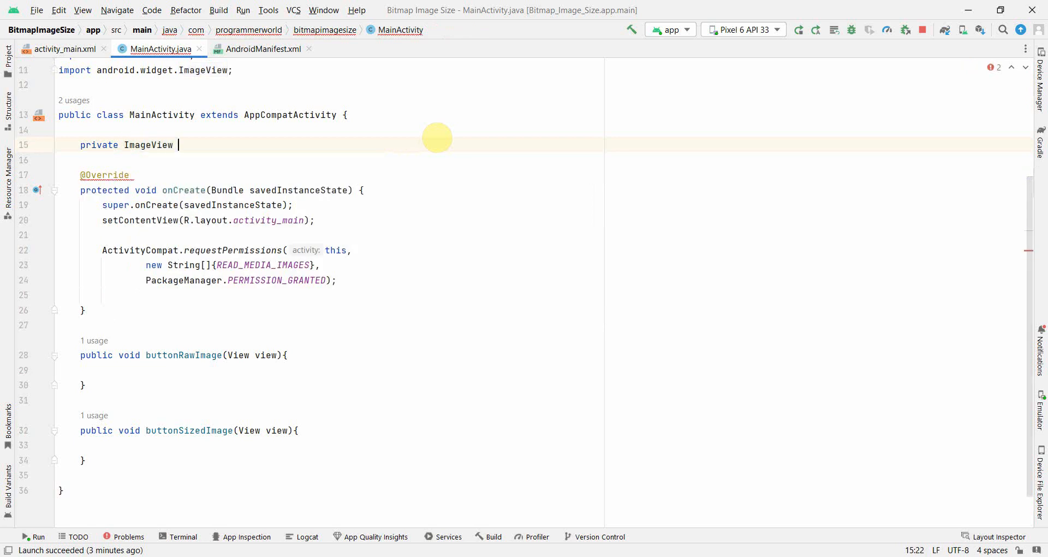
type("imageView,")
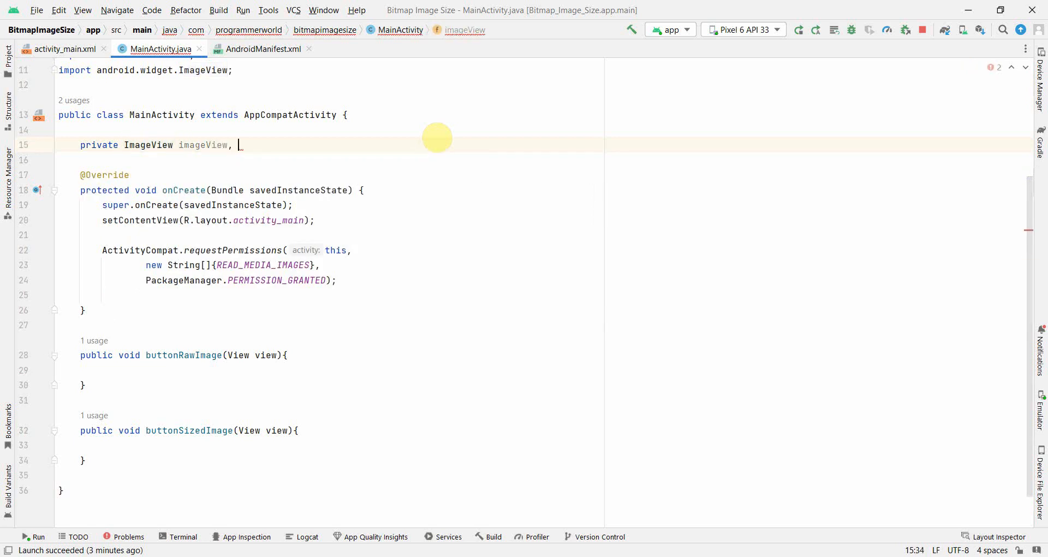
type("imah")
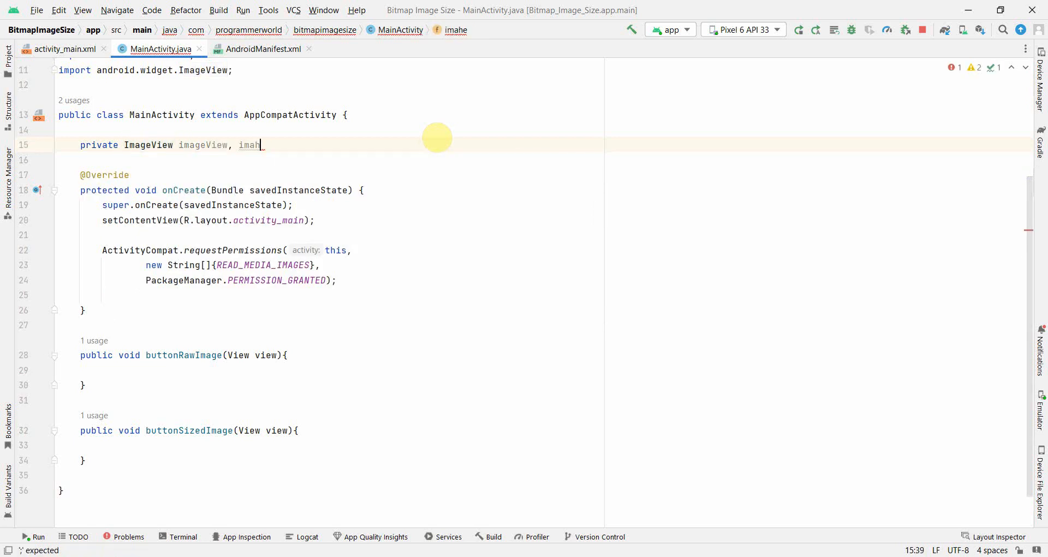
type("geView1;")
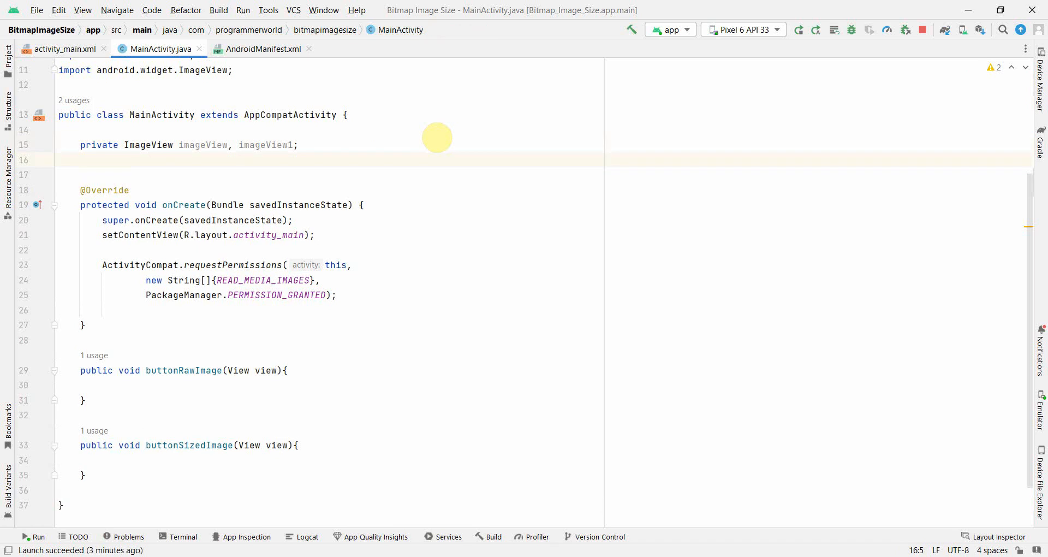
Declare private Bitmap fields bitmap and bitmap1 beneath the ImageView fields.
type("private")
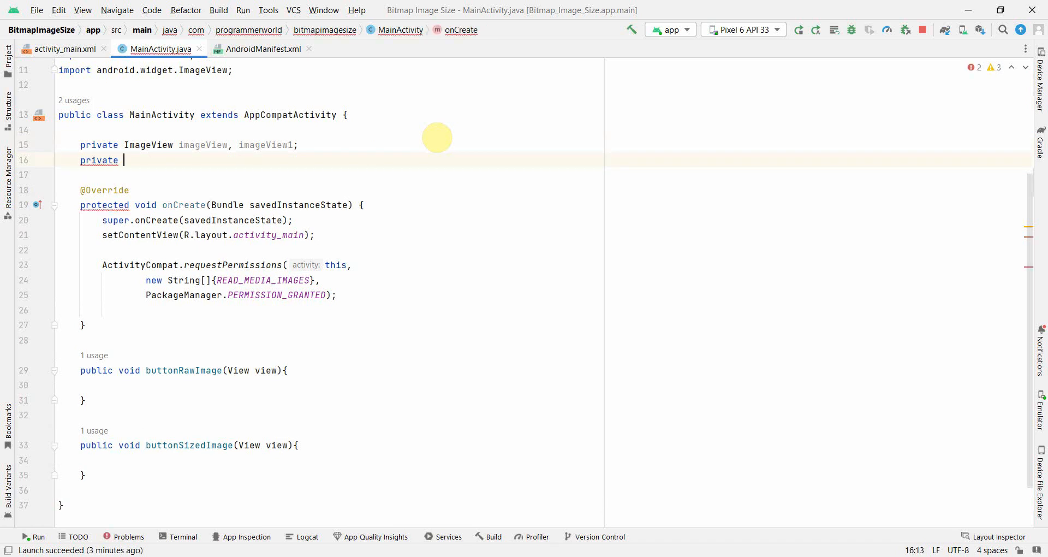
type("Bitmap")
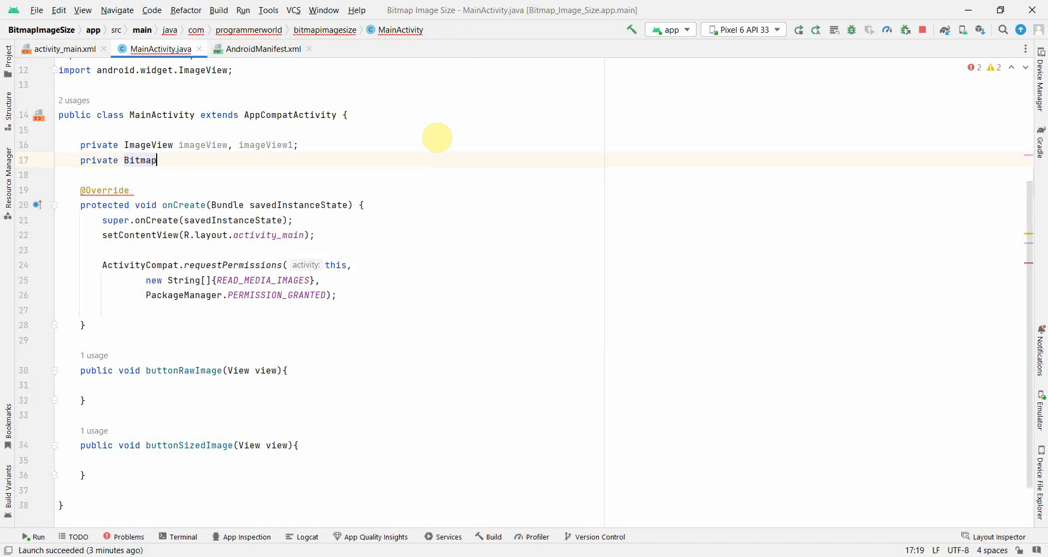
type("bitmap")
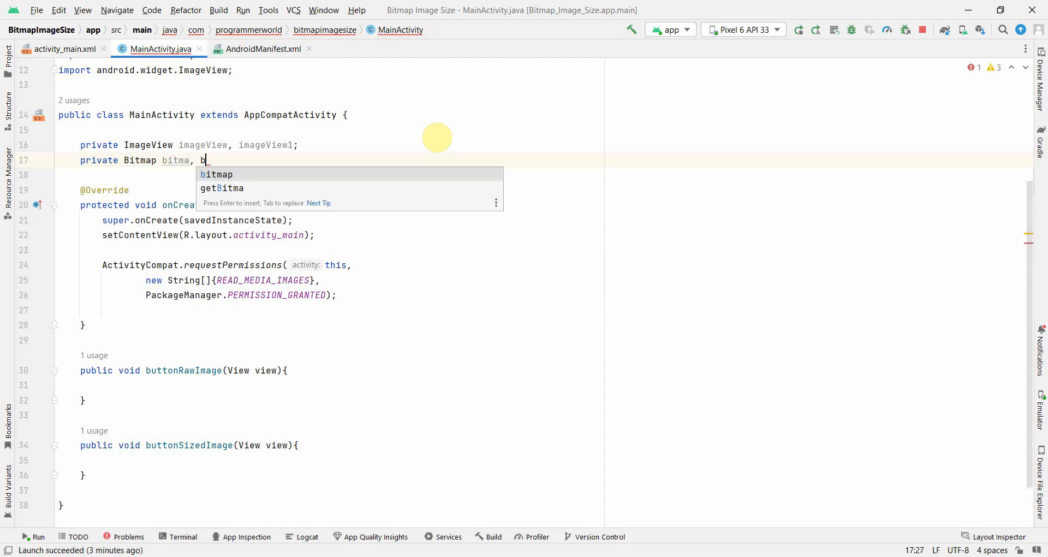
type("itmap1;")
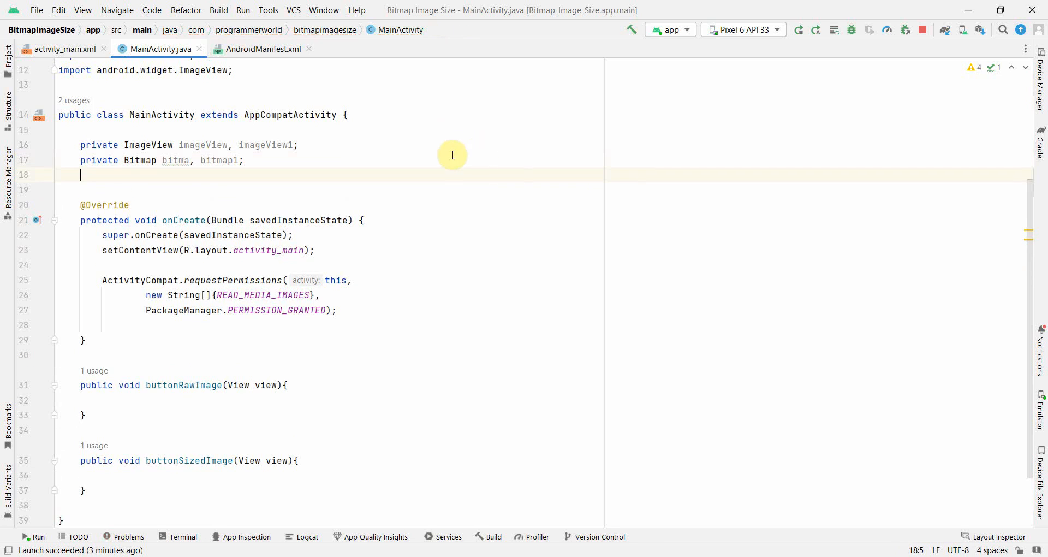
left_click(189, 160)
type("p")
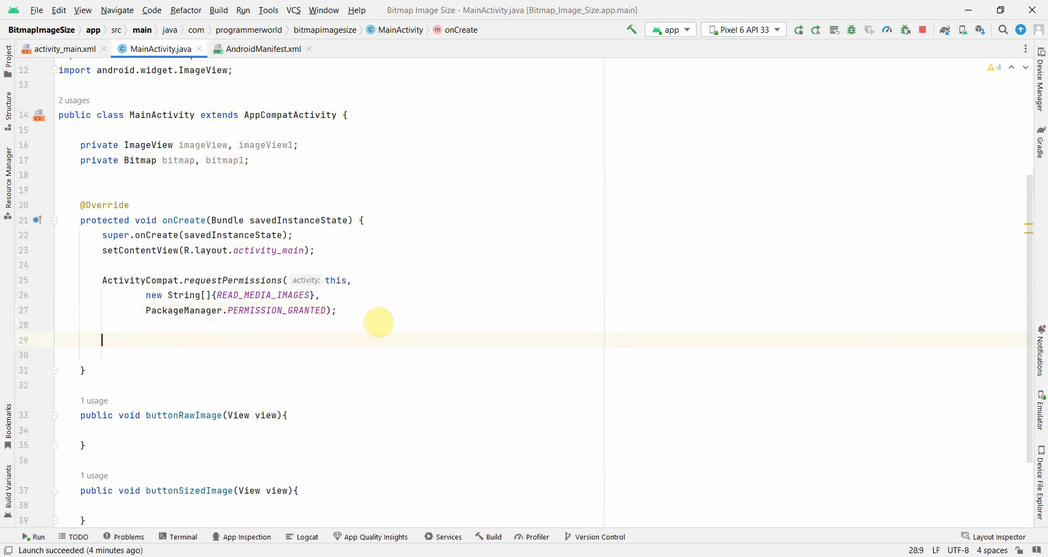
In onCreate assign imageView = findViewById(R.id.imageView) via autocomplete.
type("imageView")
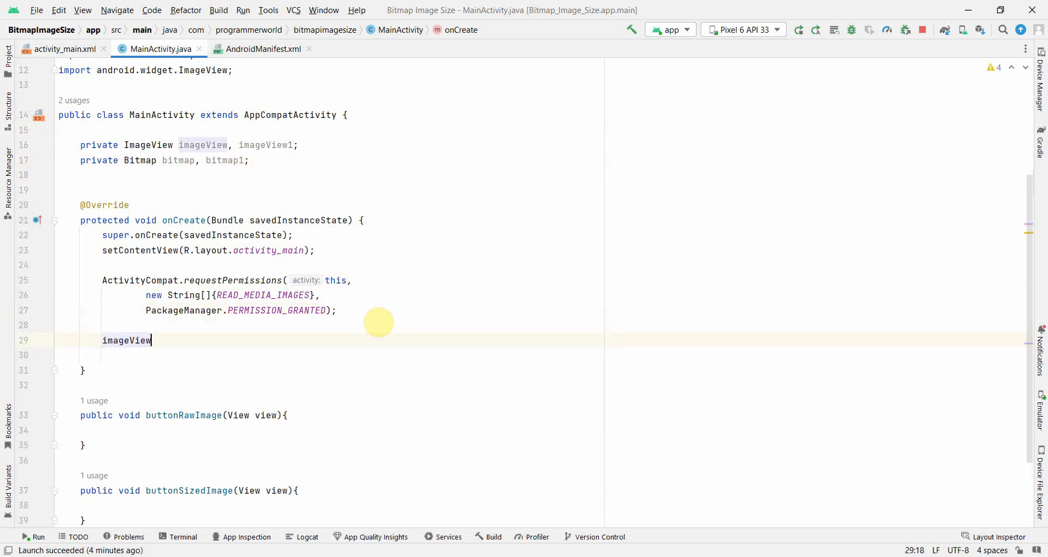
type("= find")
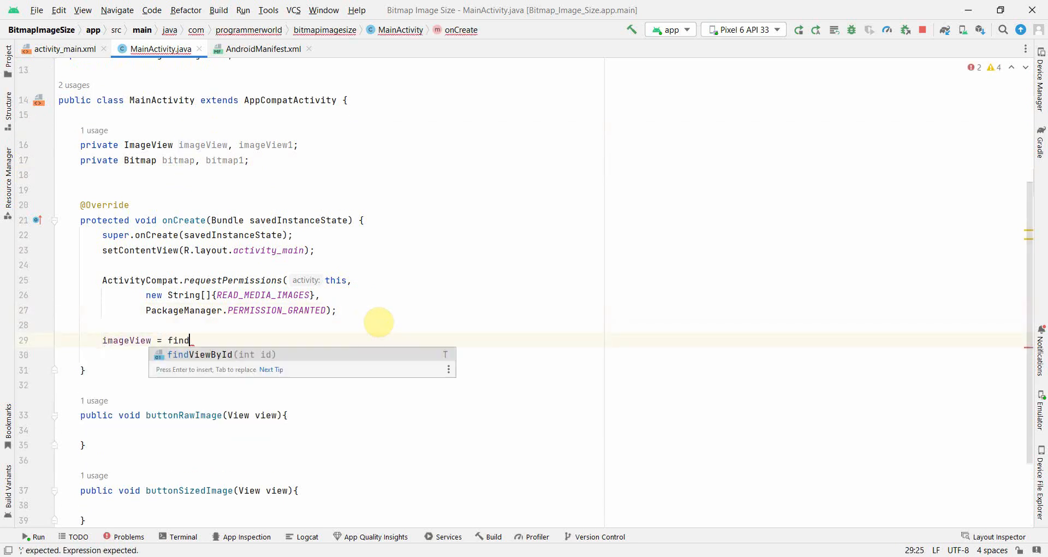
type("ViewById(.r")
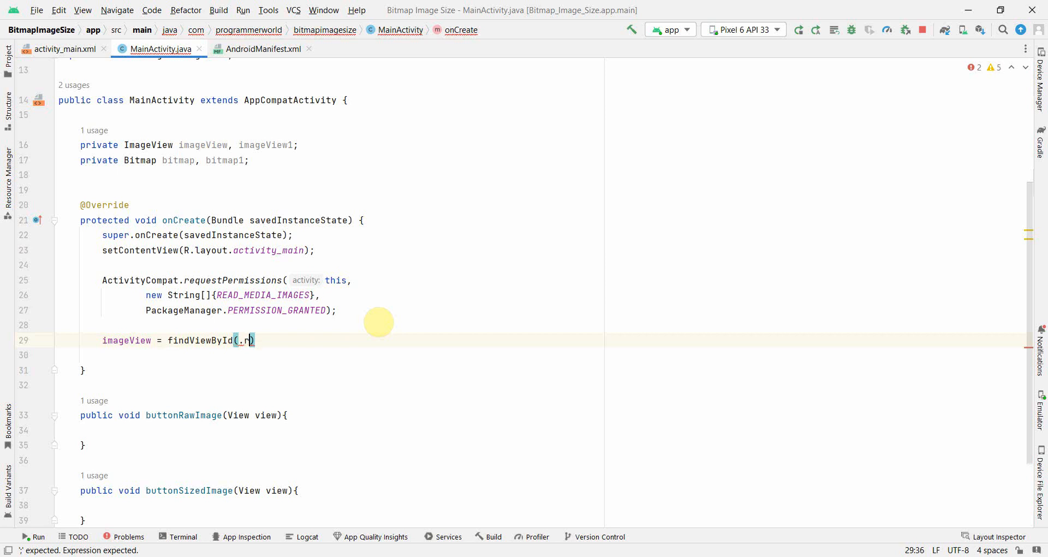
type(".")
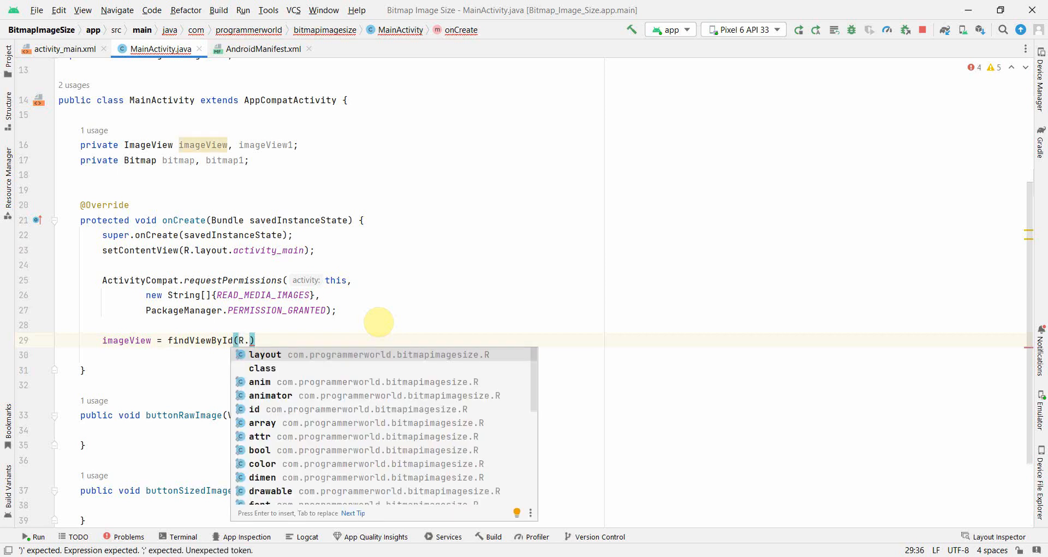
type("id.im")
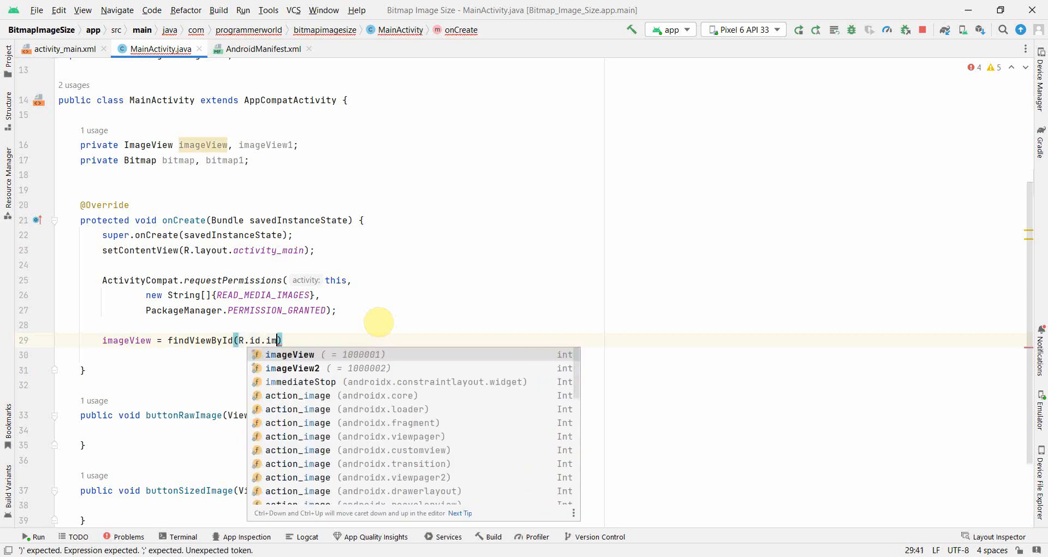
key("Enter")
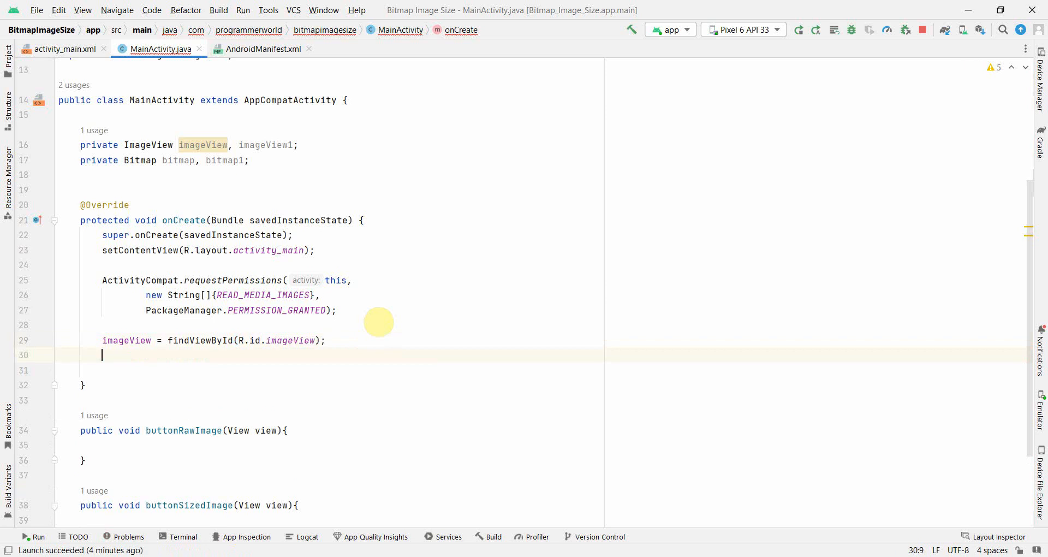
Assign imageView1 = findViewById(R.id.imageView2), then start a Gradle build.
type("imageView1")
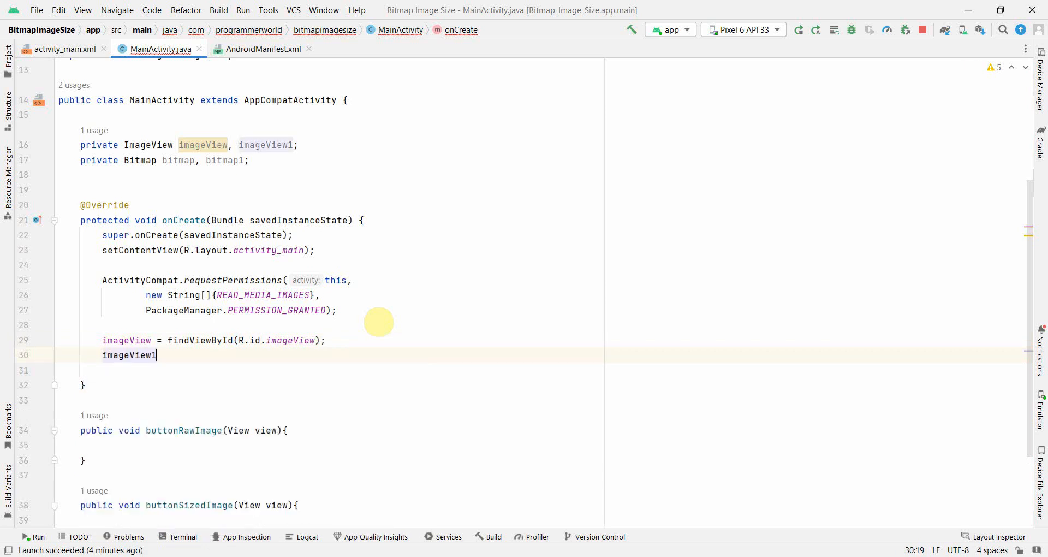
type("= findViewById(")
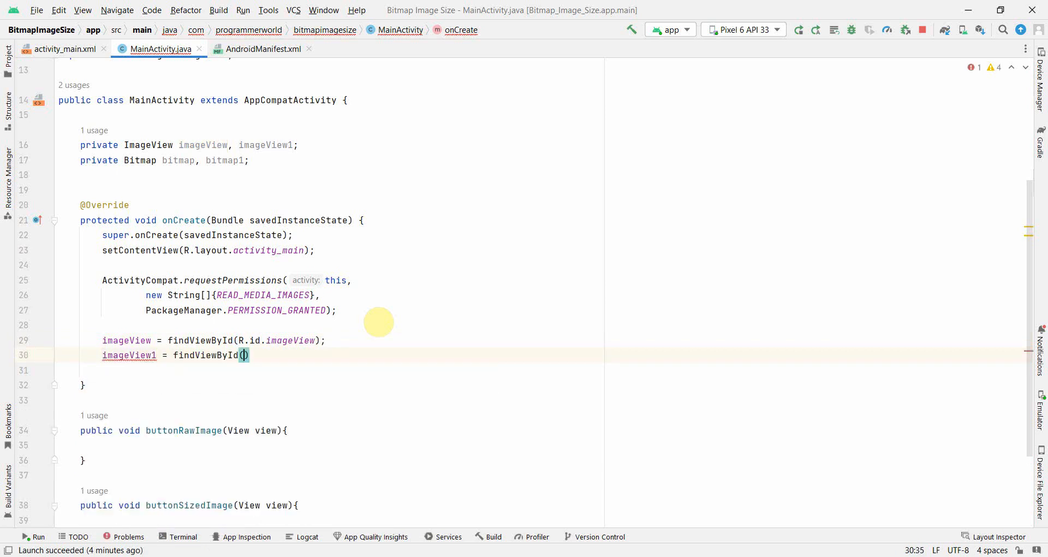
type("R.")
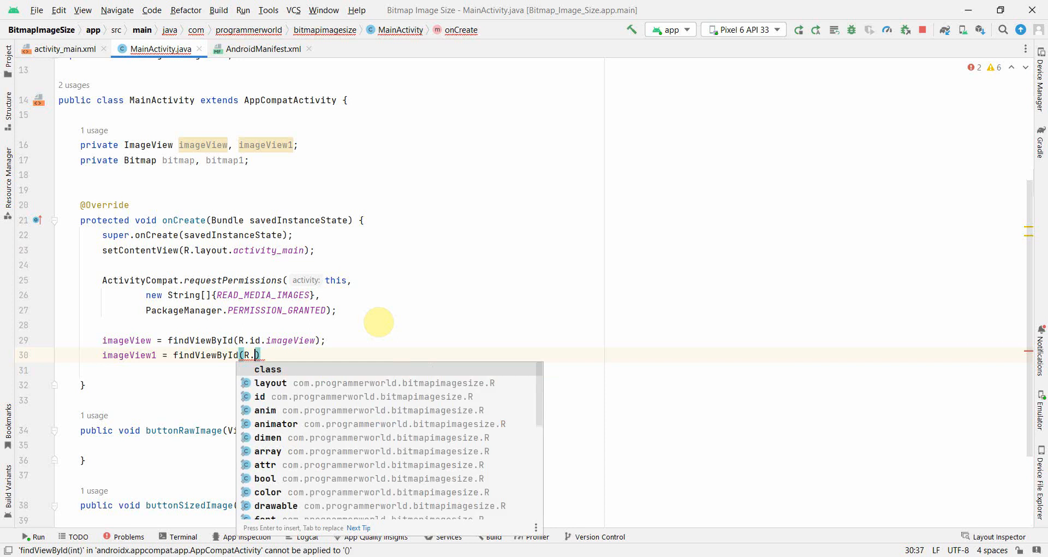
type("id.imageView2")
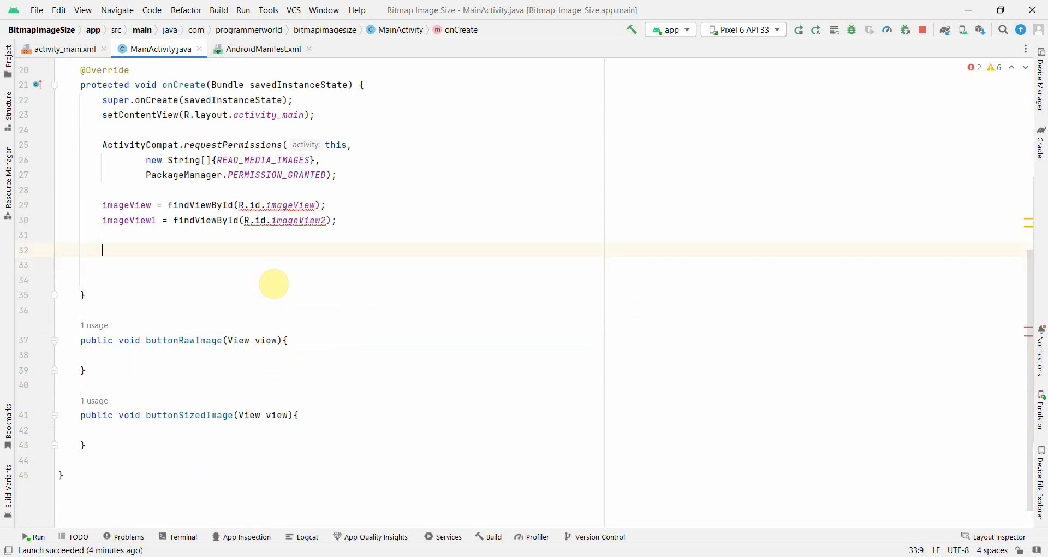
scroll("down", 3)
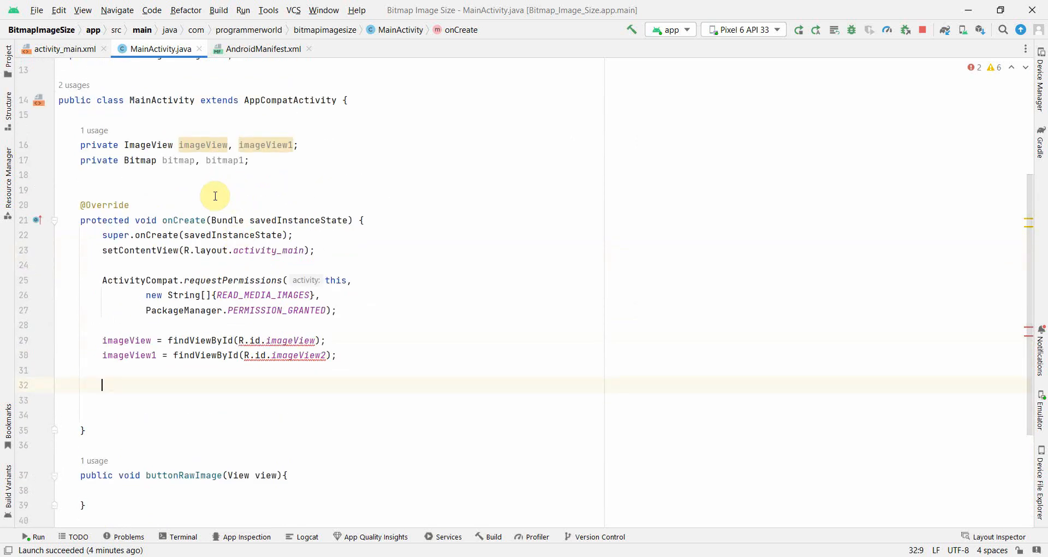
left_click(38, 536)
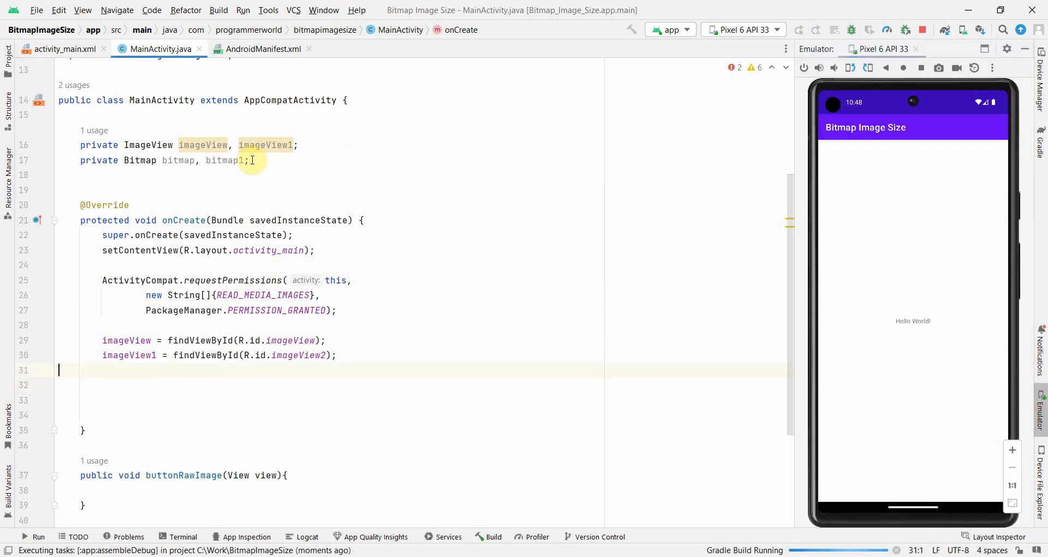
Comment out the unfinished 'Stor' line in onCreate with Ctrl+/.
type("Sto")
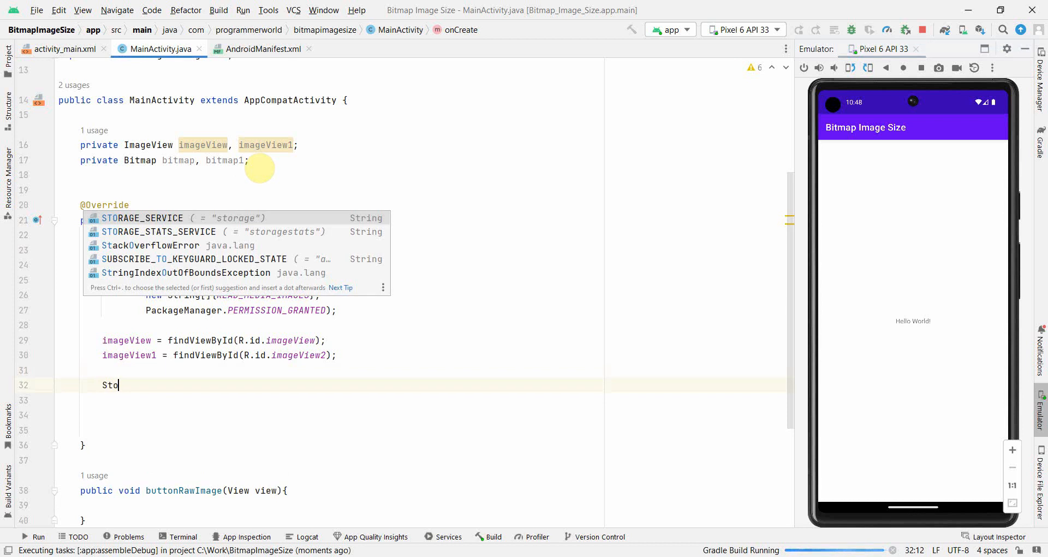
type("r")
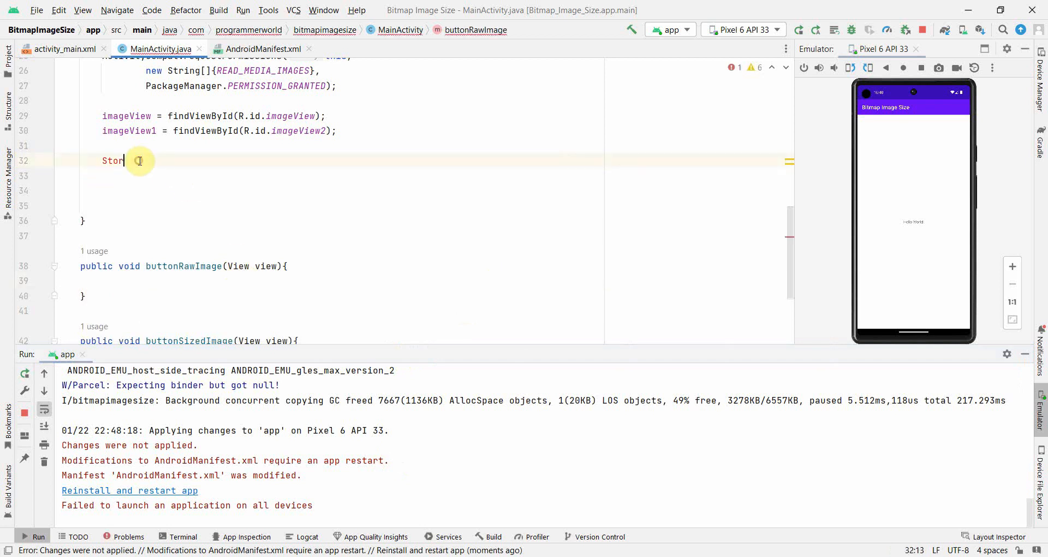
key("ctrl+slash")
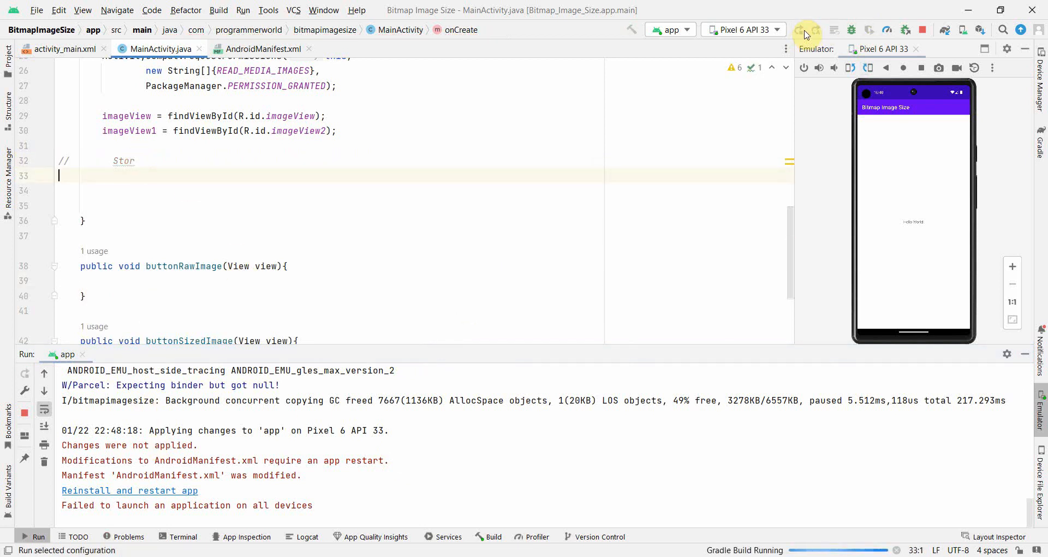
Run 'app' to reinstall and relaunch it on the Pixel 6 emulator.
left_click(798, 31)
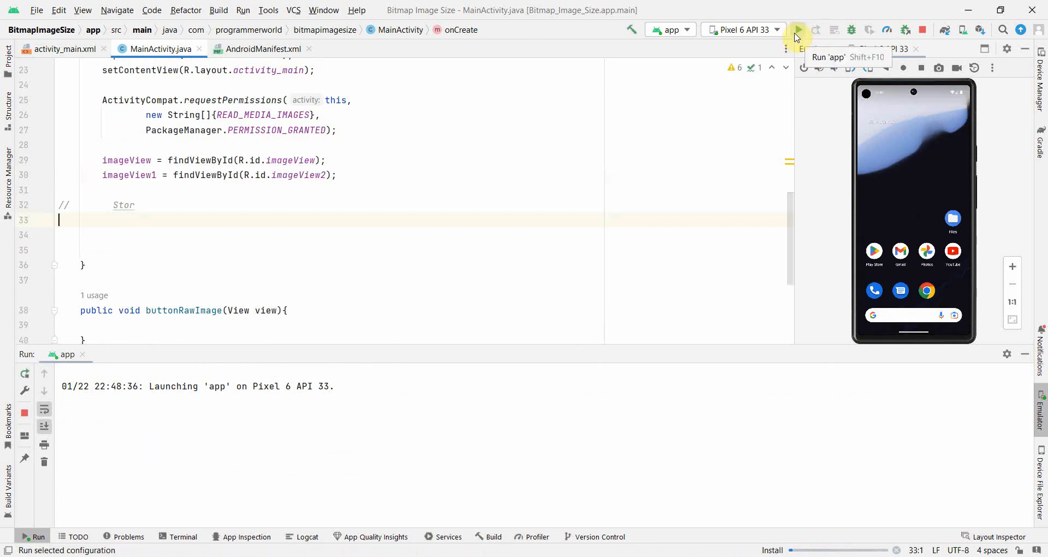
left_click(797, 29)
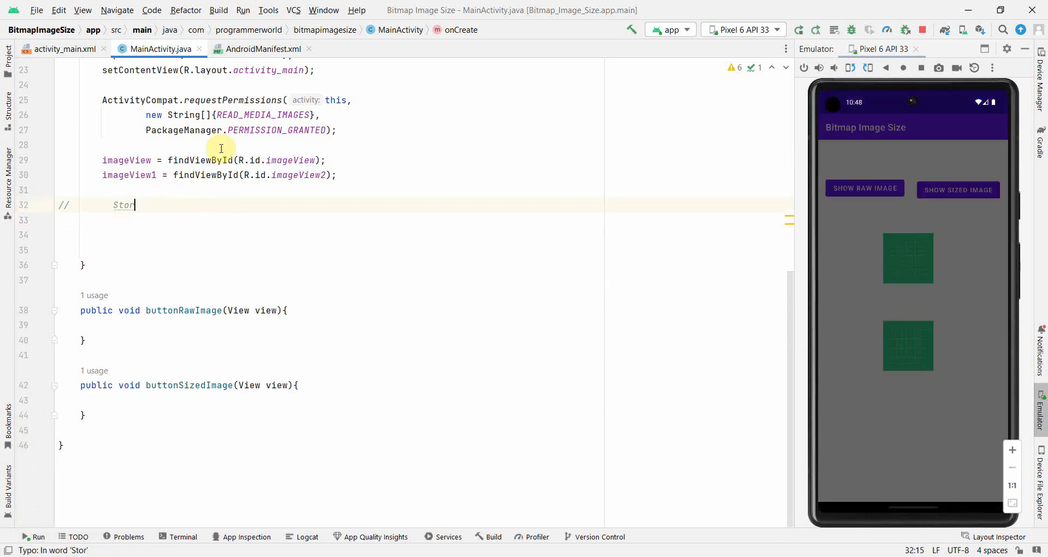
left_click(864, 189)
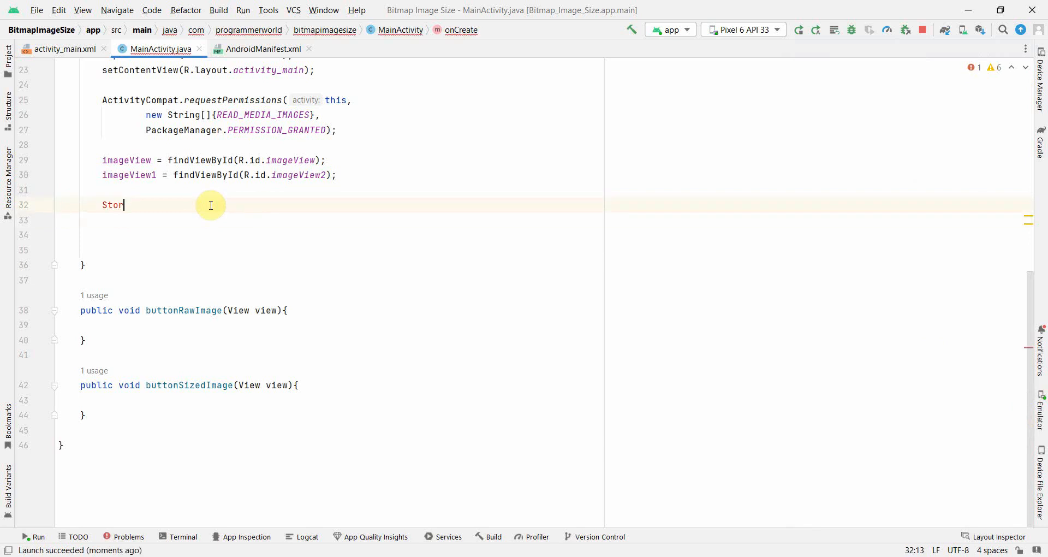
Declare StorageManager storageManager = (StorageManager) getSystemService(STORAGE_SERVICE) in onCreate.
type("ageManager = get")
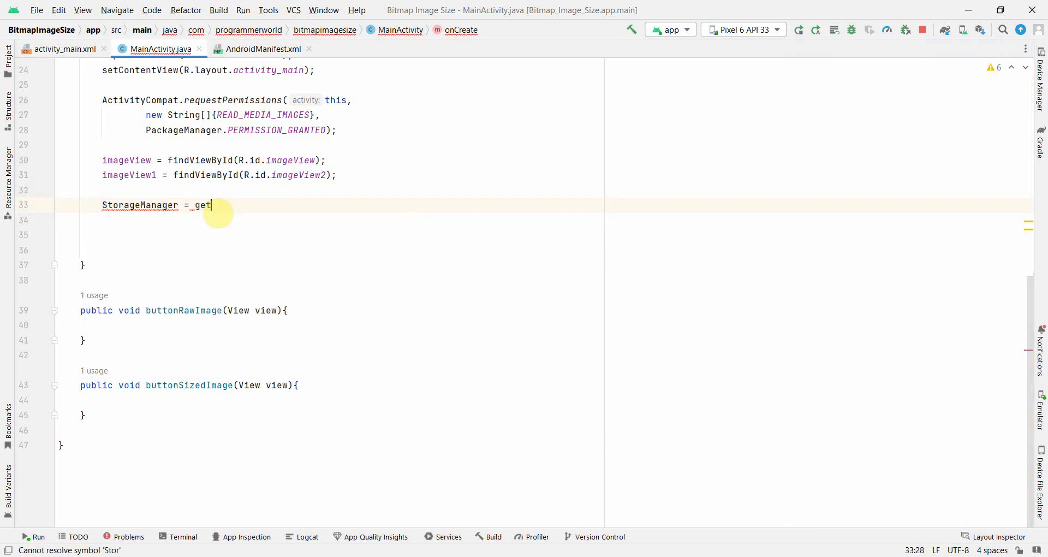
type("sys")
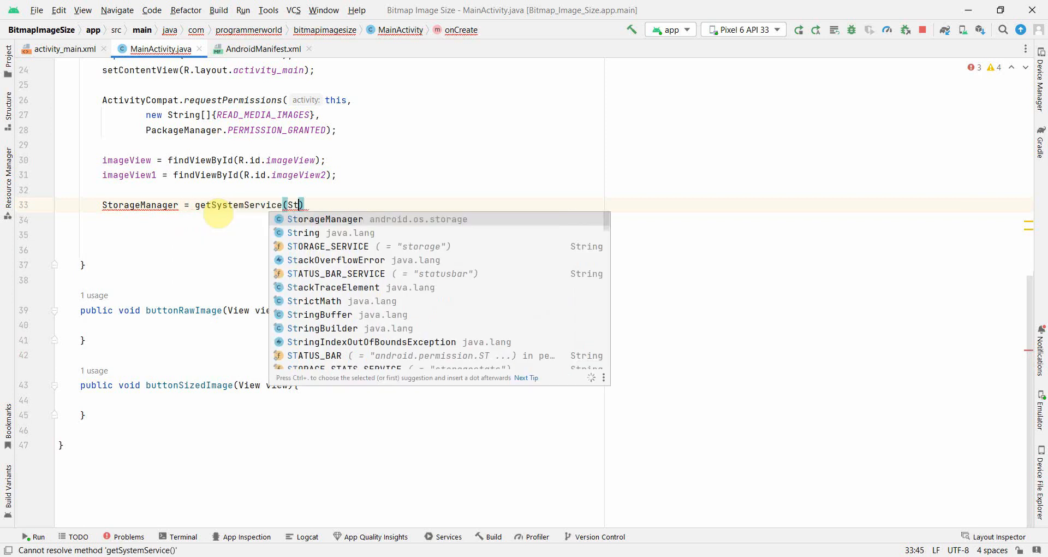
key("Backspace")
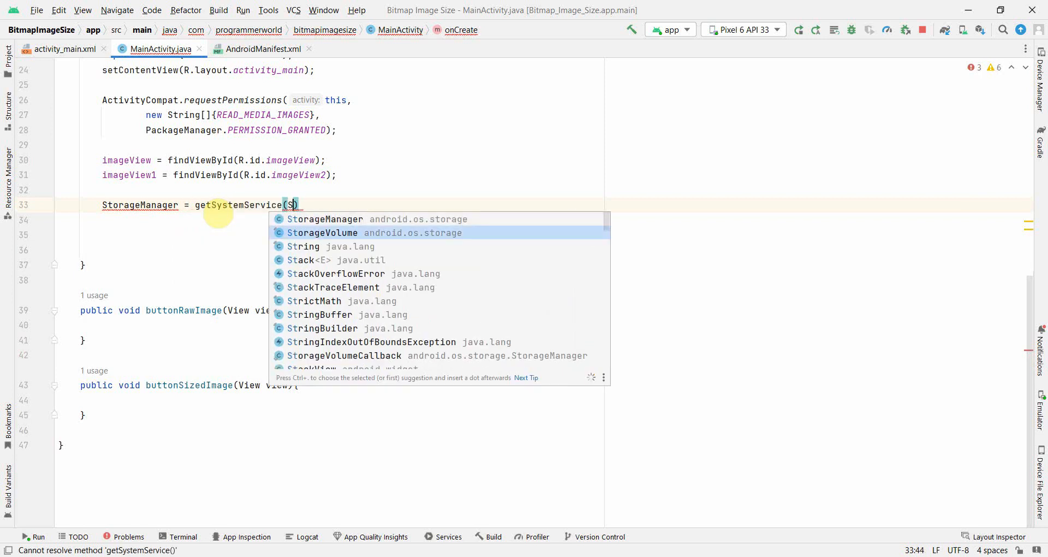
type("TORAGE_SERVICE")
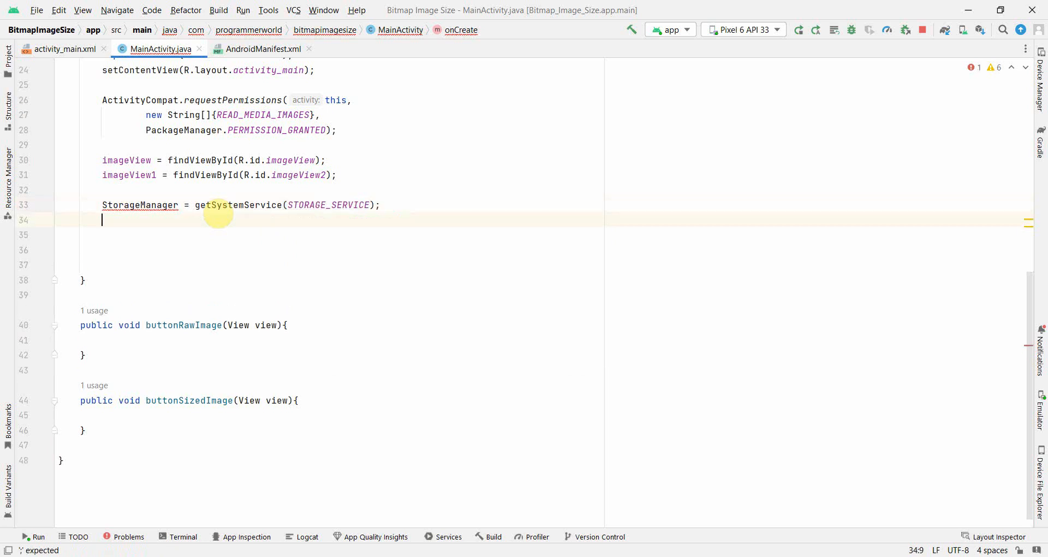
type("StorageManager s")
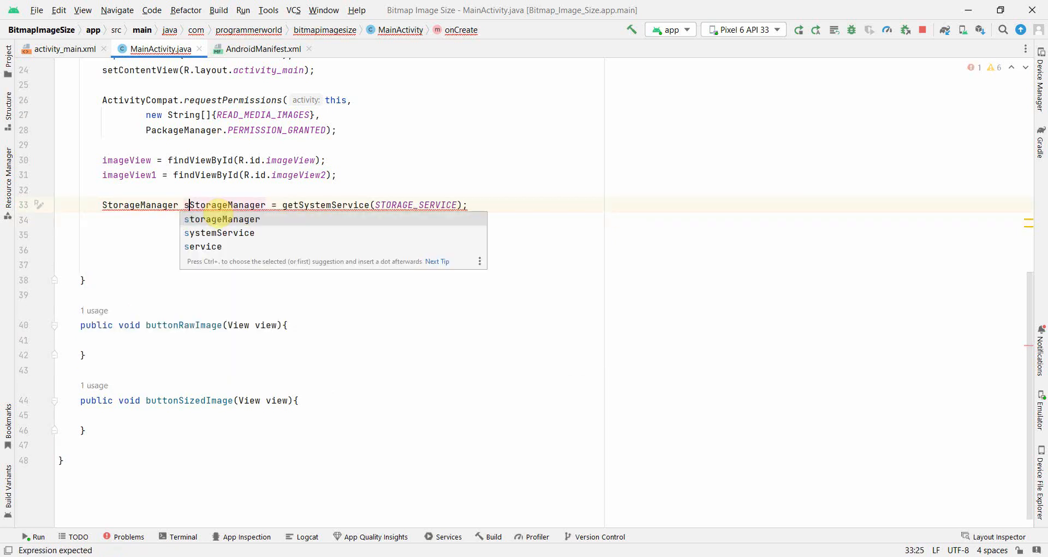
key("Enter")
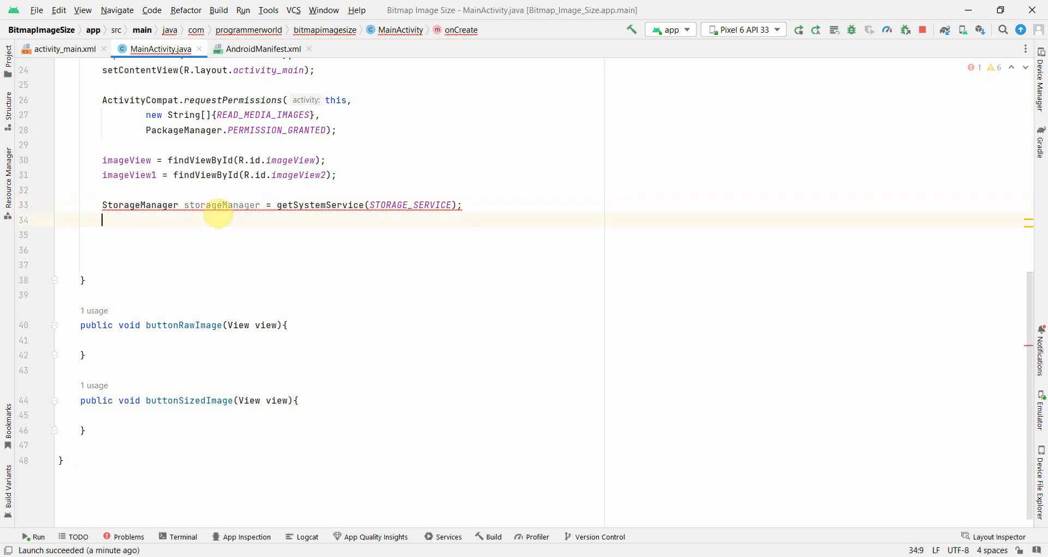
type("(StorageManager)")
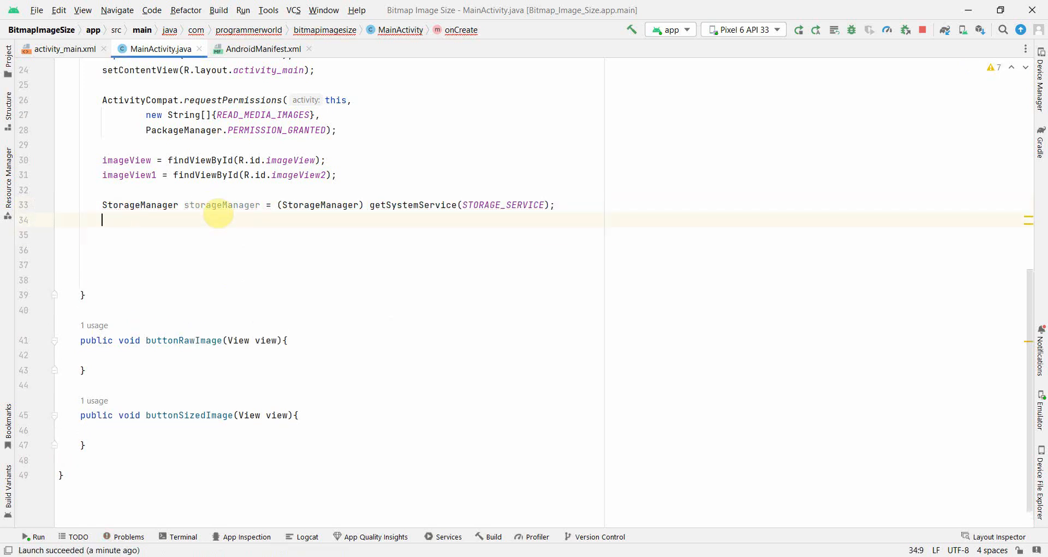
type("StorageVolume storageVolume")
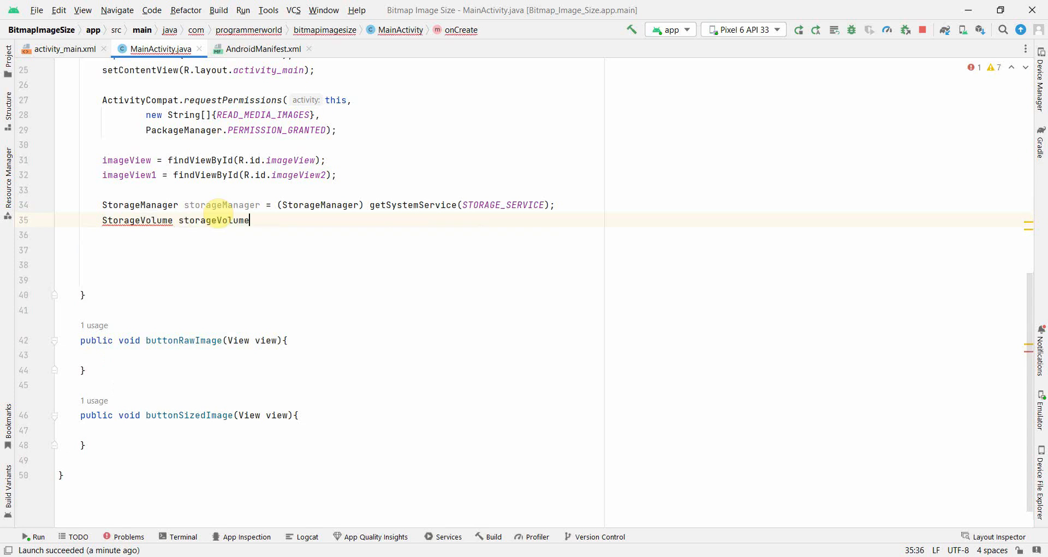
Set storageVolume = storageManager.getStorageVolumes().get(0) with an '0=internal storage' comment.
type("= storageManager.getStorageVolumes().")
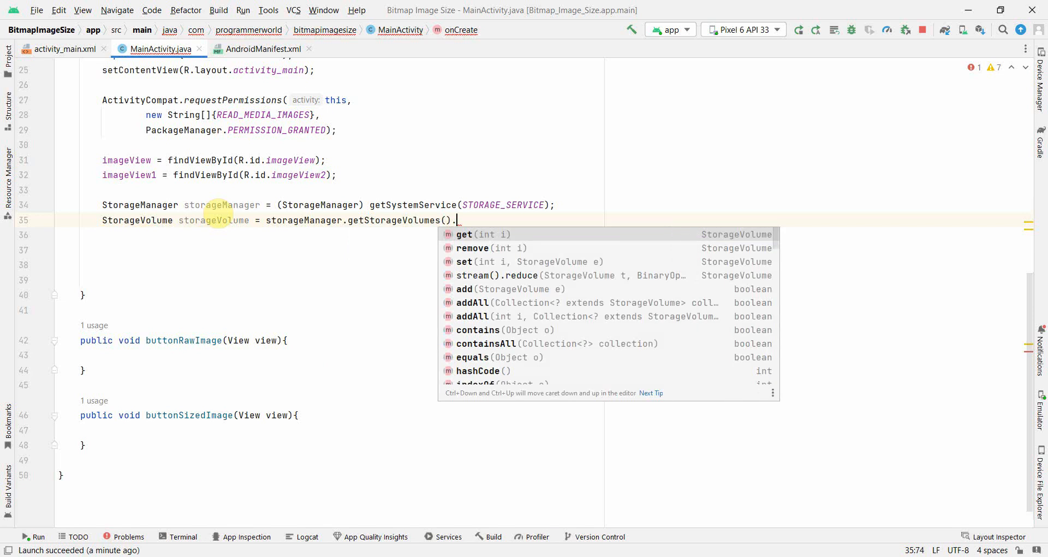
left_click(472, 234)
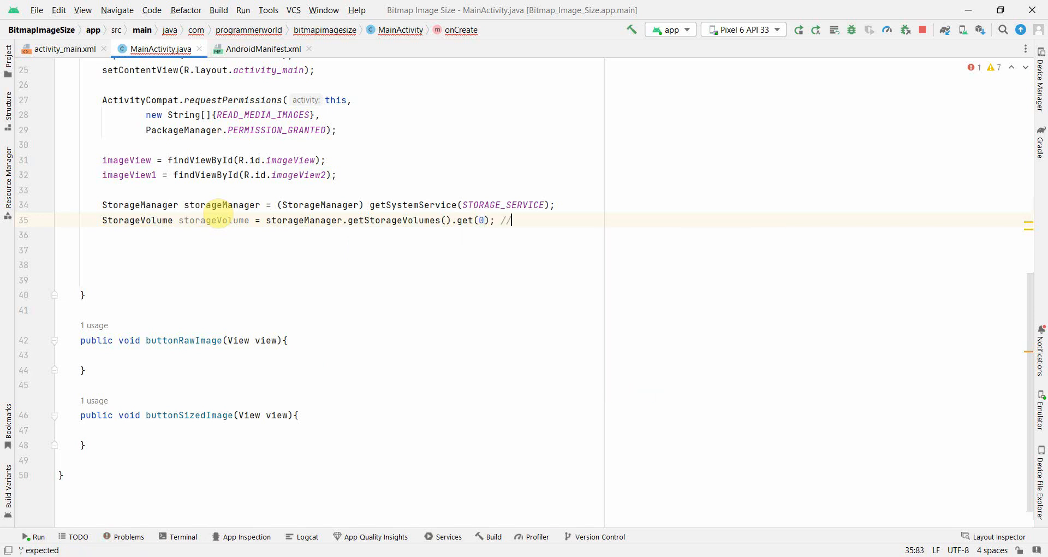
type("internal storage")
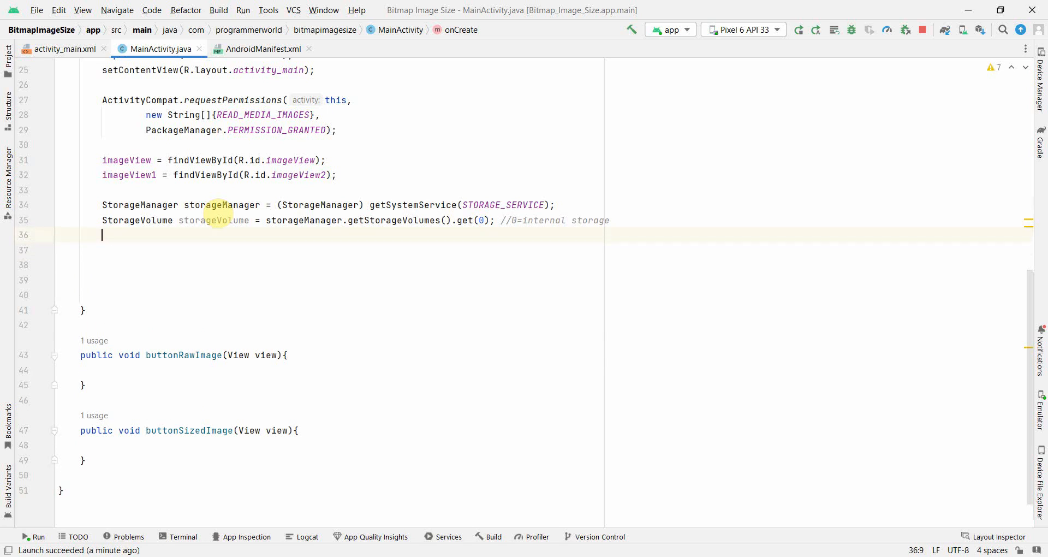
Start File fileImage = new File(storageVolume.getDirectory().getPath()...) on line 38.
type("File")
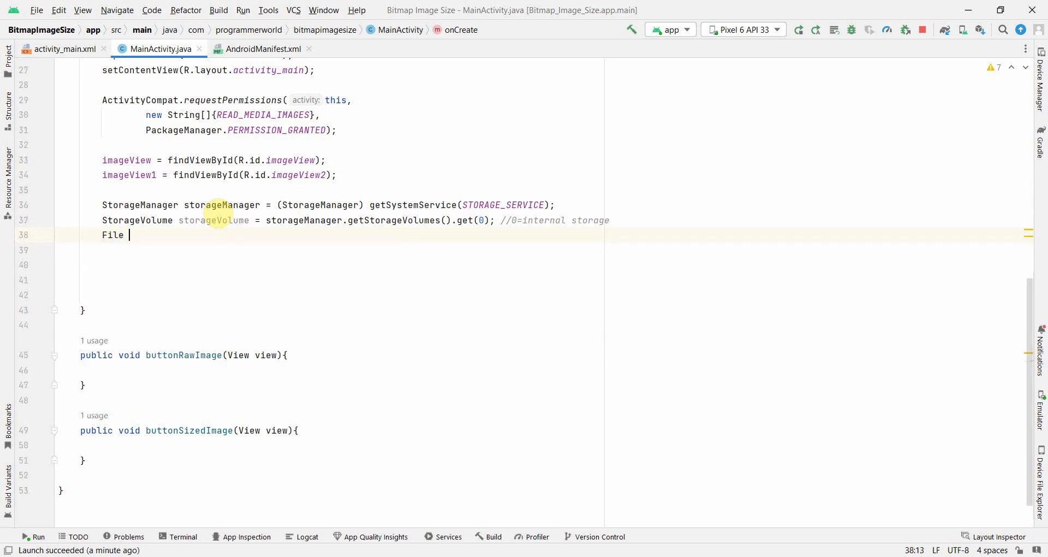
type("fileImage")
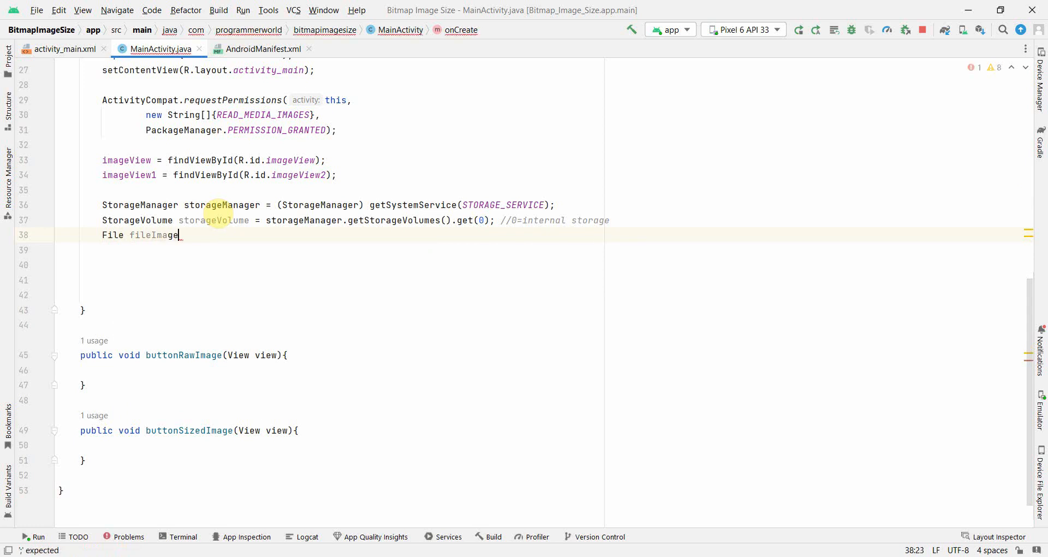
type("= new File(")
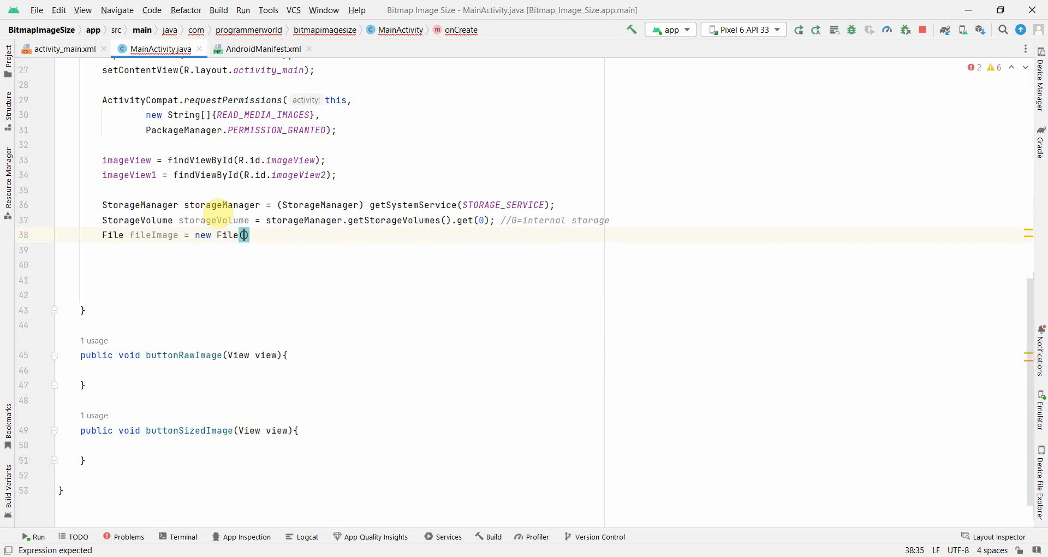
type("storageVolume")
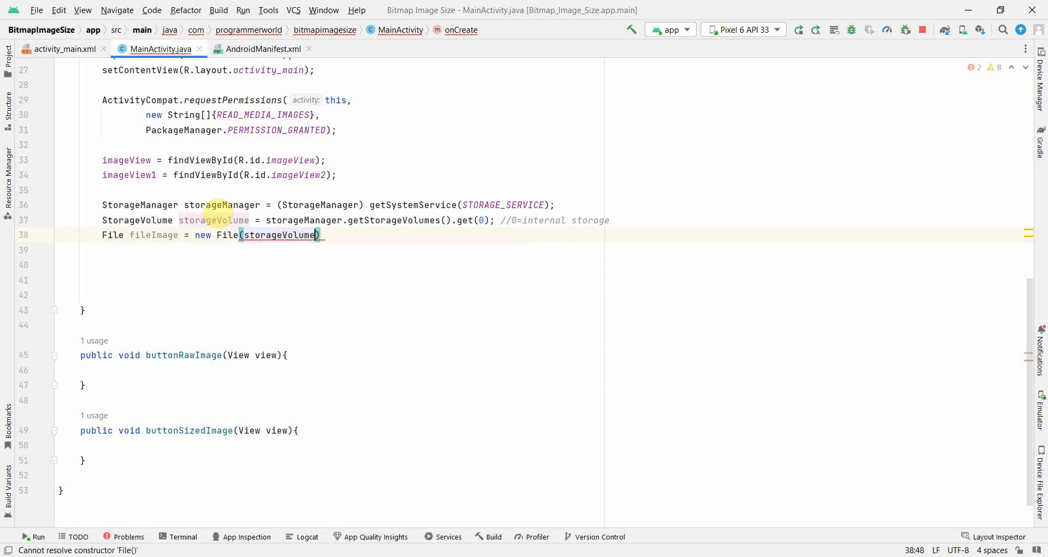
type(".getDirectory(")
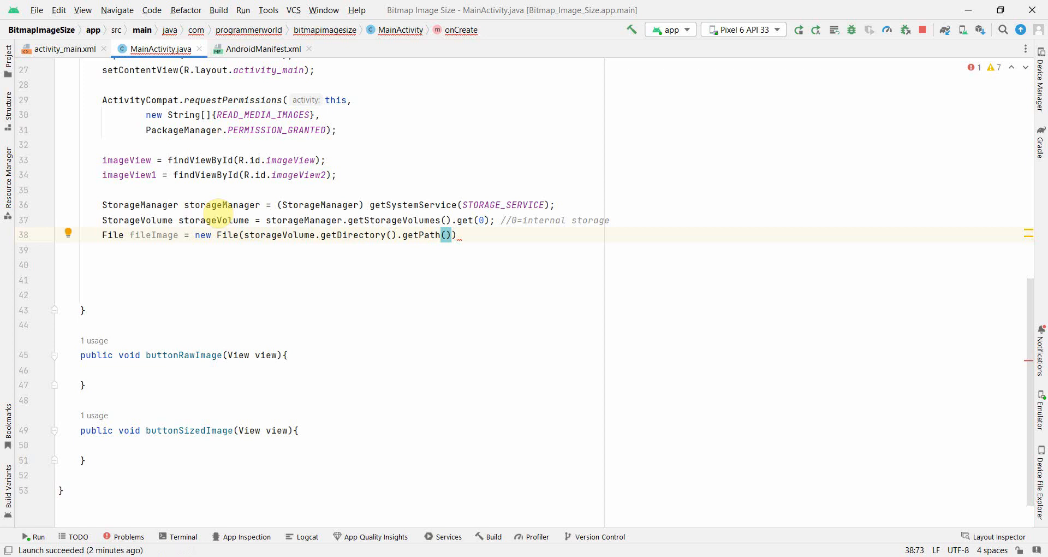
Append the path string "/Download/image.jpeg" to complete the fileImage declaration.
type("+\"")
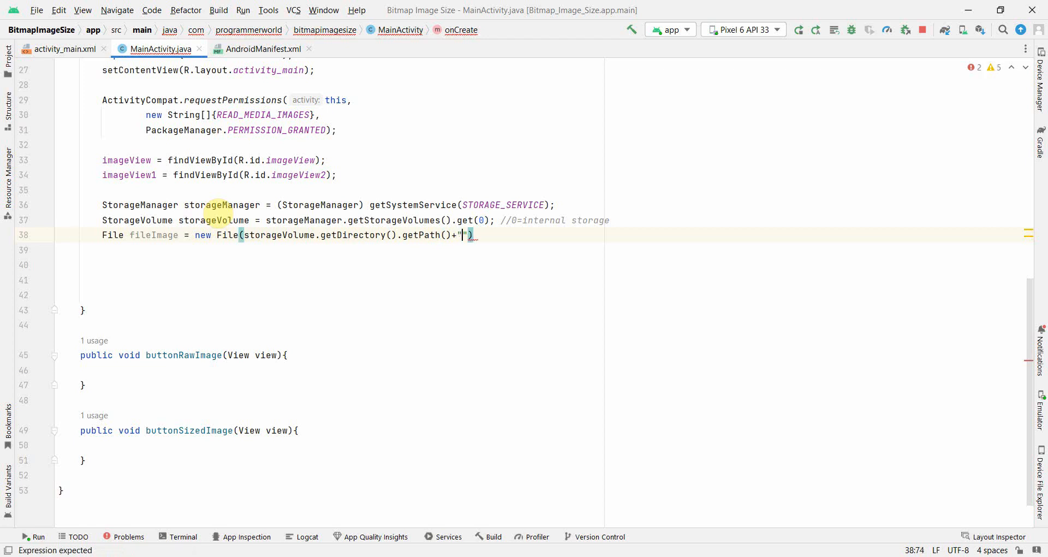
type("Downlo")
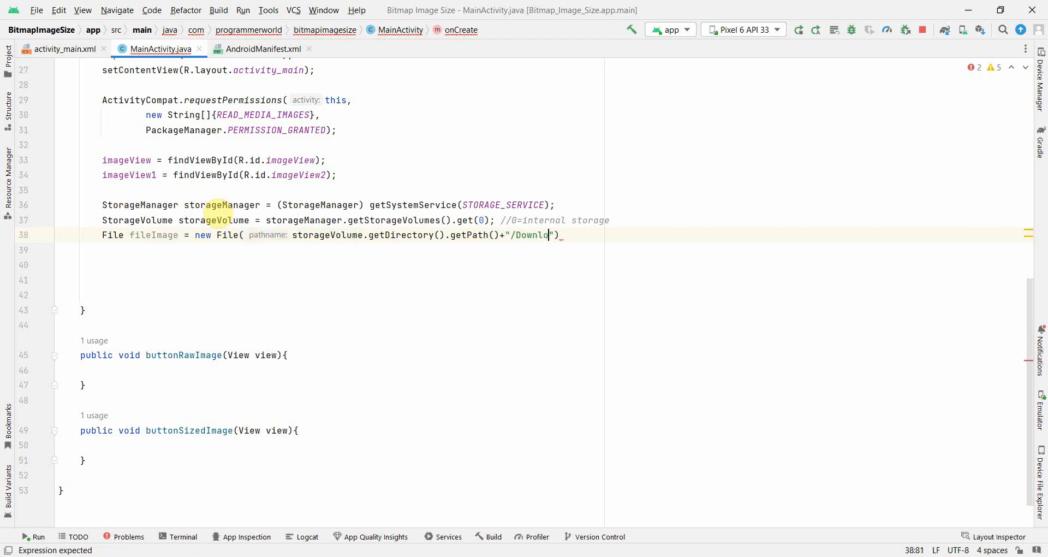
type("ad/")
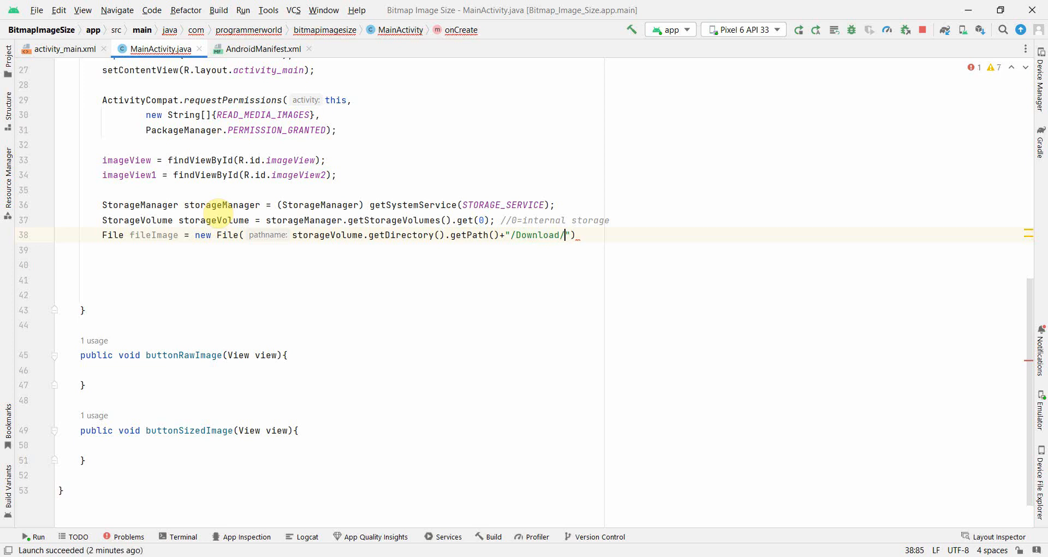
type("image.")
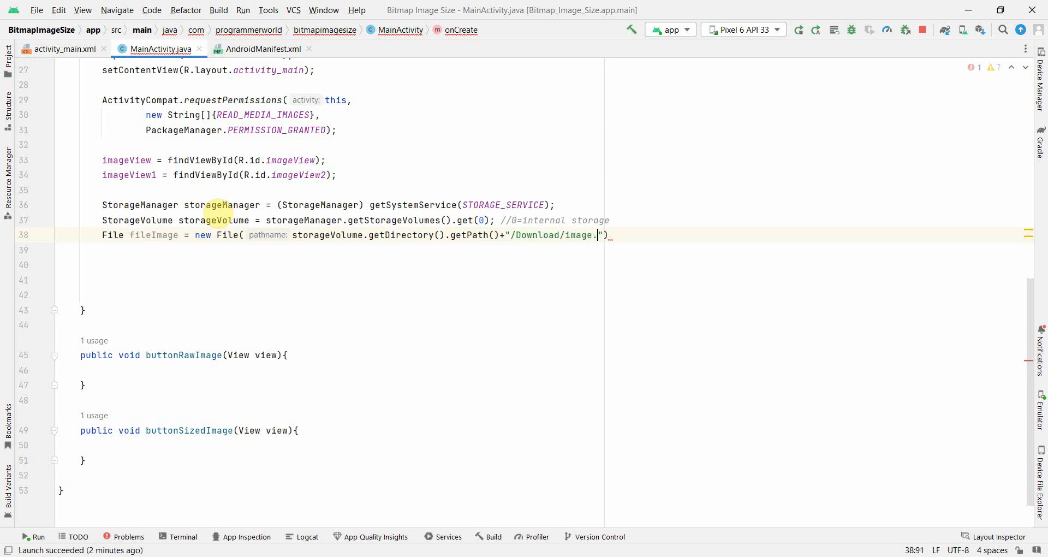
type("jpeg")
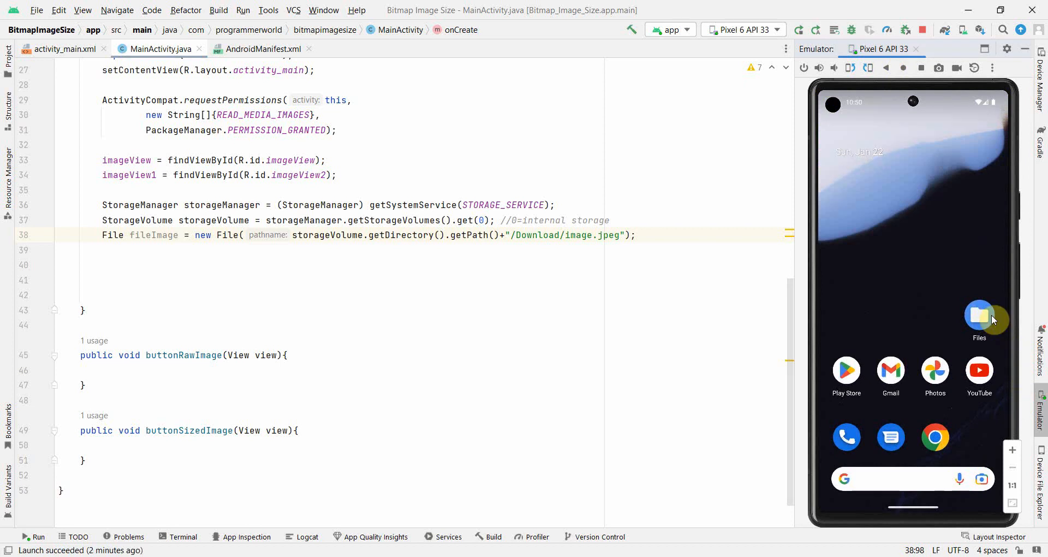
Check the emulator's Downloads folder and correct the path to "/Download/images.jpeg".
left_click(978, 316)
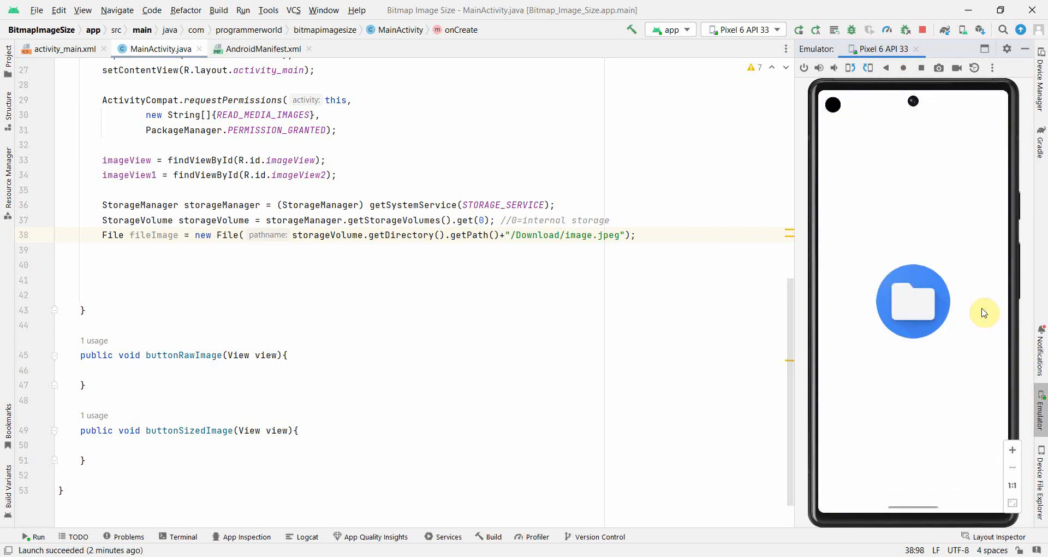
mouse_move(852, 301)
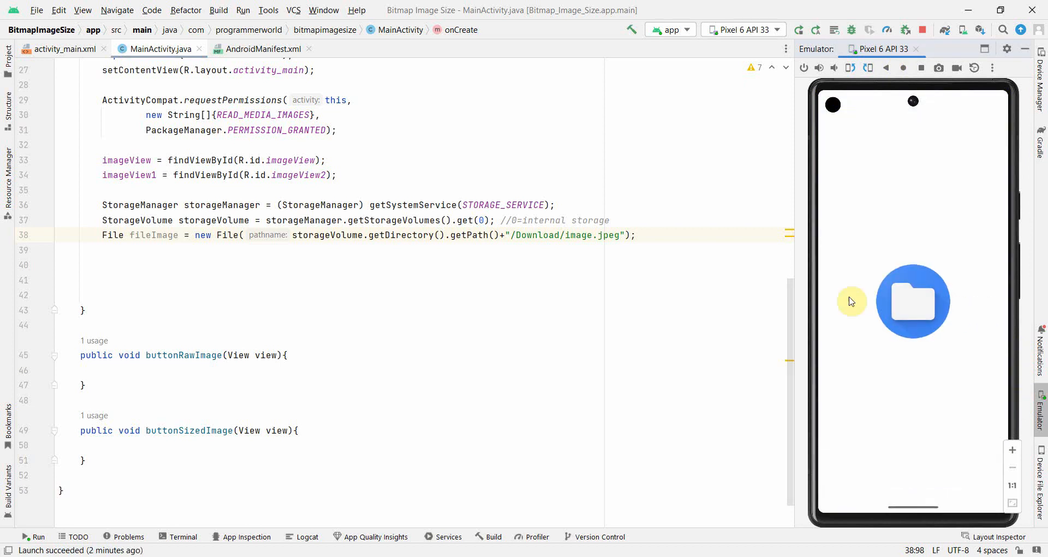
left_click(913, 301)
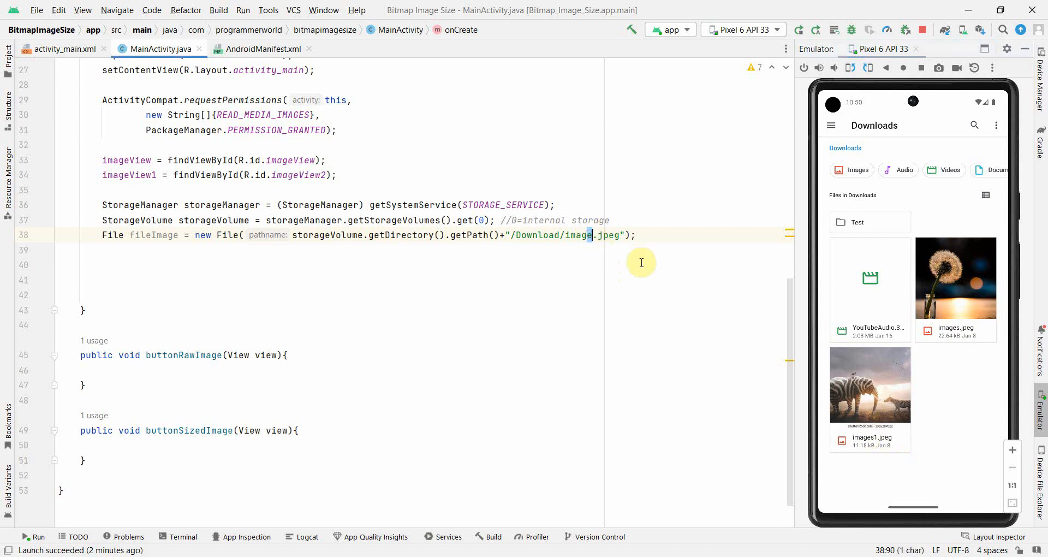
type("s")
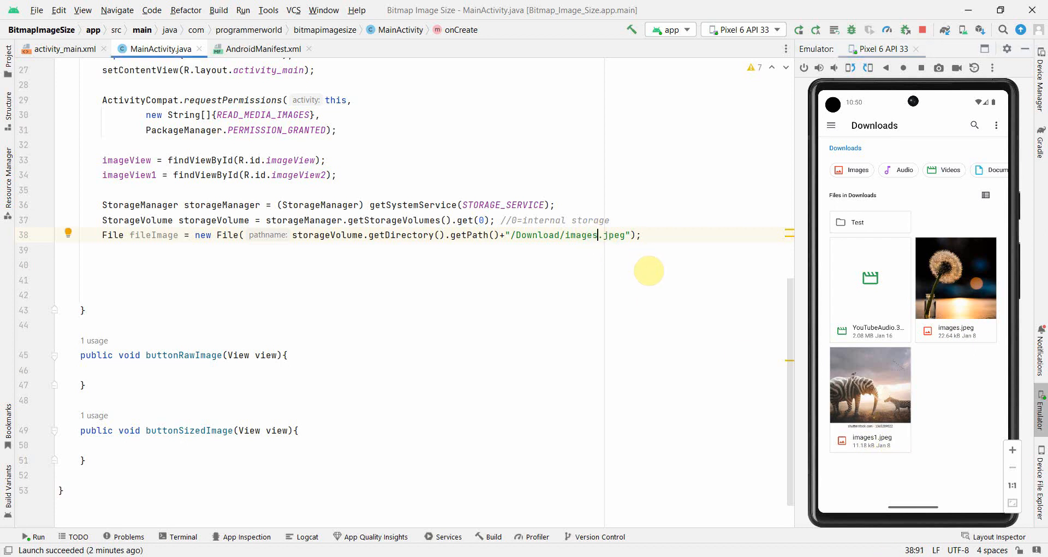
mouse_move(661, 229)
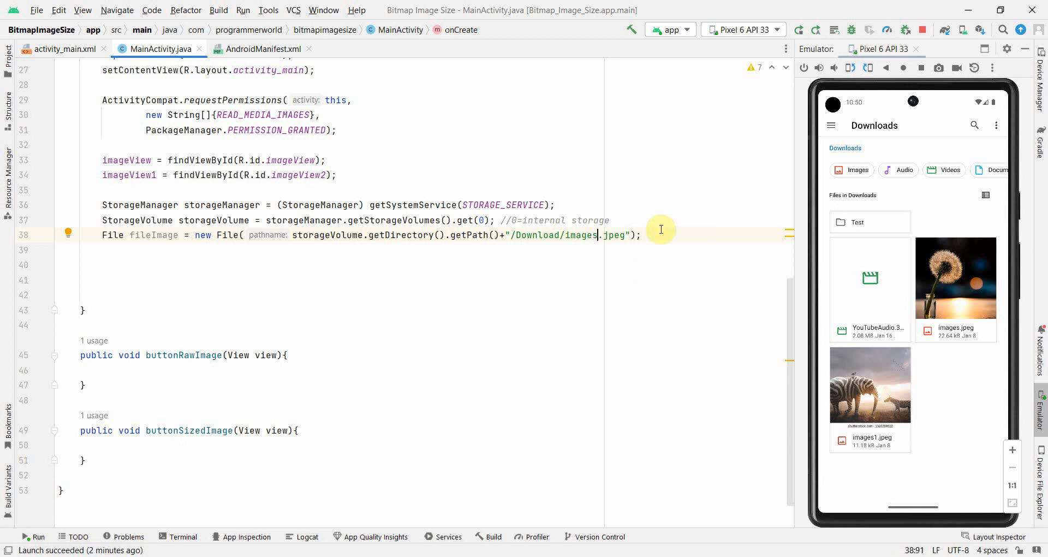
left_click(554, 235)
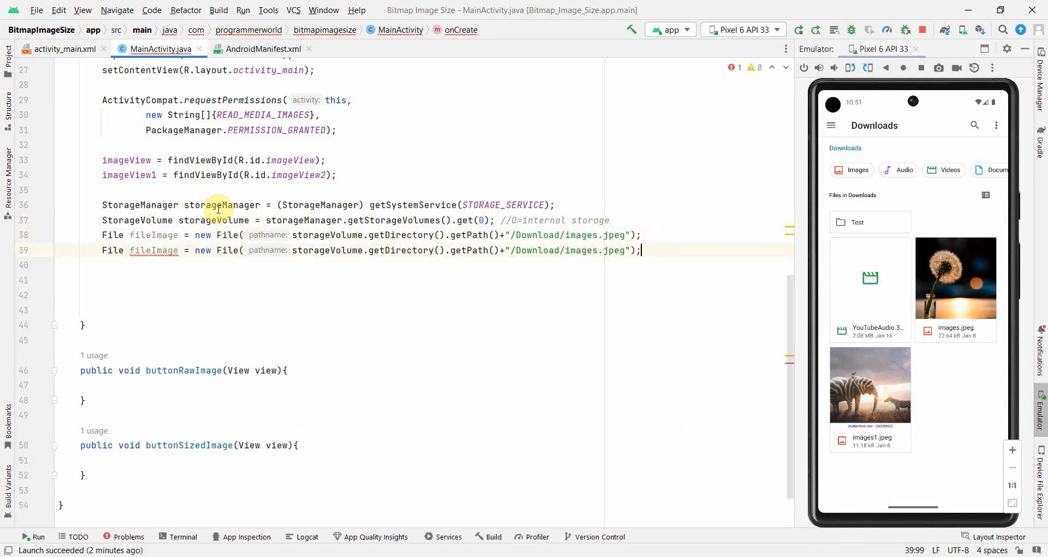
Turn the duplicated line into File fileImage1 pointing to "/Download/images1.jpeg".
type("1")
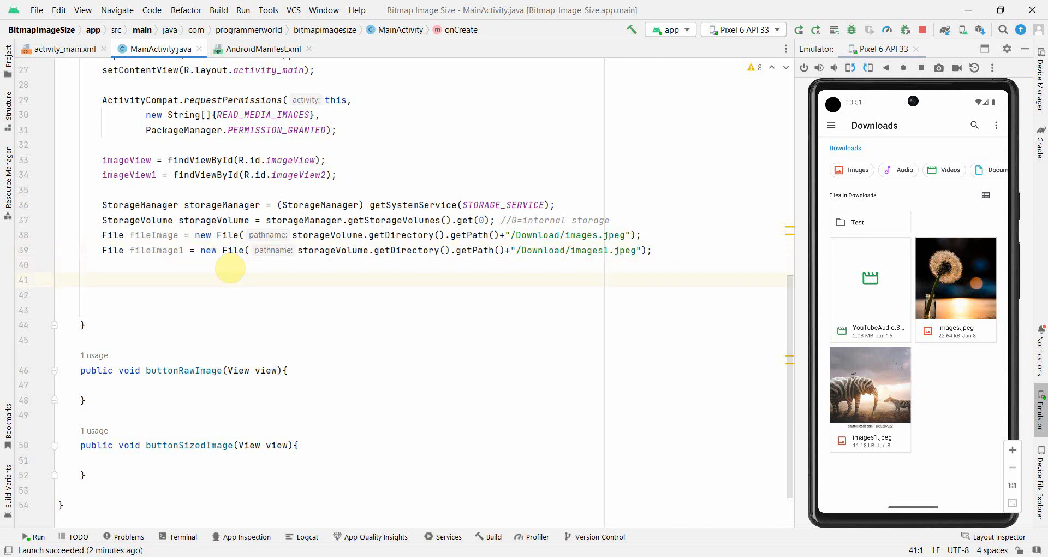
left_click(59, 281)
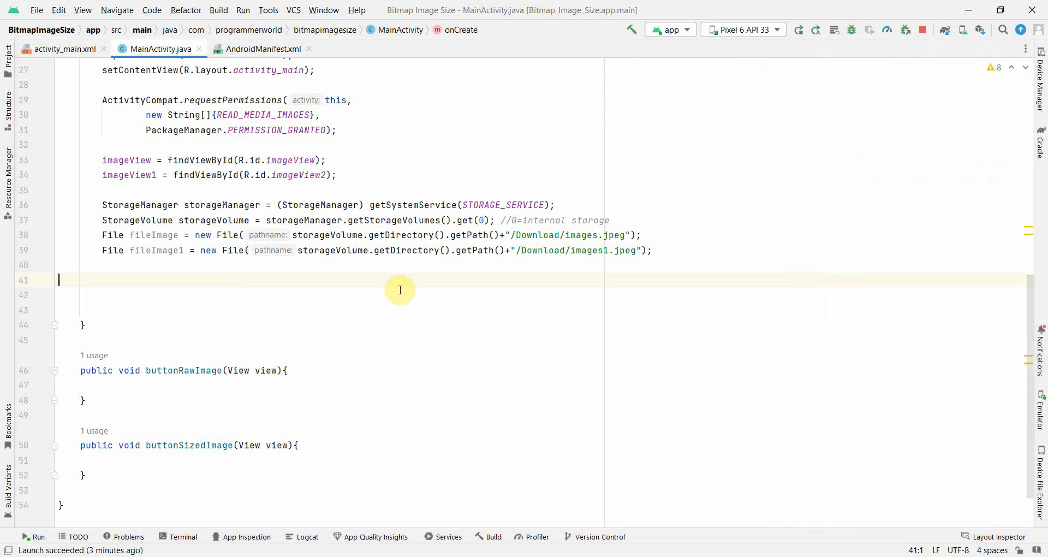
mouse_move(161, 263)
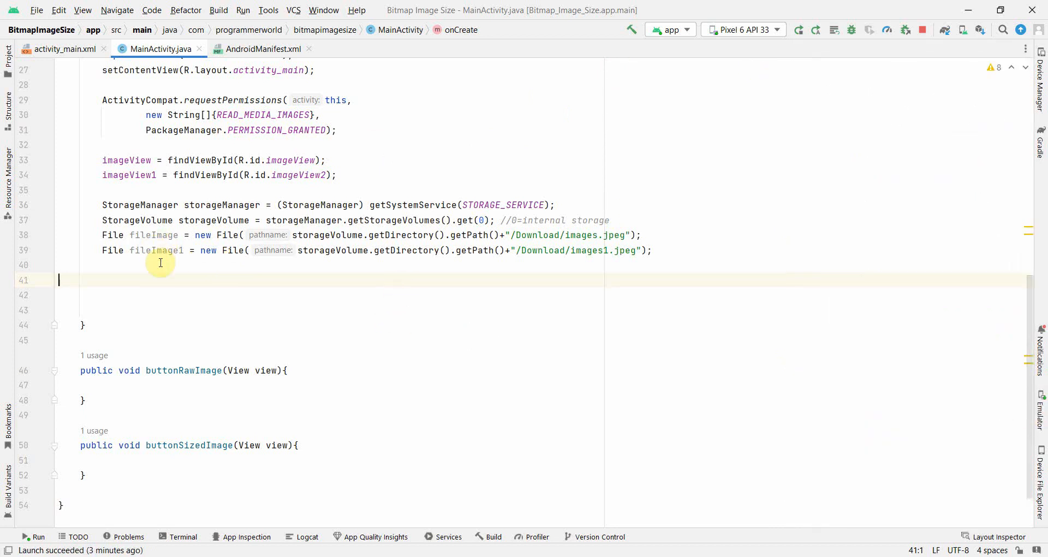
Decode bitmap and bitmap1 with BitmapFactory.decodeFile from fileImage and fileImage1 paths, removing blank lines.
type("bitmap =")
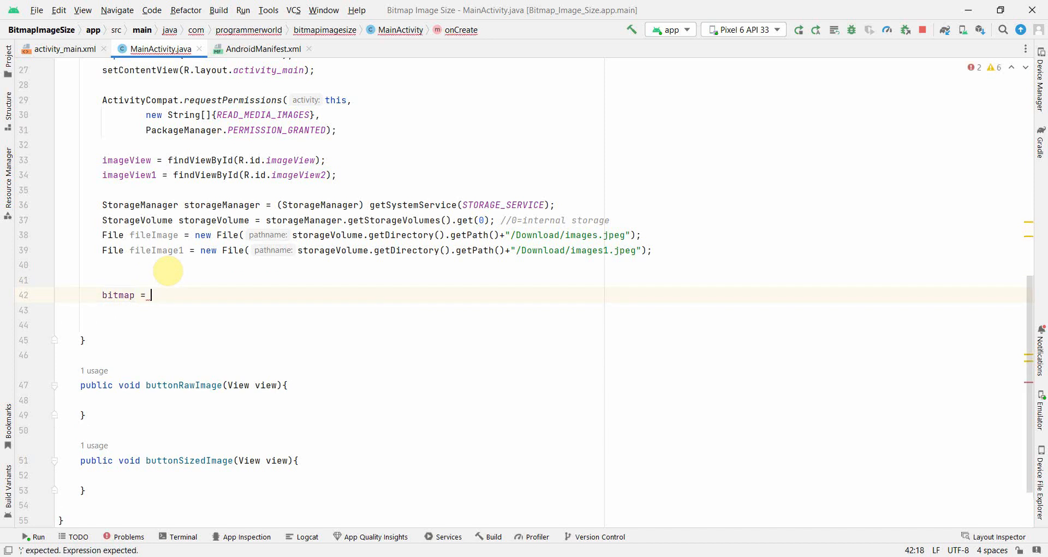
type("BitmapFactory.decodeFile(")
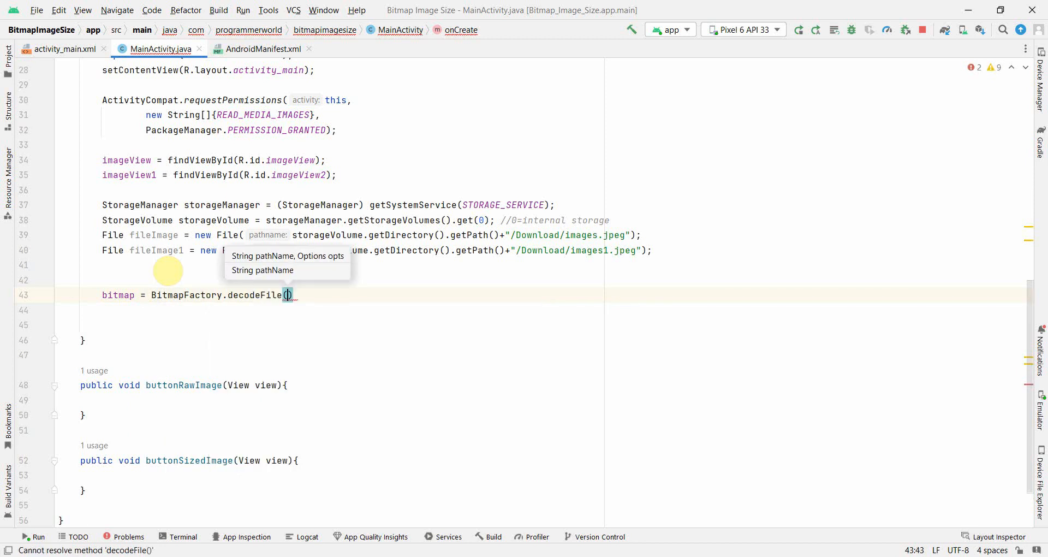
type("fileImage.getPath(")
left_click(354, 310)
type("bitmap1 = BitmapFactory.decodeFile(fileImage1.getPath());")
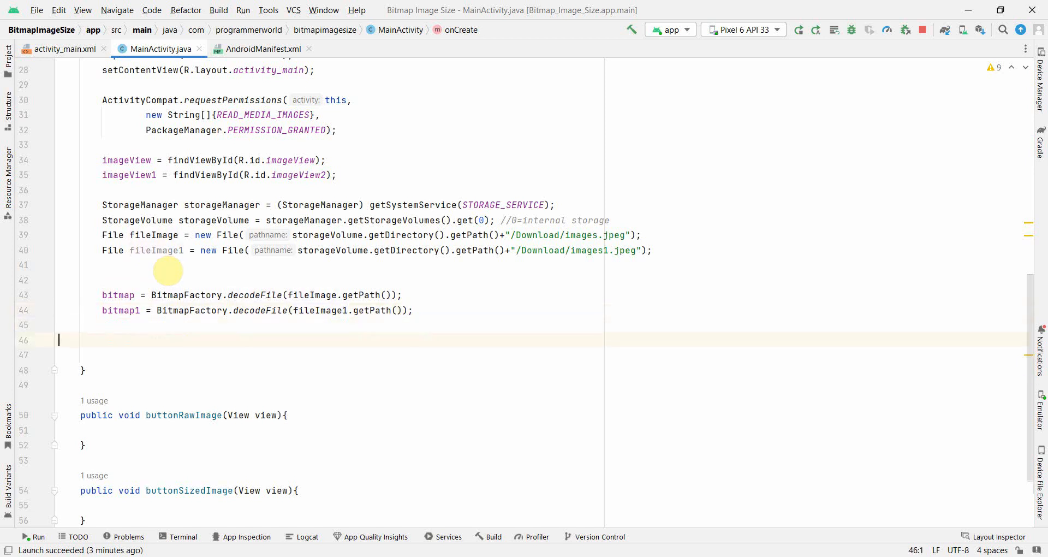
key("Backspace")
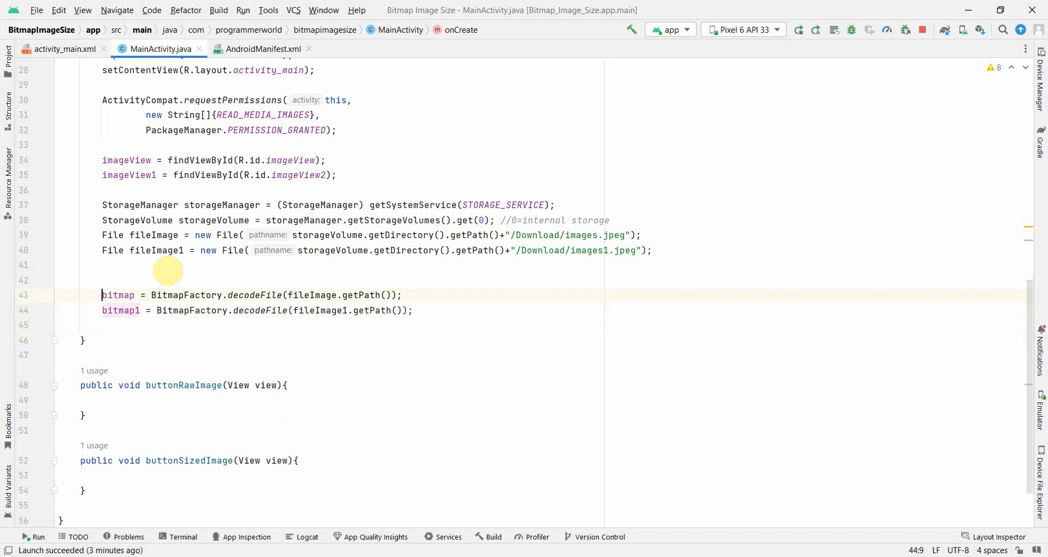
key("Backspace")
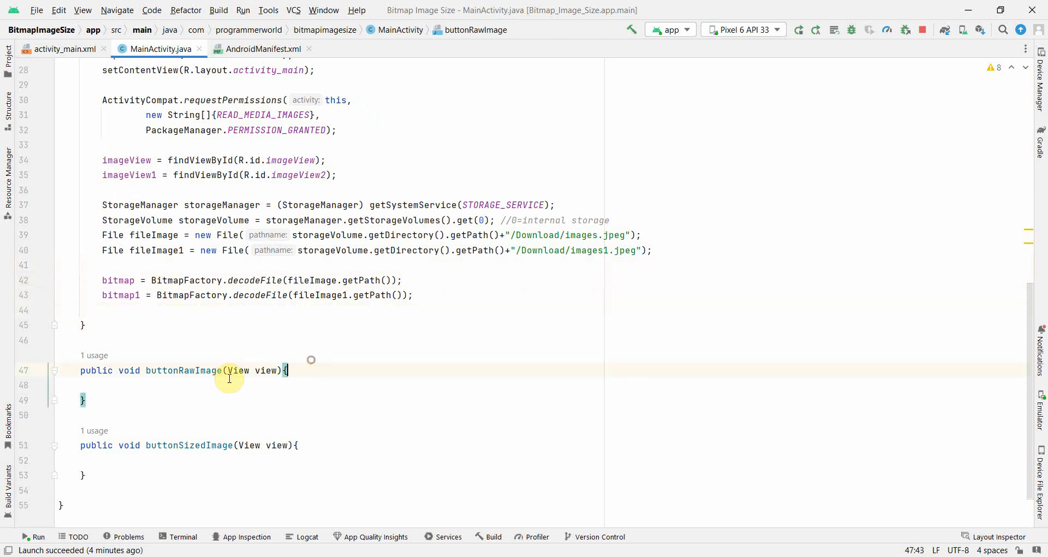
In buttonRawImage set imageView.setImageBitmap(bitmap) and imageView1.setImageBitmap(bitmap1).
type("i")
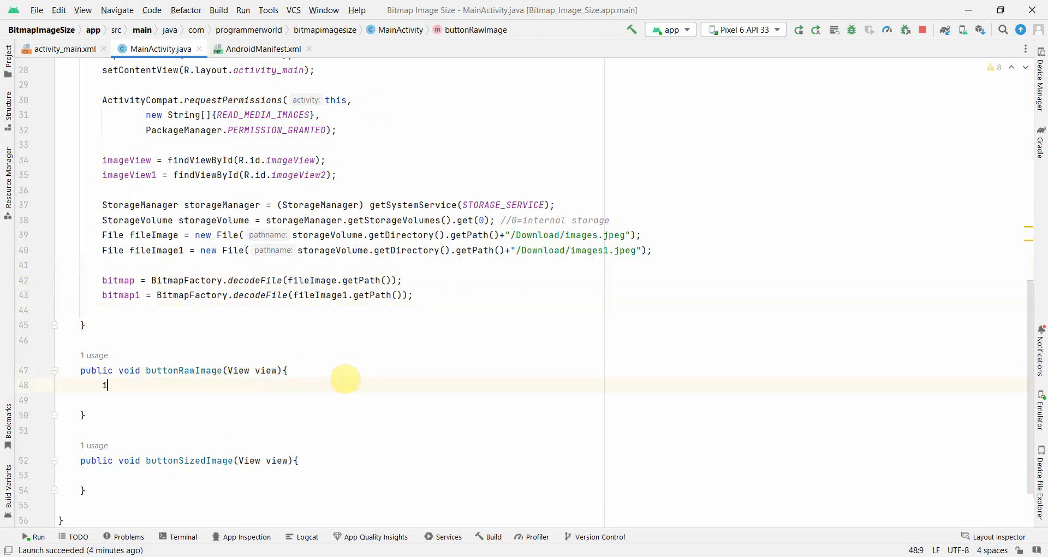
type("mageView")
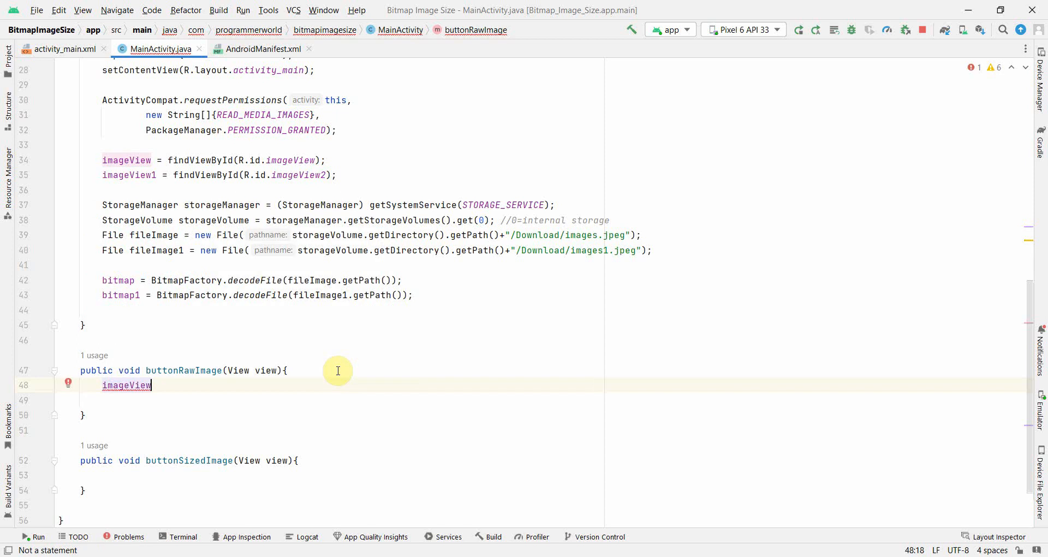
type(".setImageBitmap(bitmap);")
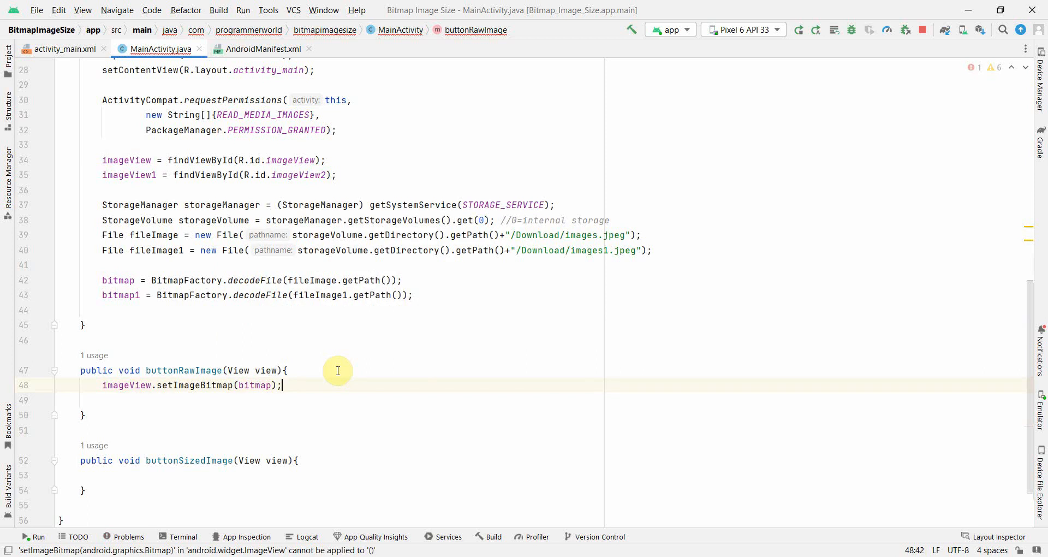
key("enter")
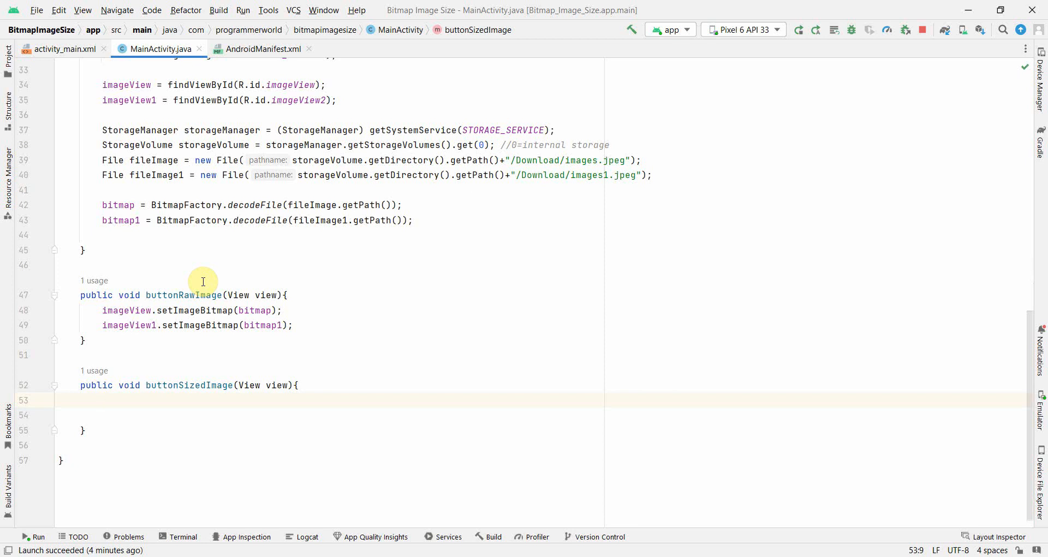
Begin the declaration Bitmap bitmap_resize = Bitmap.createScaledBitmap in buttonSizedImage.
type("Bitmap bit")
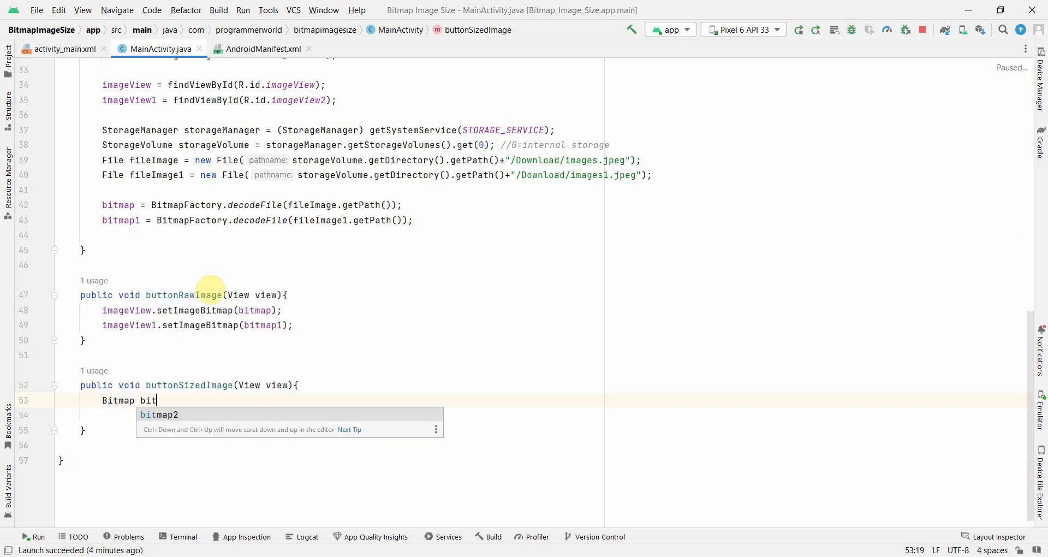
type("map")
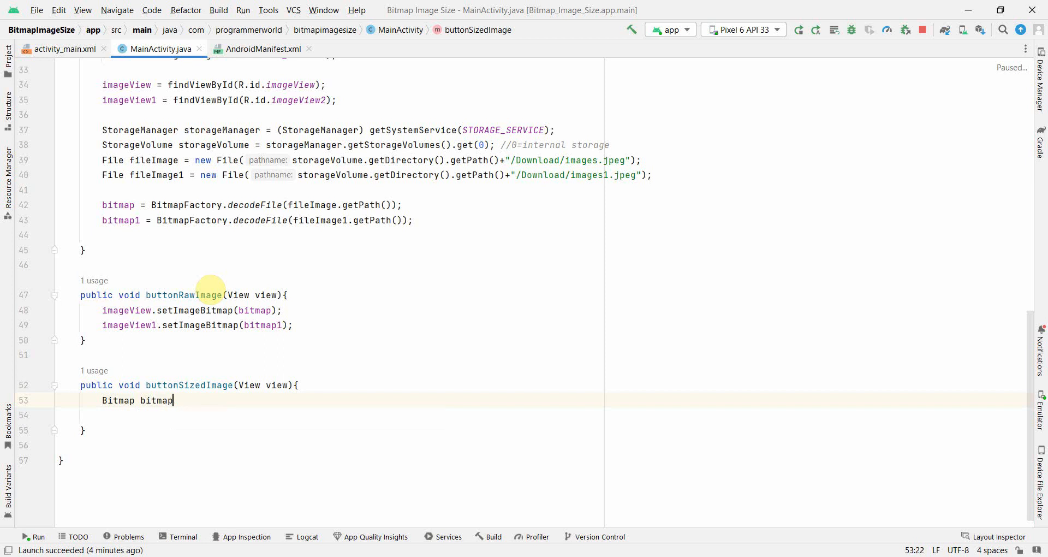
type("_re")
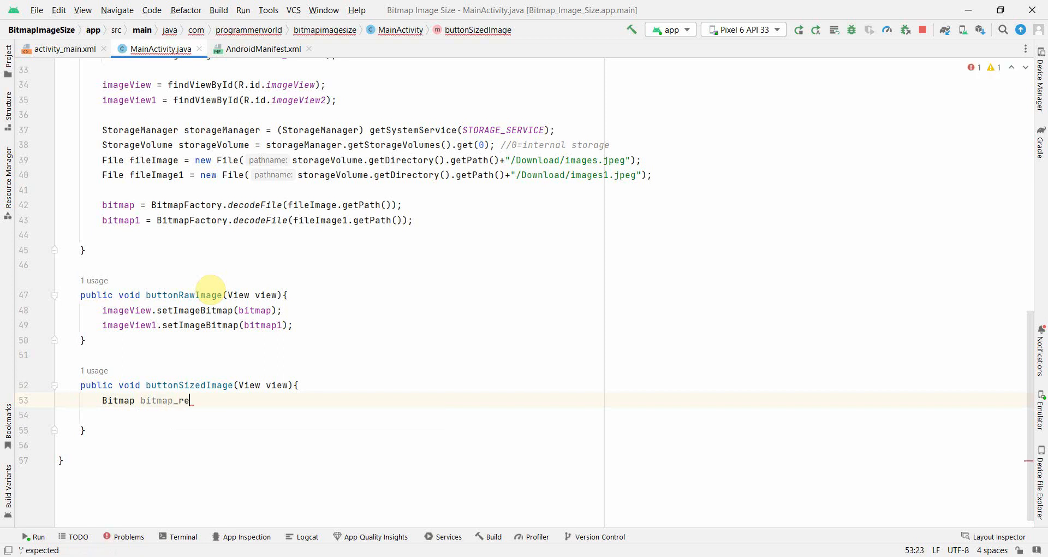
type("szie")
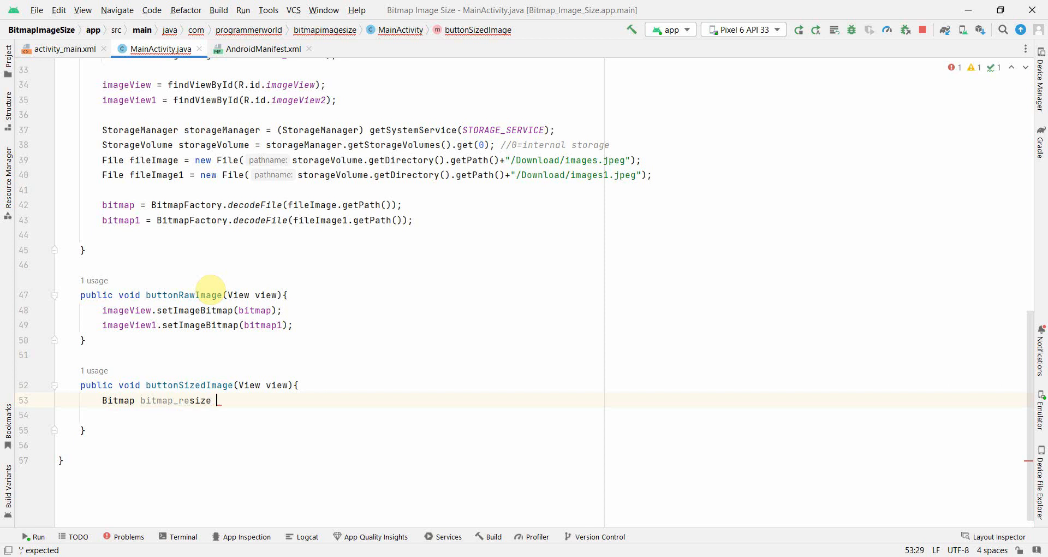
type("=")
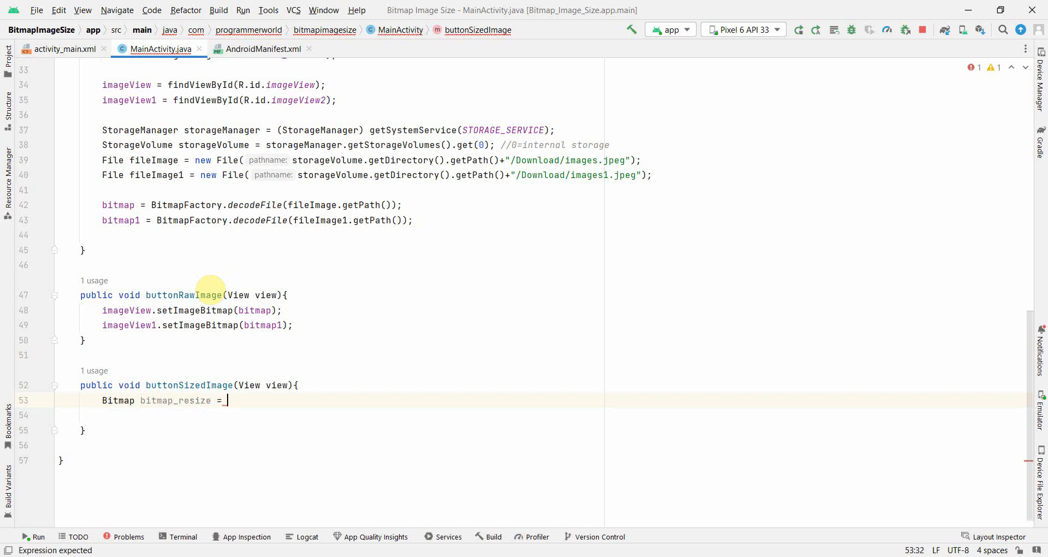
type("Bitmap.")
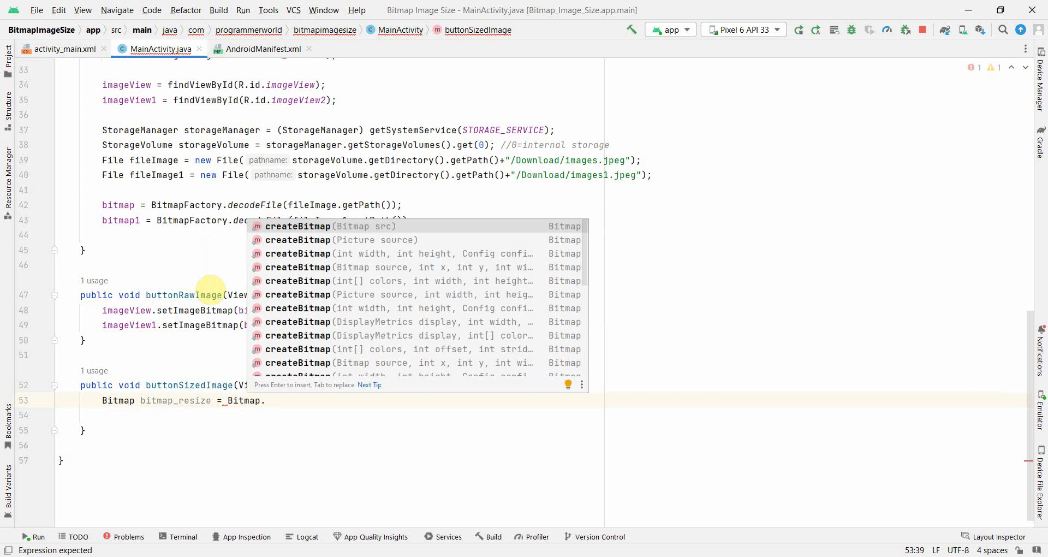
type("createScaledBitmap(")
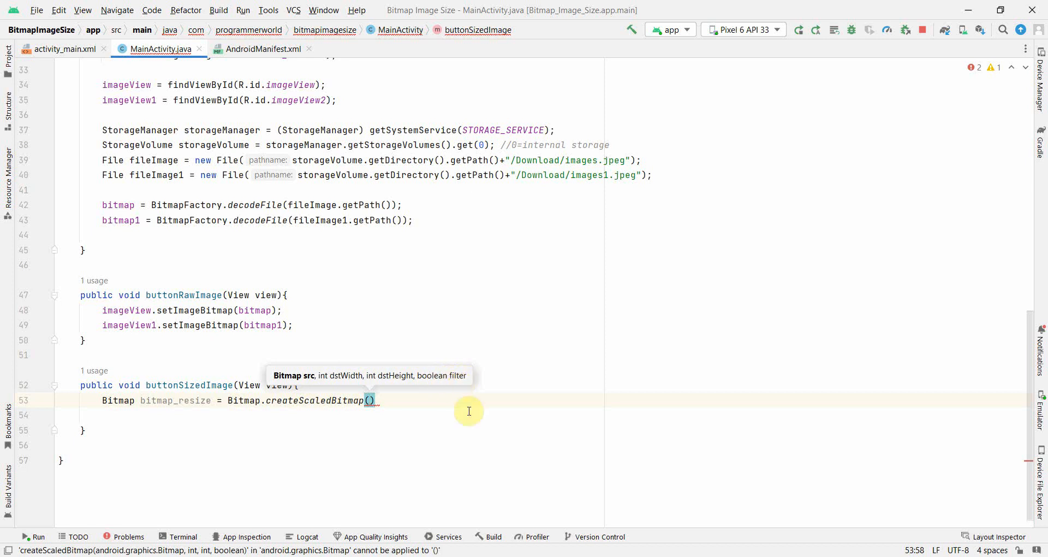
mouse_move(300, 429)
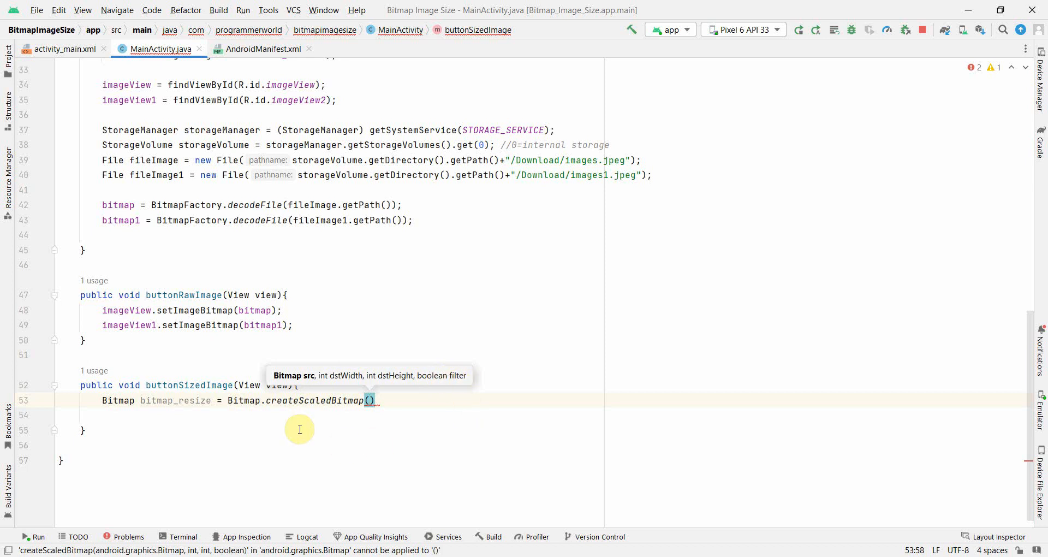
Pass bitmap, bitmap1.getWidth(), bitmap1.getHeight() and false as the scaling arguments.
type("b")
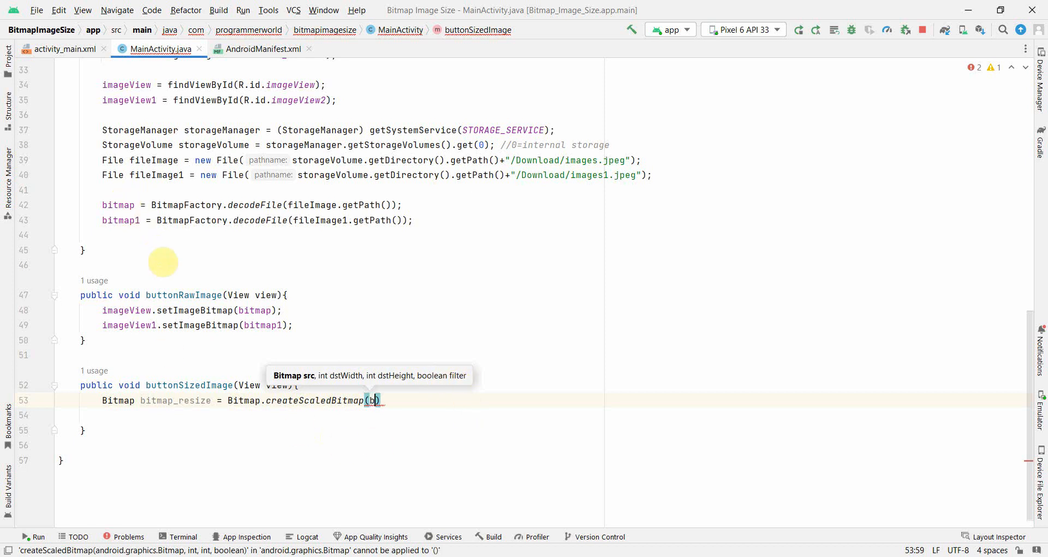
type("bitmap,")
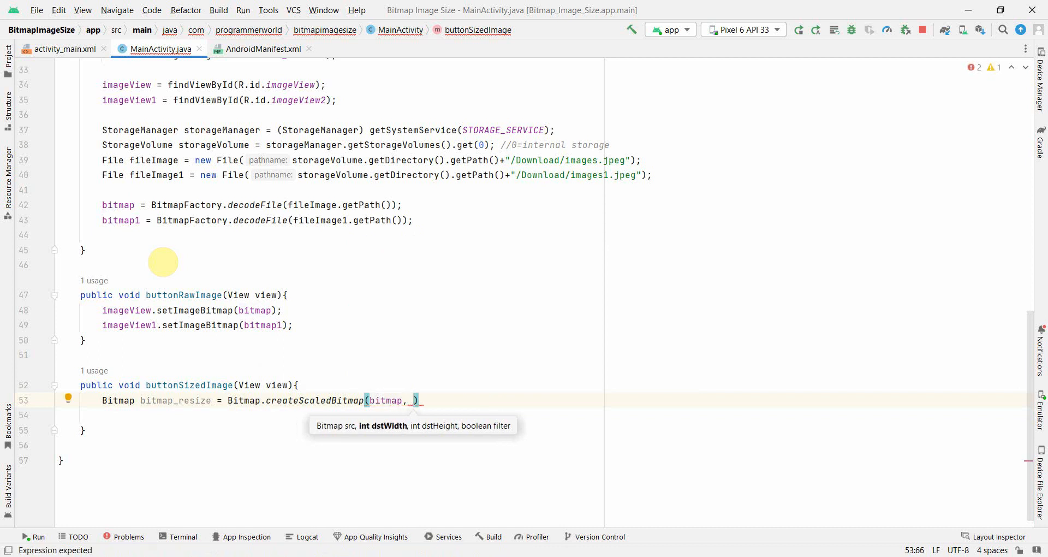
mouse_move(118, 204)
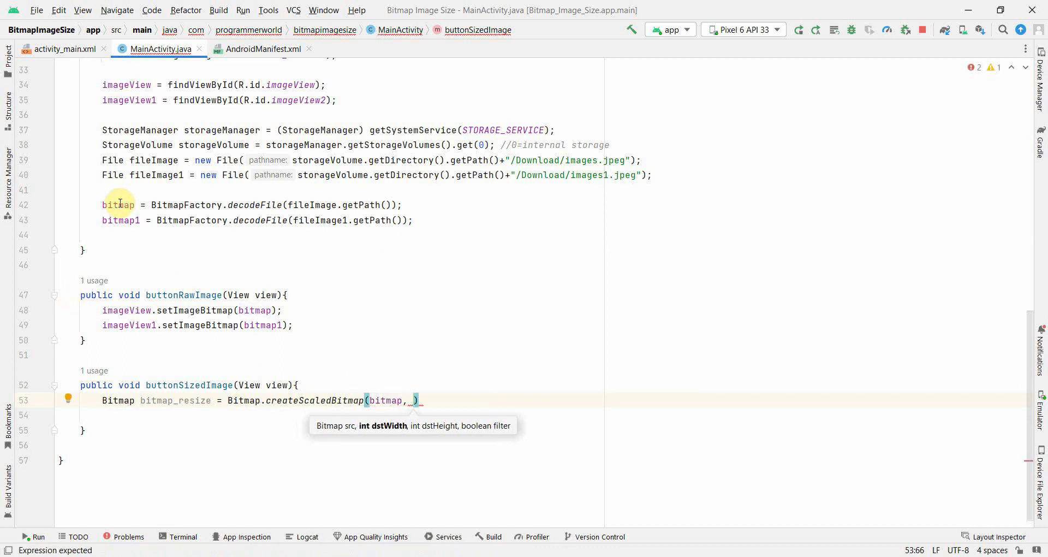
mouse_move(106, 214)
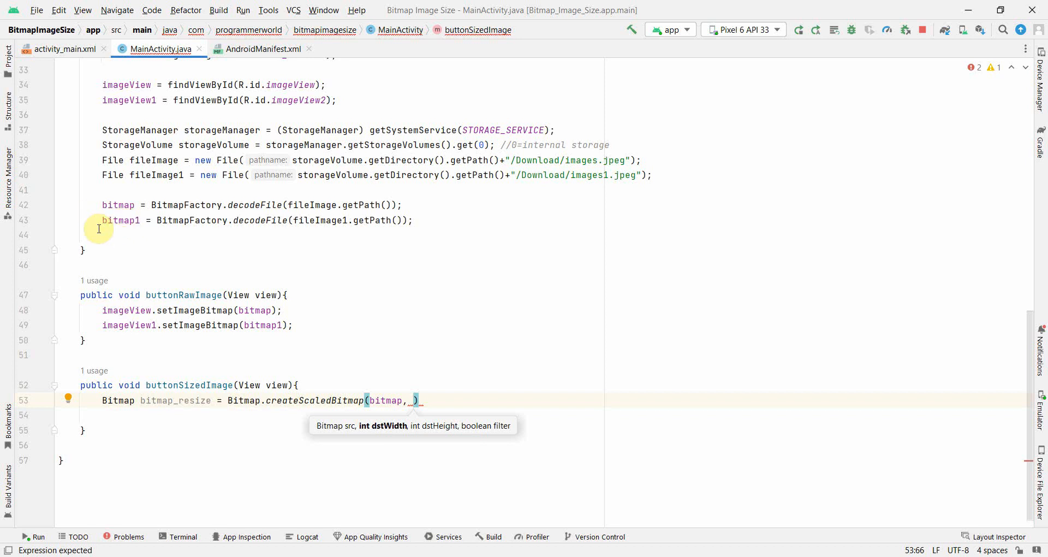
mouse_move(174, 241)
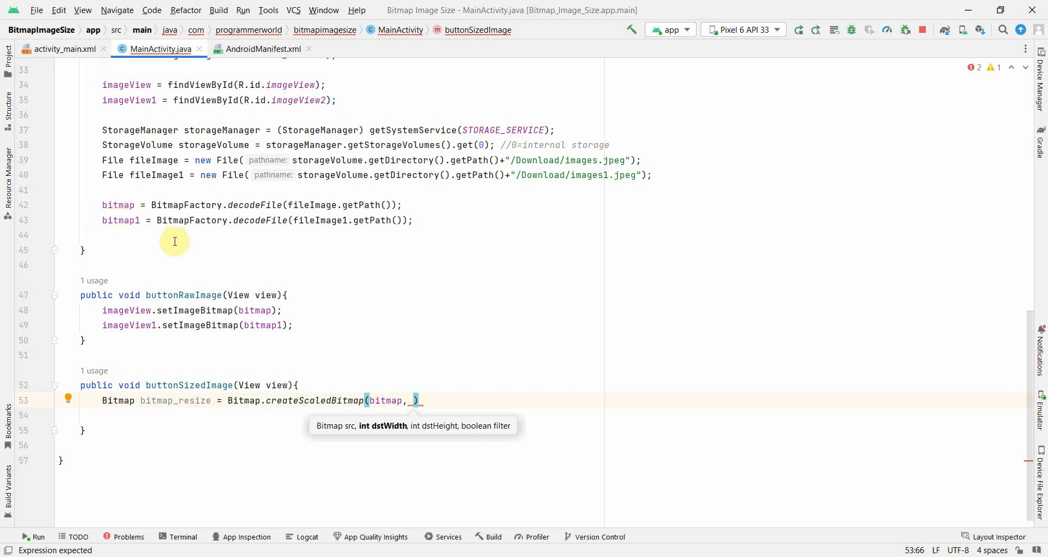
type("bitmap1")
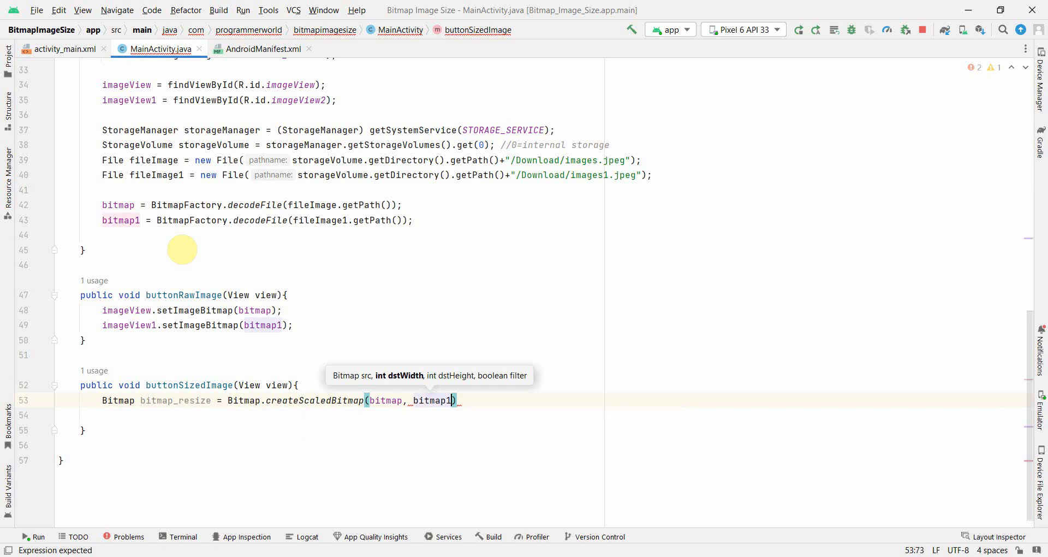
type(".getWidth(")
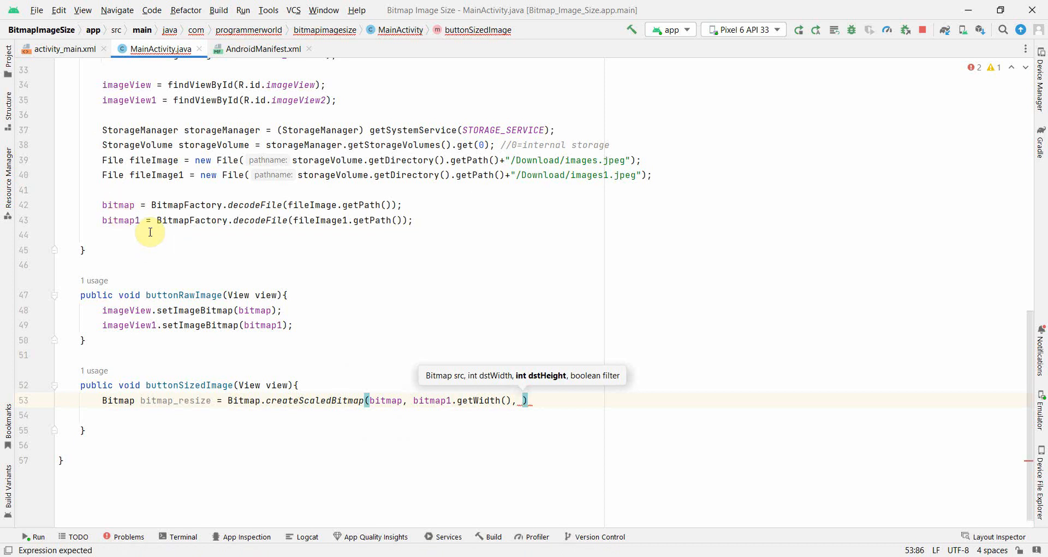
type("b")
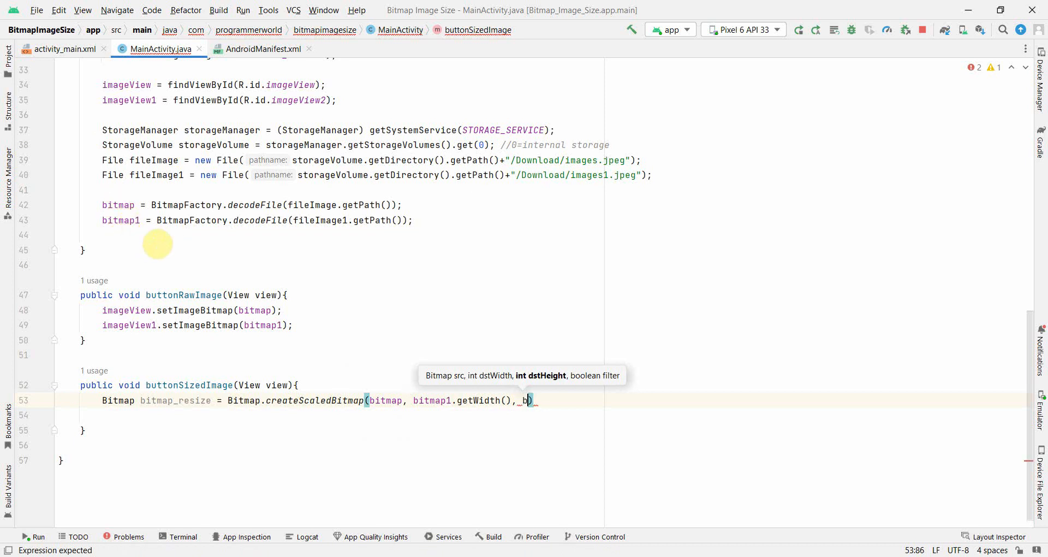
type("itmap1.getHeight(")
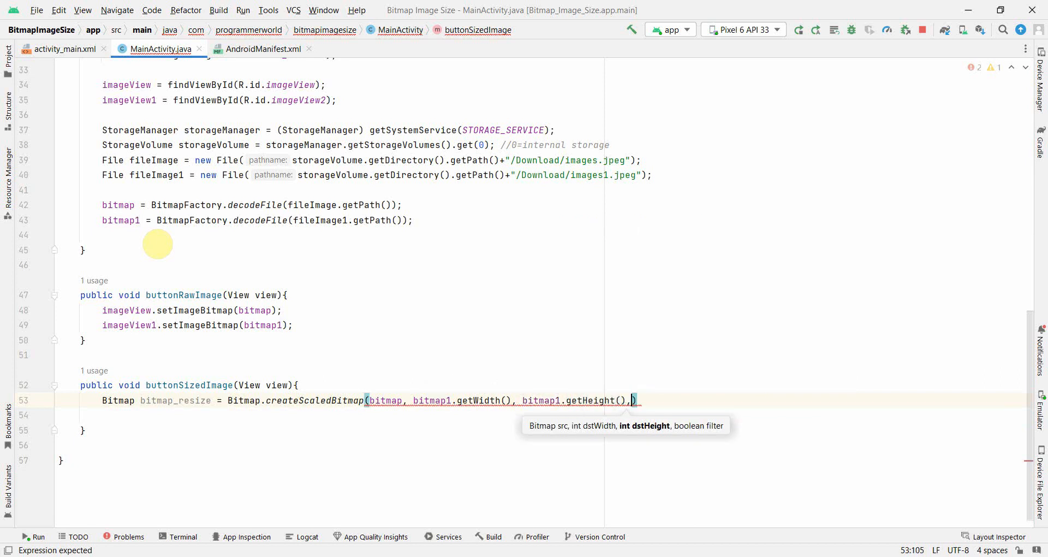
type("fal")
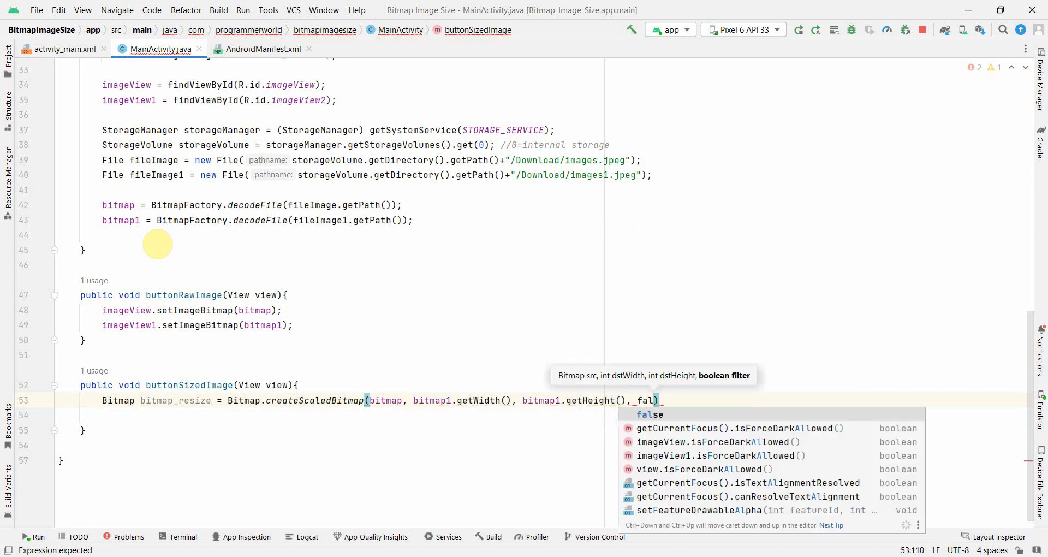
key("Enter")
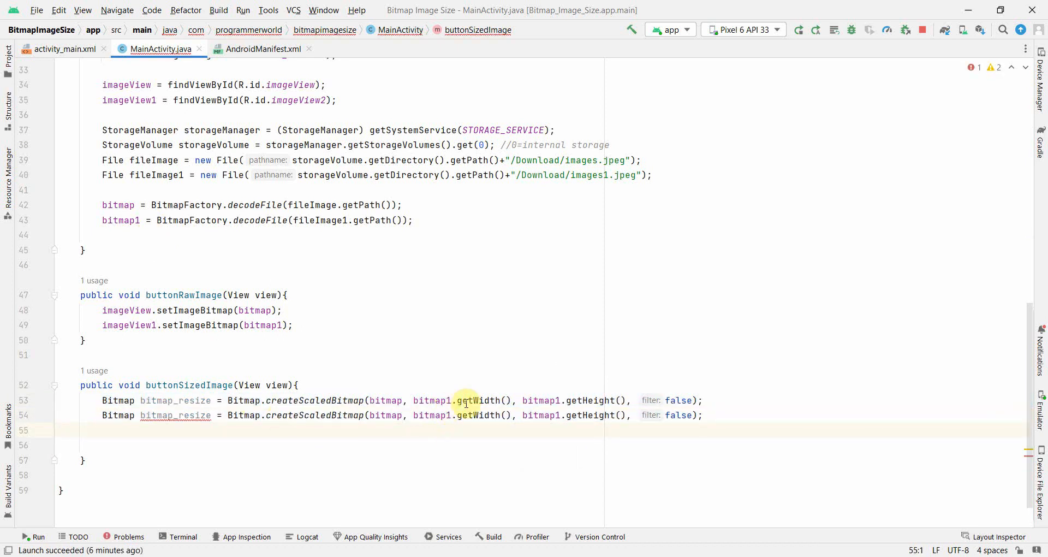
Turn the duplicated line into bitmap1_resize built from bitmap1 and set both scaled bitmaps on the image views.
left_click(173, 415)
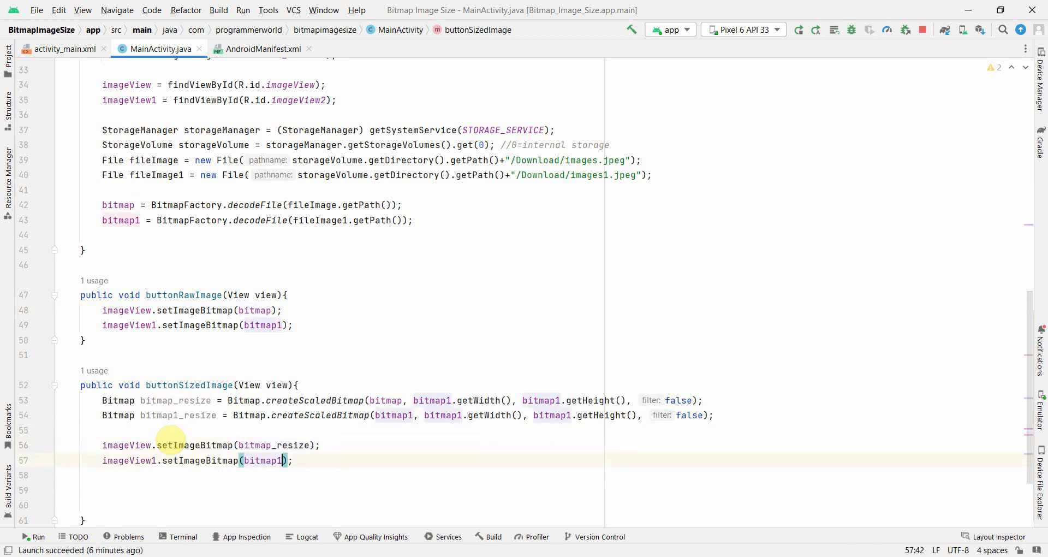
type("_resize")
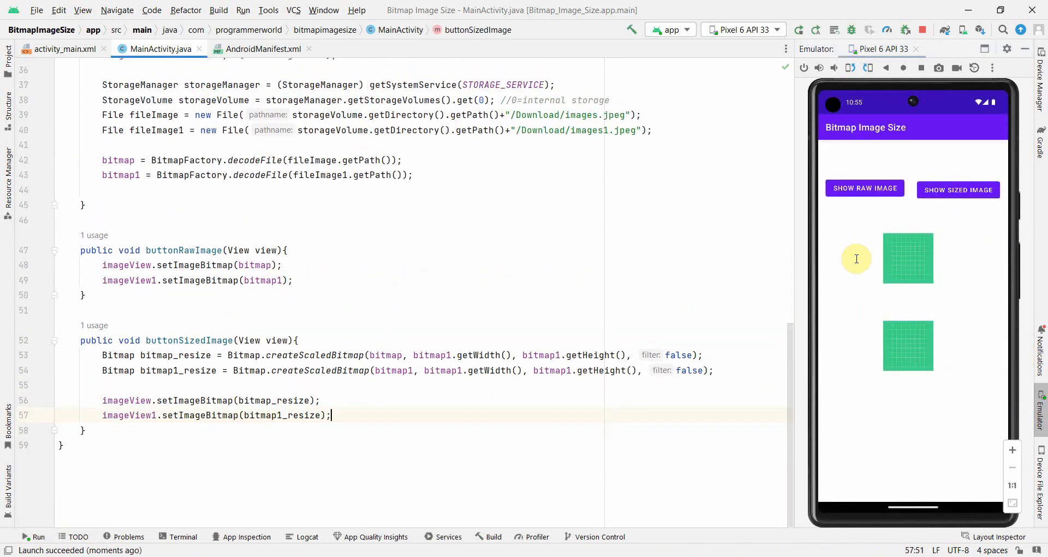
Show the raw images, then the sized images, in the running emulator app.
left_click(865, 189)
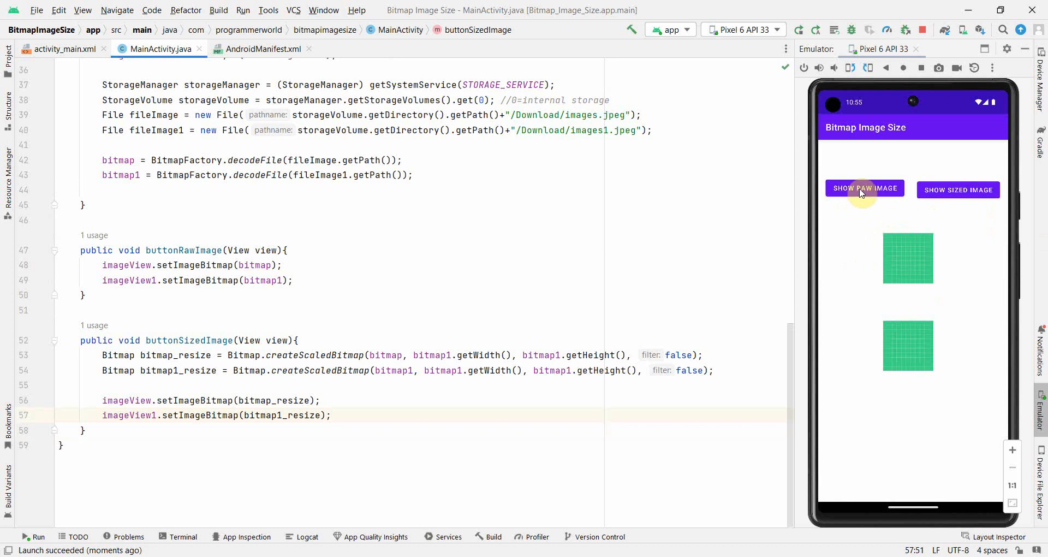
mouse_move(884, 194)
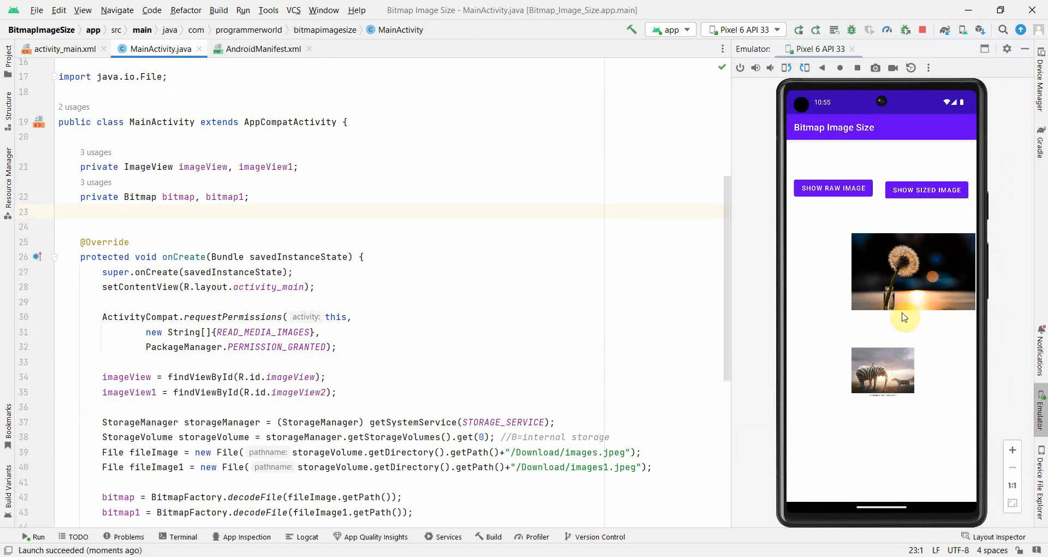
mouse_move(972, 354)
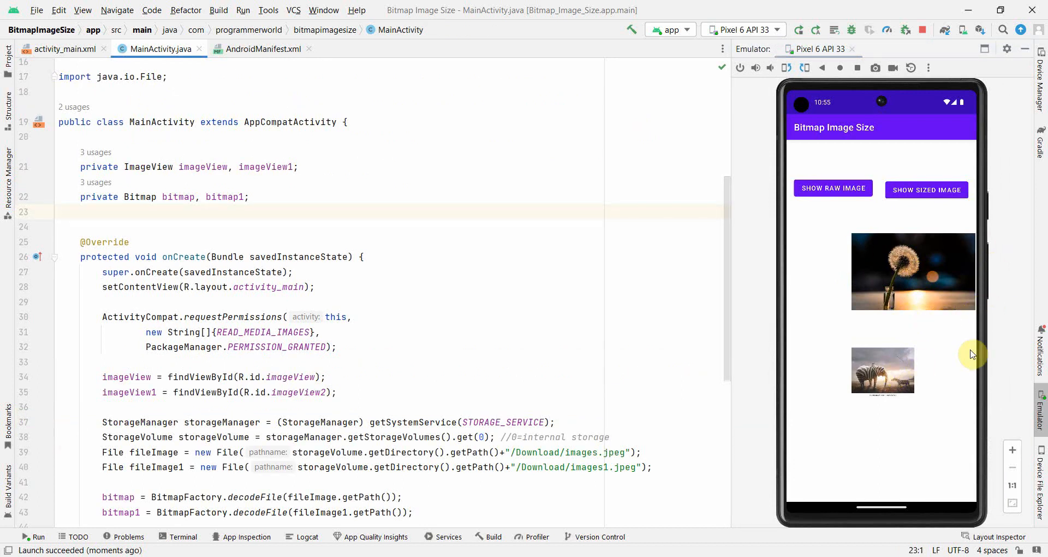
mouse_move(901, 297)
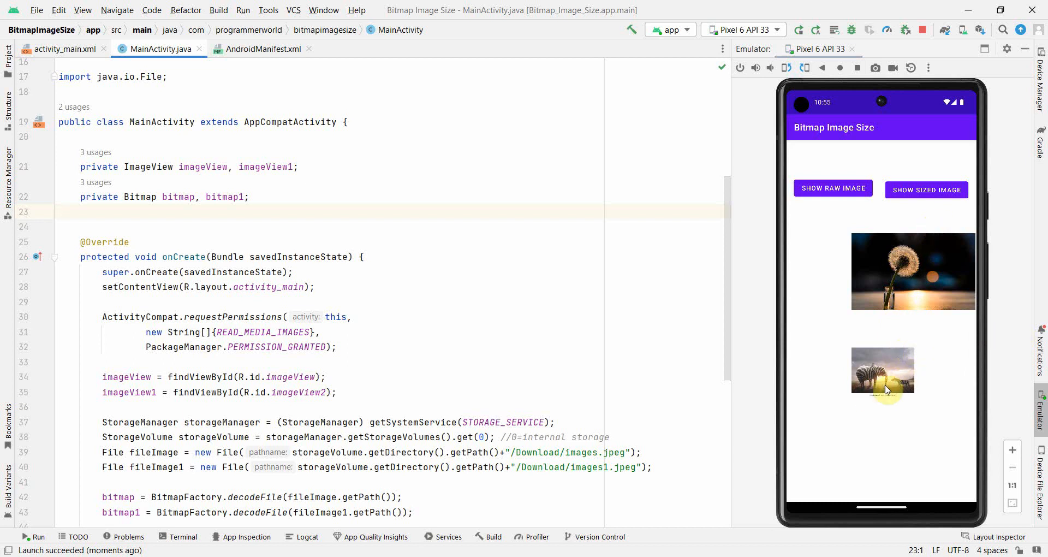
left_click(927, 189)
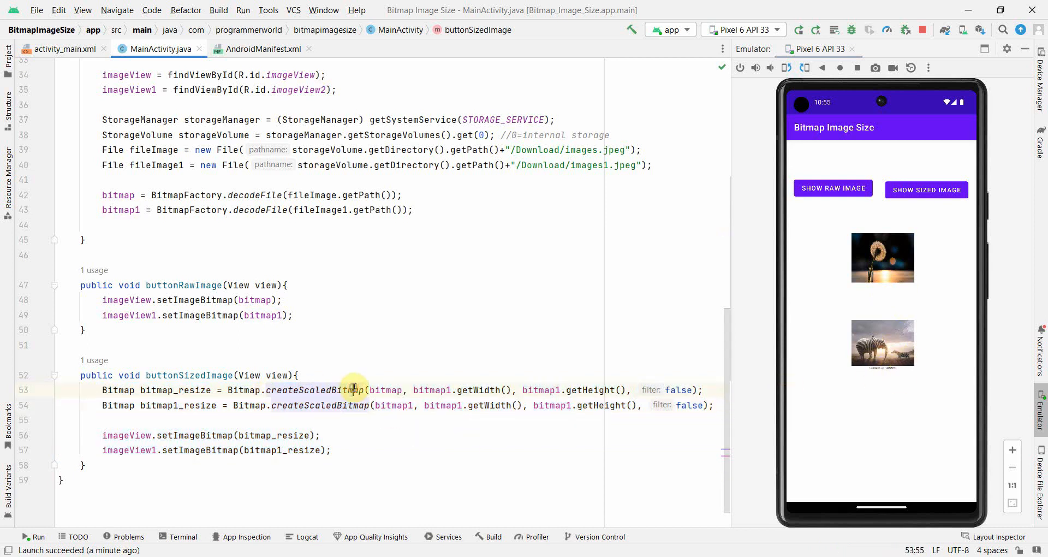
Remove the blank line before onCreate's closing brace and review buttonSizedImage.
left_click(832, 188)
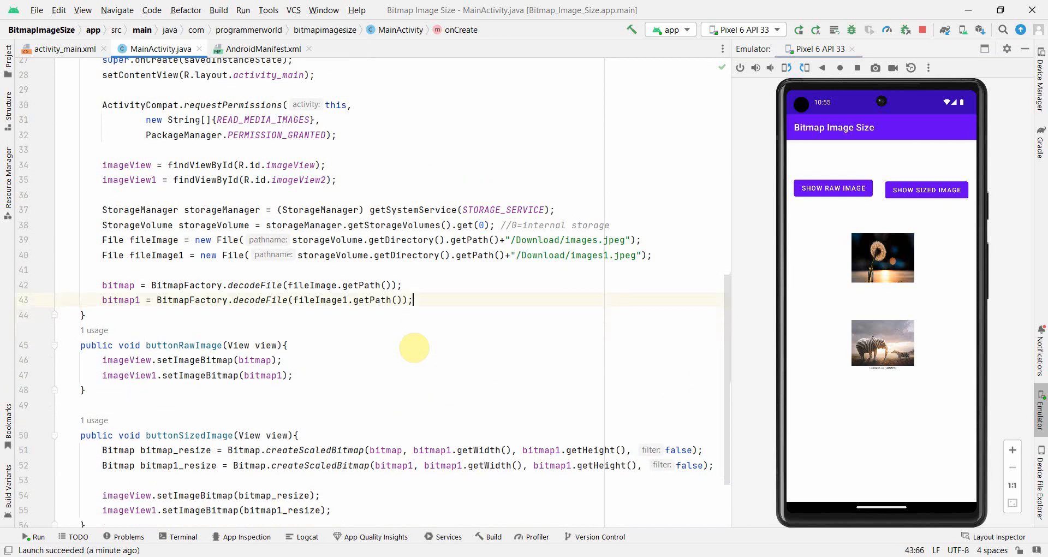
scroll("down", 3)
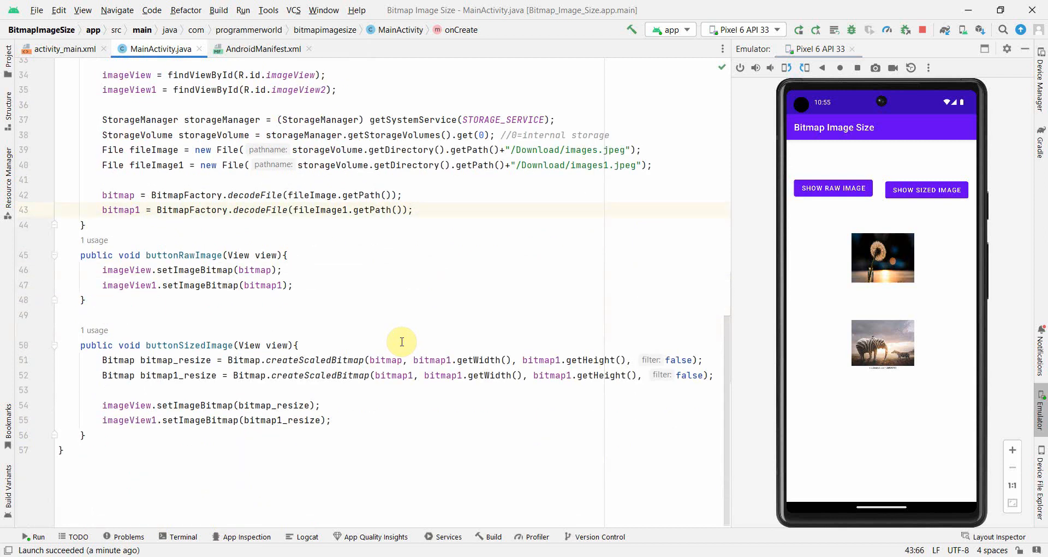